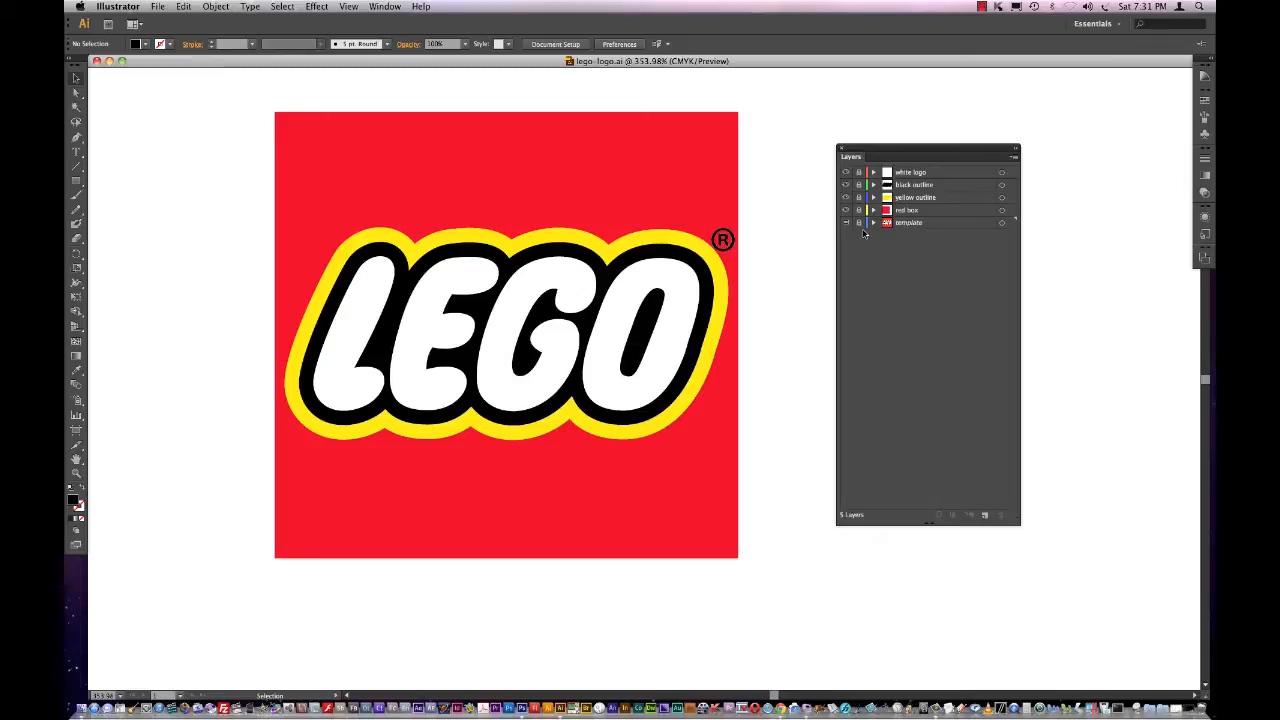
{"action": "mouse_move", "coordinate": [968, 198]}
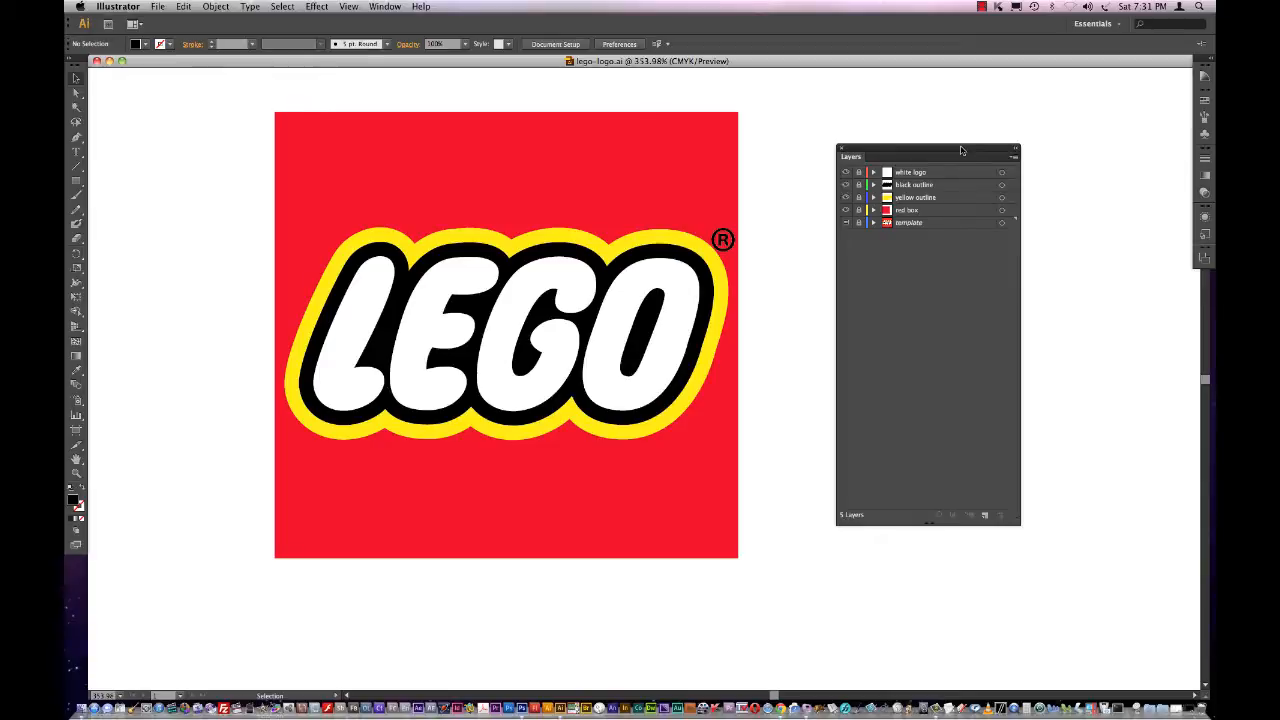
Step: Hide the white logo, black outline, yellow outline and red box layers, leaving only the template
{"action": "left_click_drag", "start_coordinate": [928, 152], "coordinate": [886, 144]}
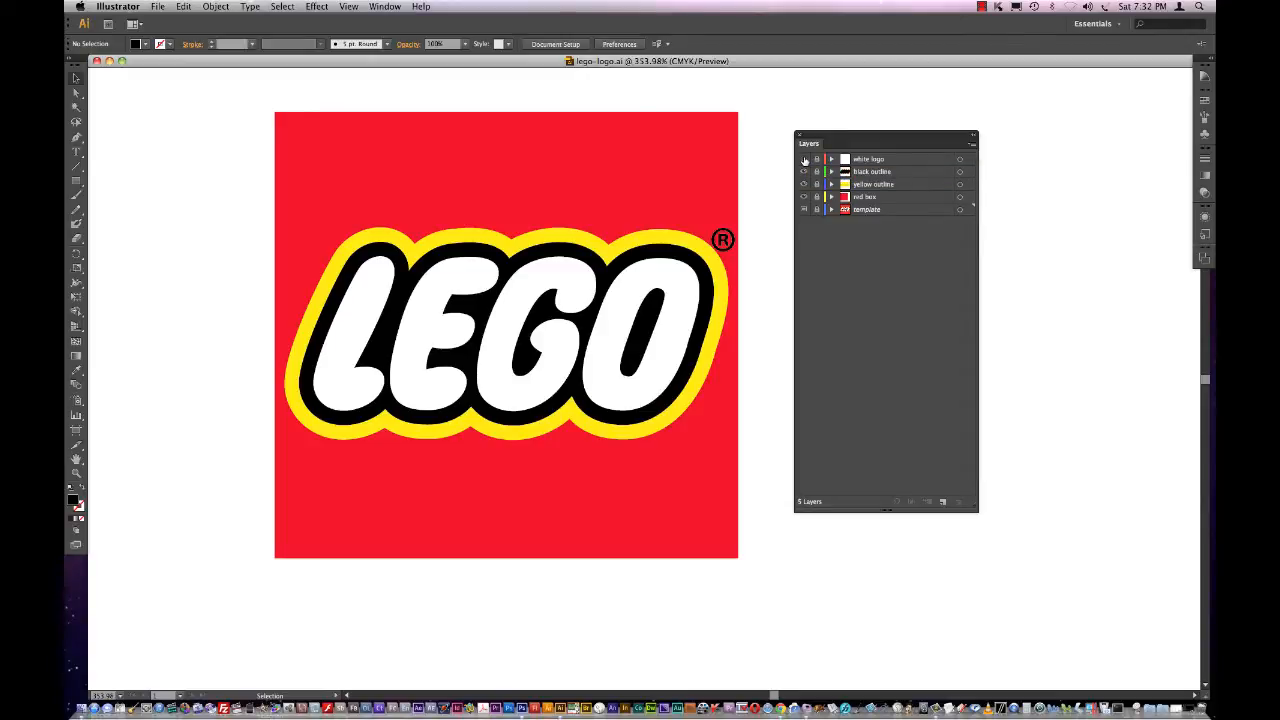
{"action": "left_click", "coordinate": [804, 160]}
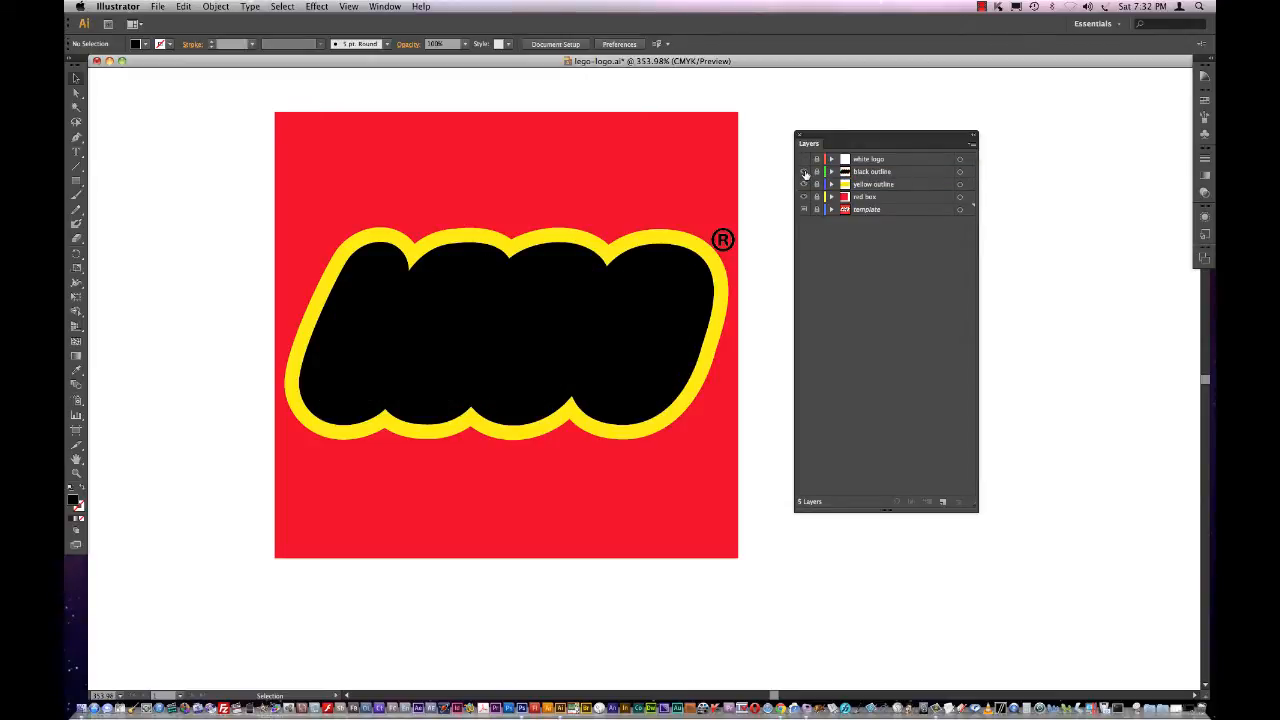
{"action": "left_click", "coordinate": [804, 172]}
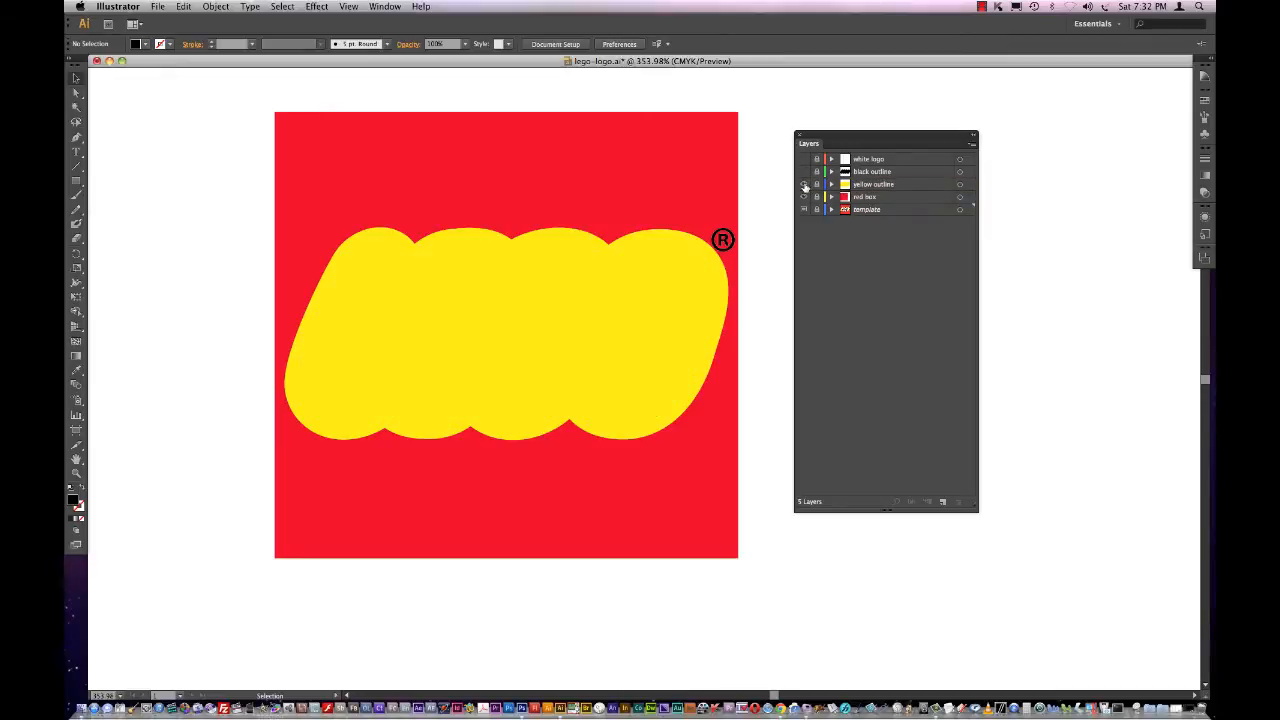
{"action": "left_click", "coordinate": [804, 184]}
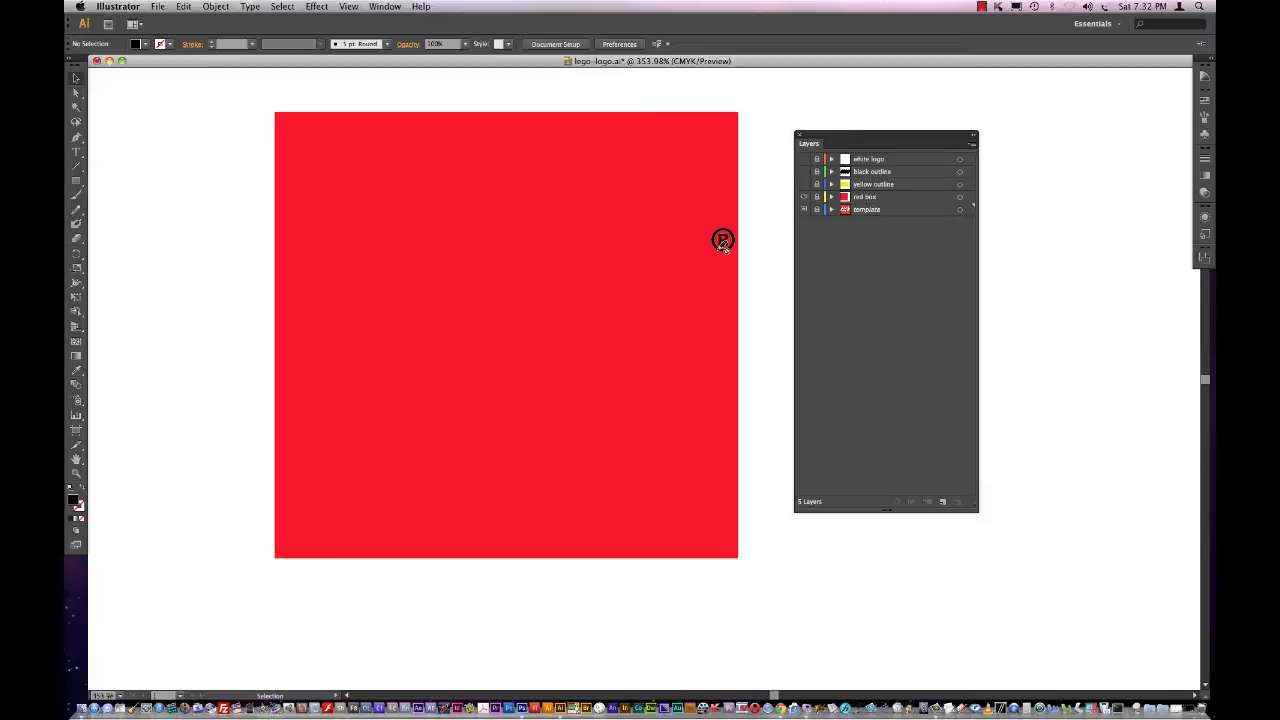
{"action": "left_click", "coordinate": [804, 196]}
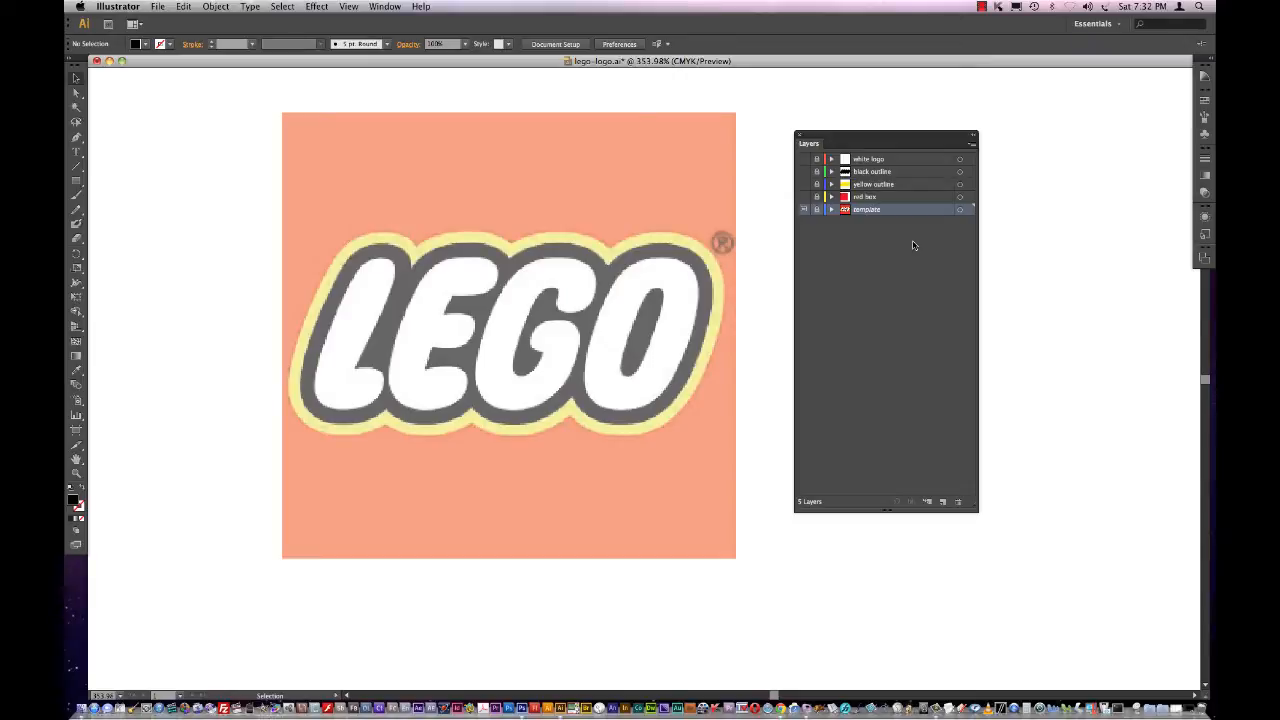
{"action": "mouse_move", "coordinate": [910, 156]}
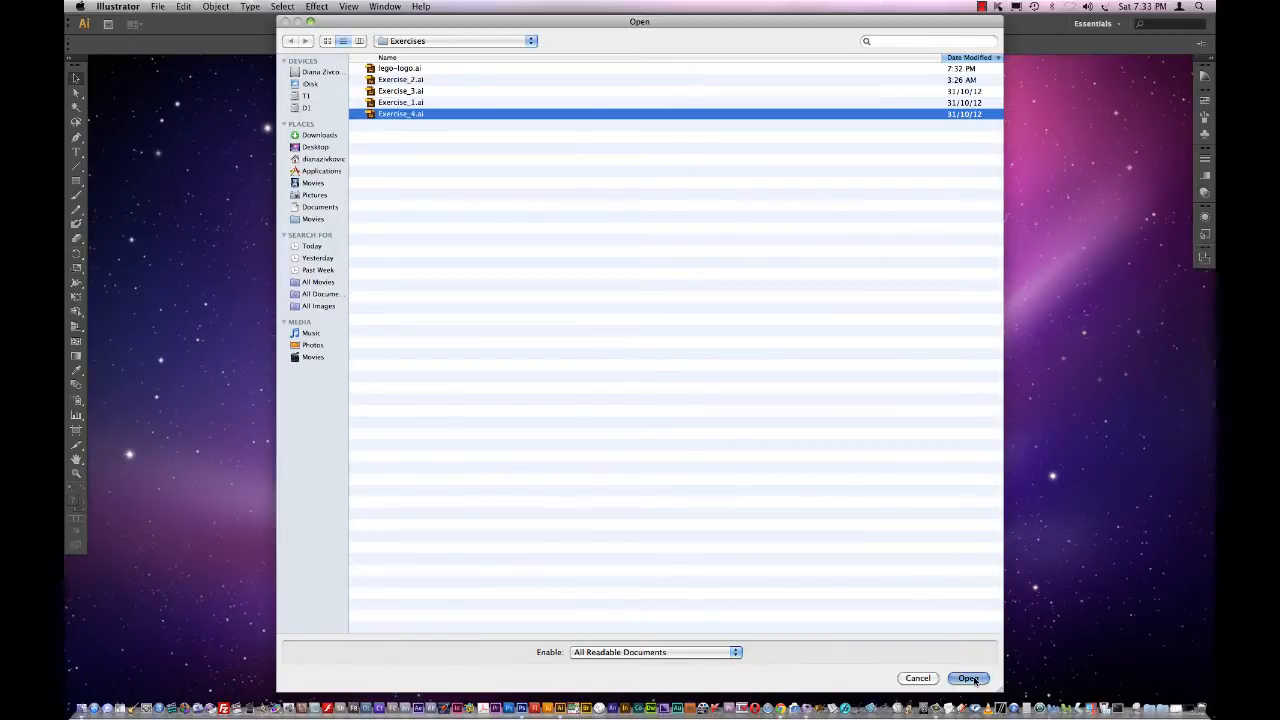
Step: Open Exercise_4.ai and place the linked LEGO logo JPG onto its artboard
{"action": "left_click", "coordinate": [968, 678]}
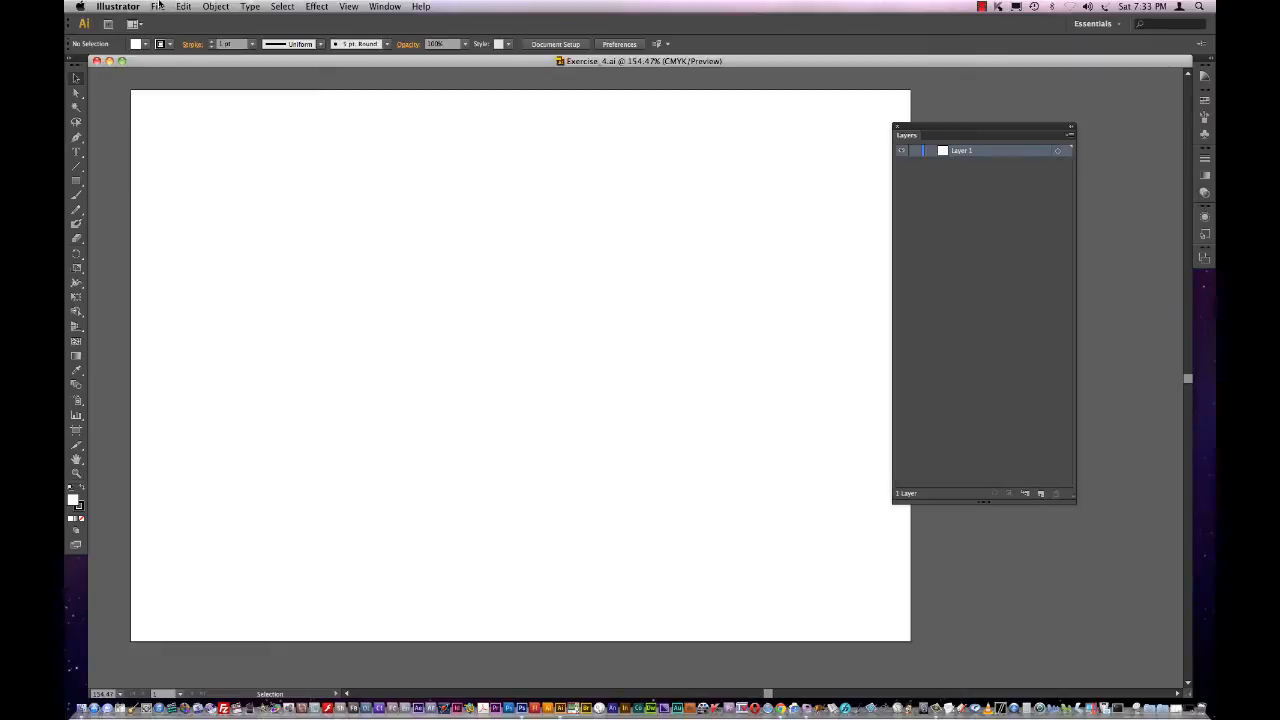
{"action": "left_click", "coordinate": [156, 6]}
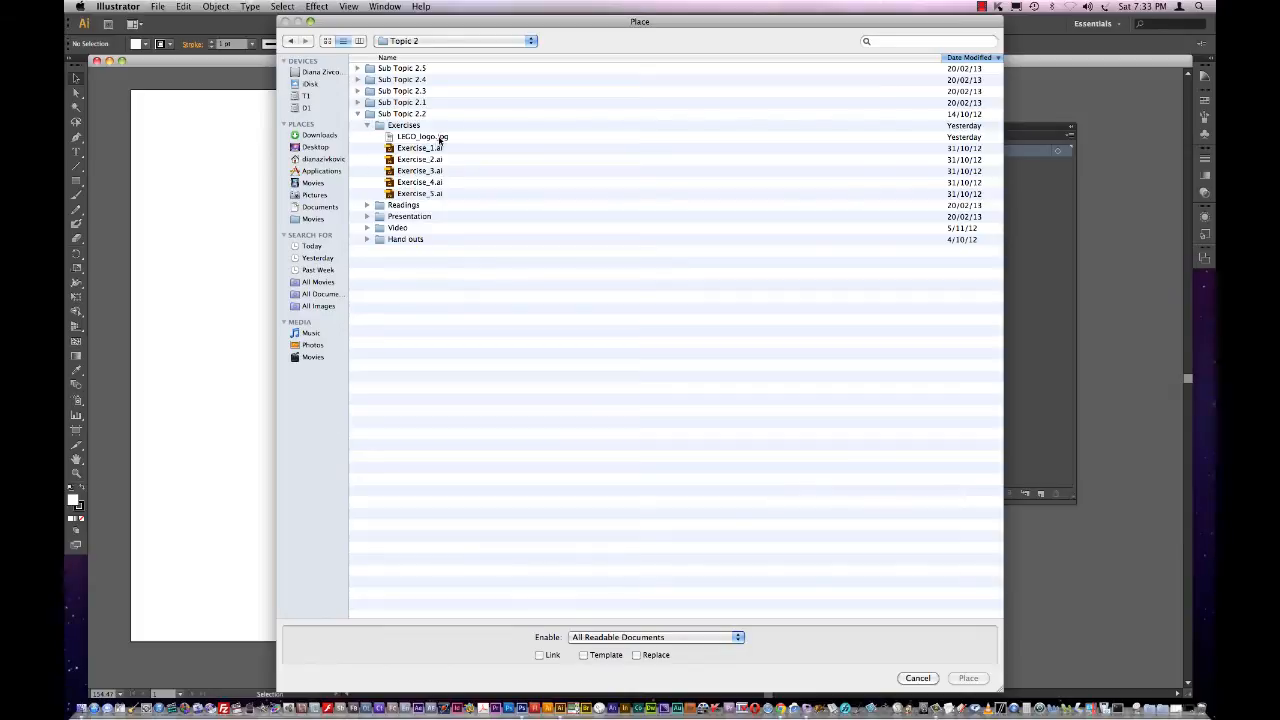
{"action": "left_click", "coordinate": [420, 136]}
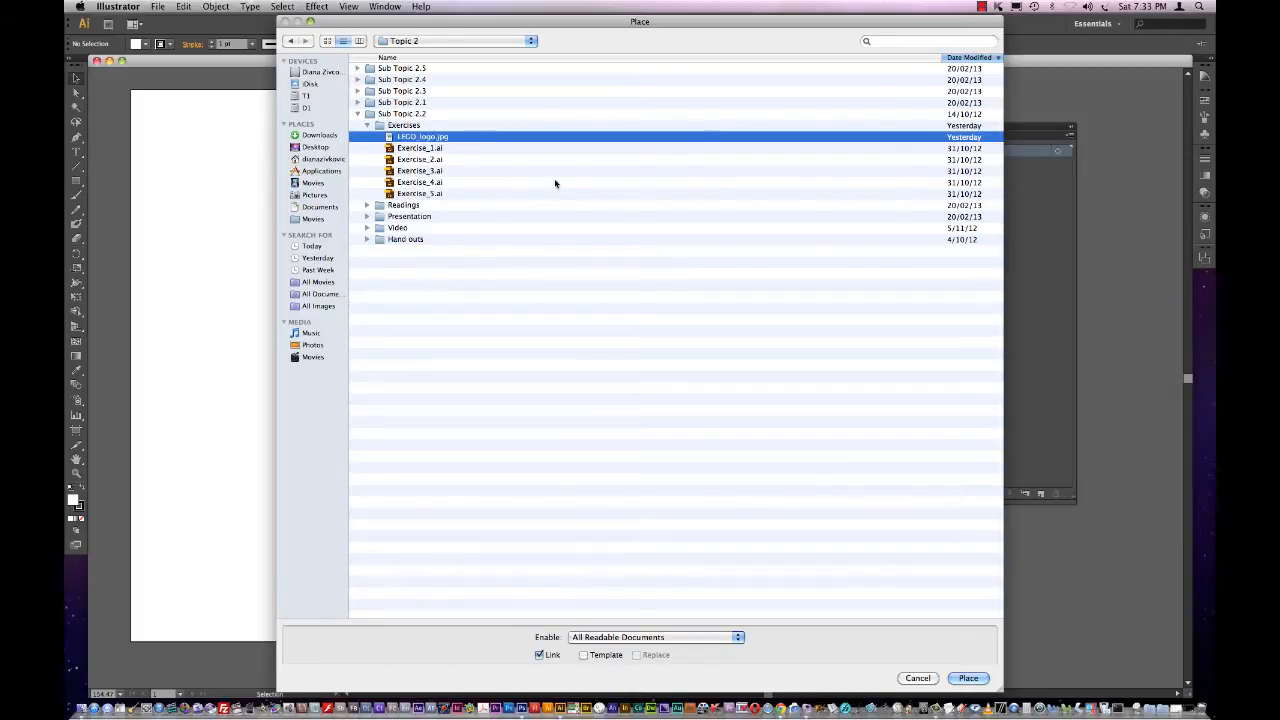
{"action": "mouse_move", "coordinate": [826, 388]}
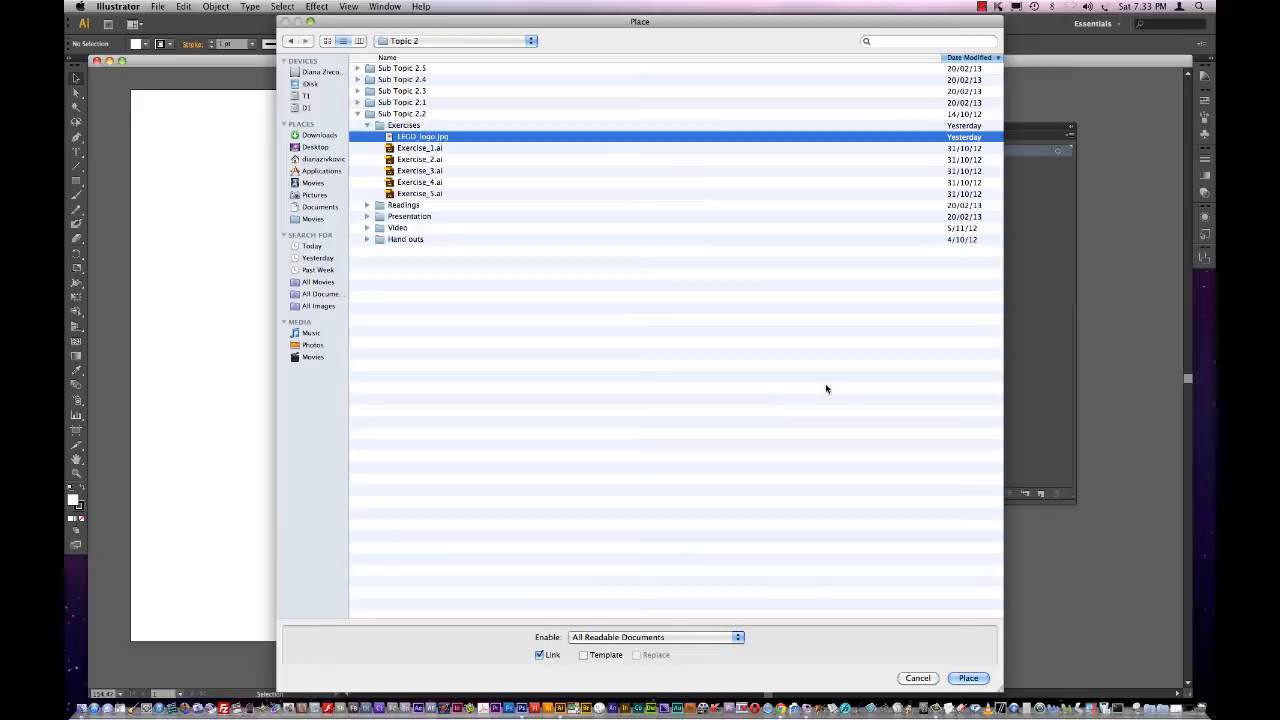
{"action": "left_click", "coordinate": [968, 678]}
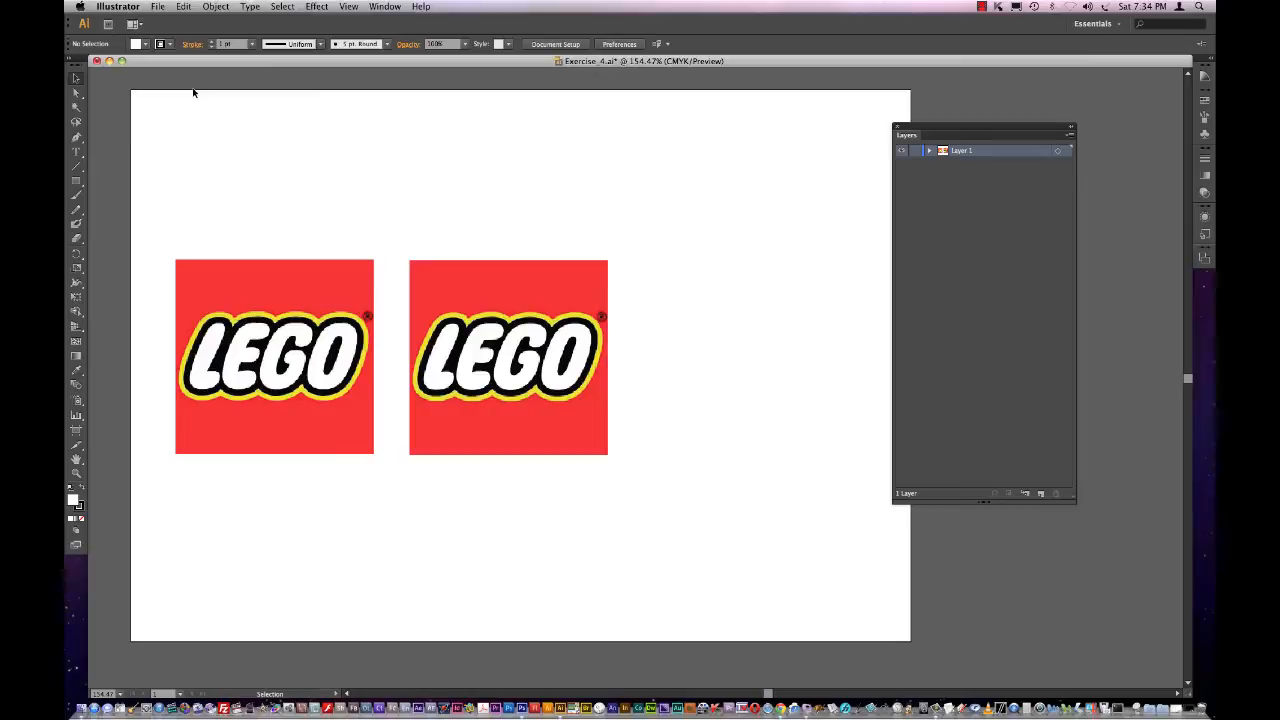
{"action": "mouse_move", "coordinate": [180, 162]}
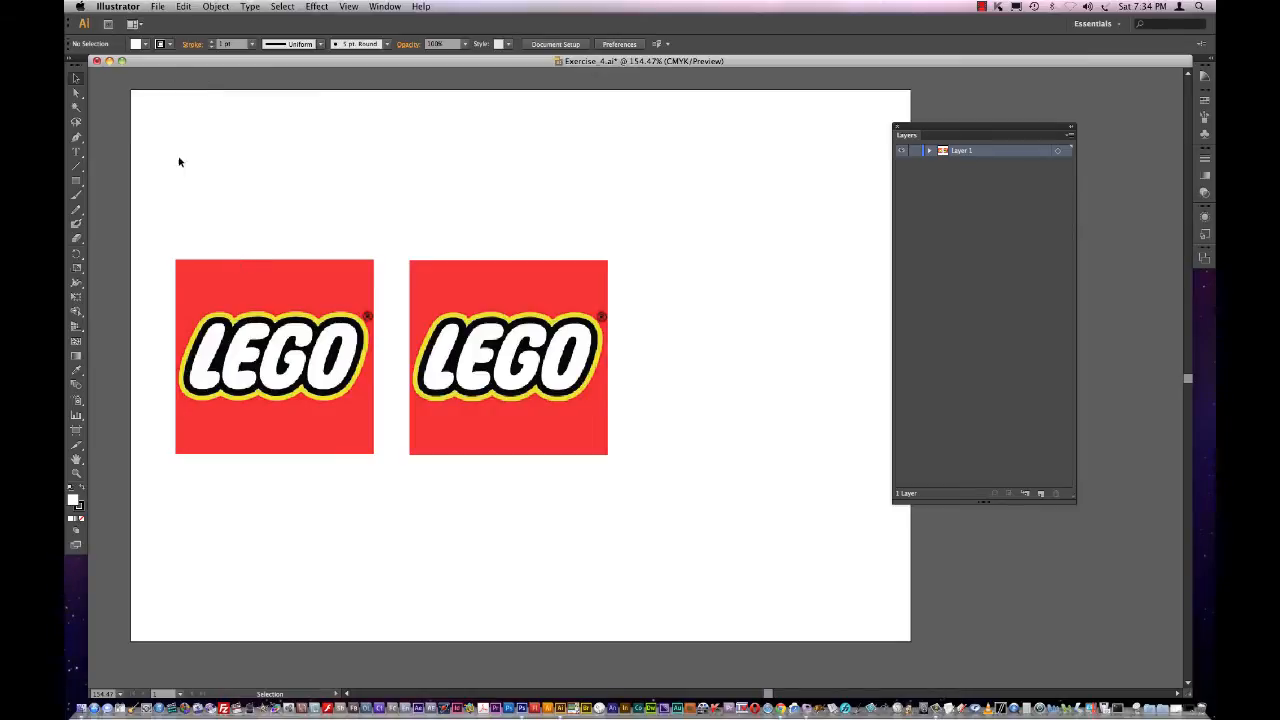
Step: Select the duplicate logo copy and delete it so a single placed logo remains
{"action": "left_click", "coordinate": [508, 356]}
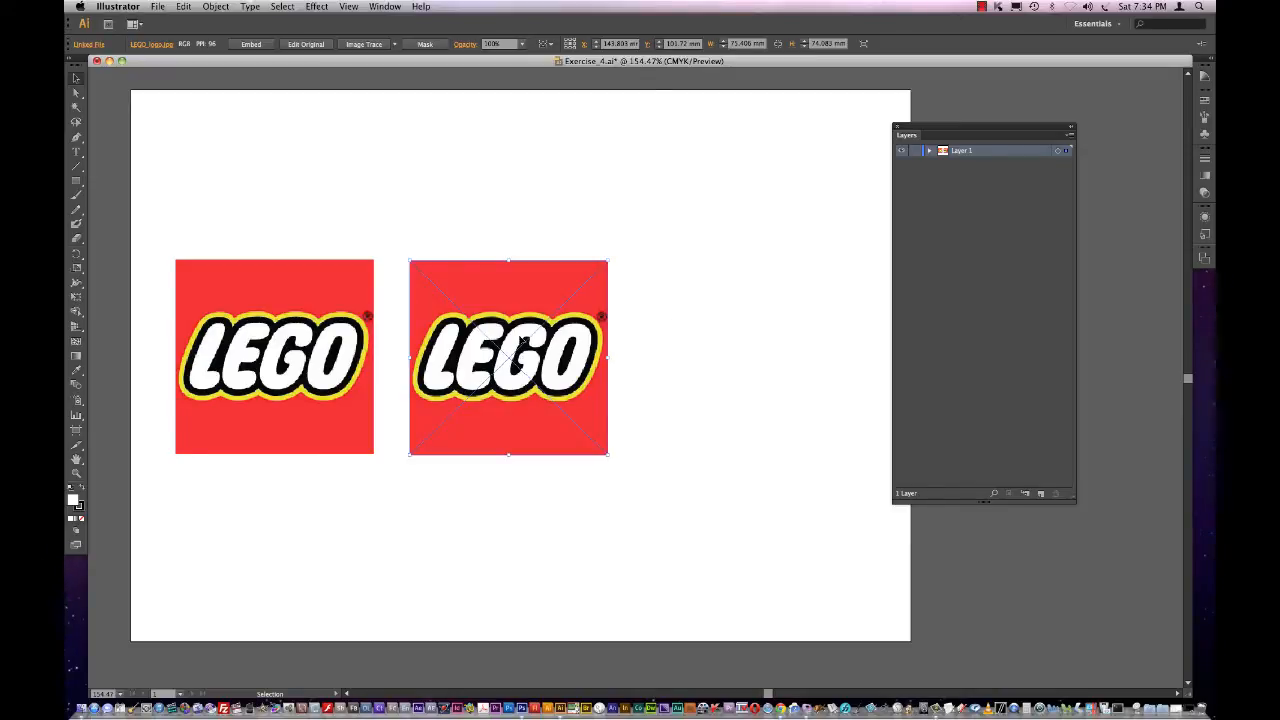
{"action": "mouse_move", "coordinate": [388, 190]}
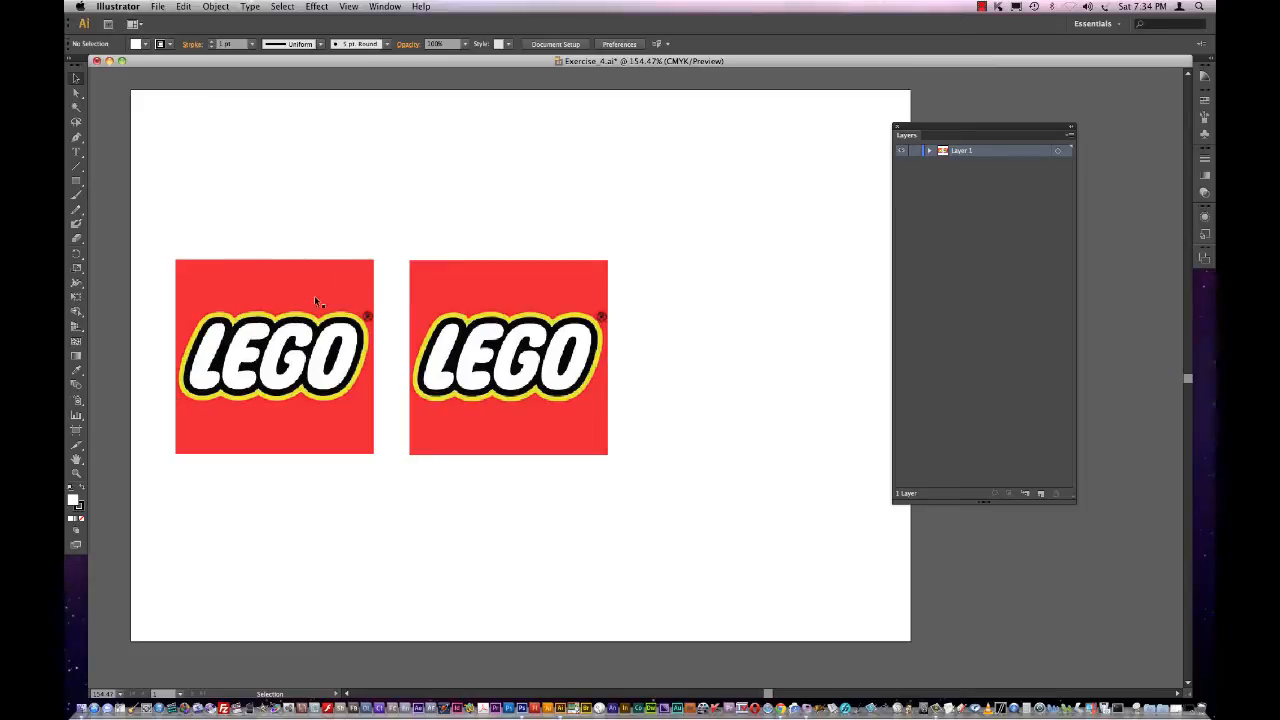
{"action": "left_click", "coordinate": [508, 356]}
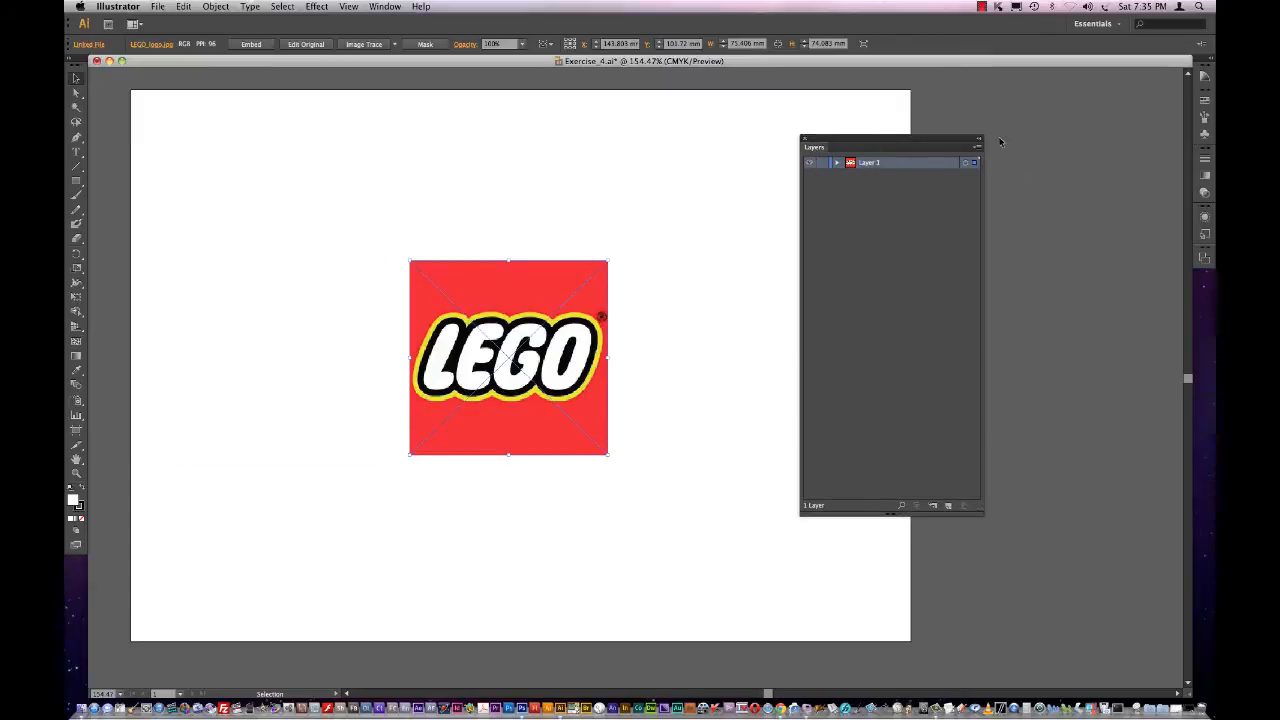
Step: Make Layer 1 a dimmed Template layer and check its linked logo image
{"action": "left_click", "coordinate": [978, 148]}
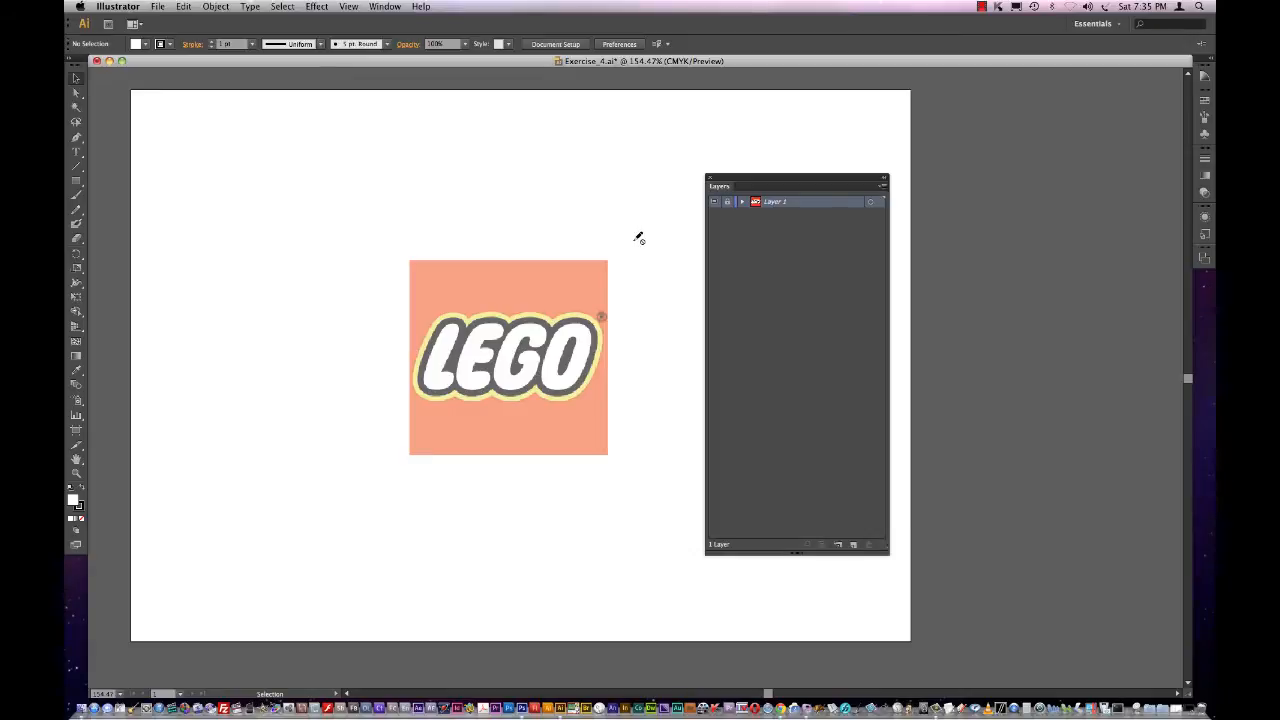
{"action": "mouse_move", "coordinate": [710, 424]}
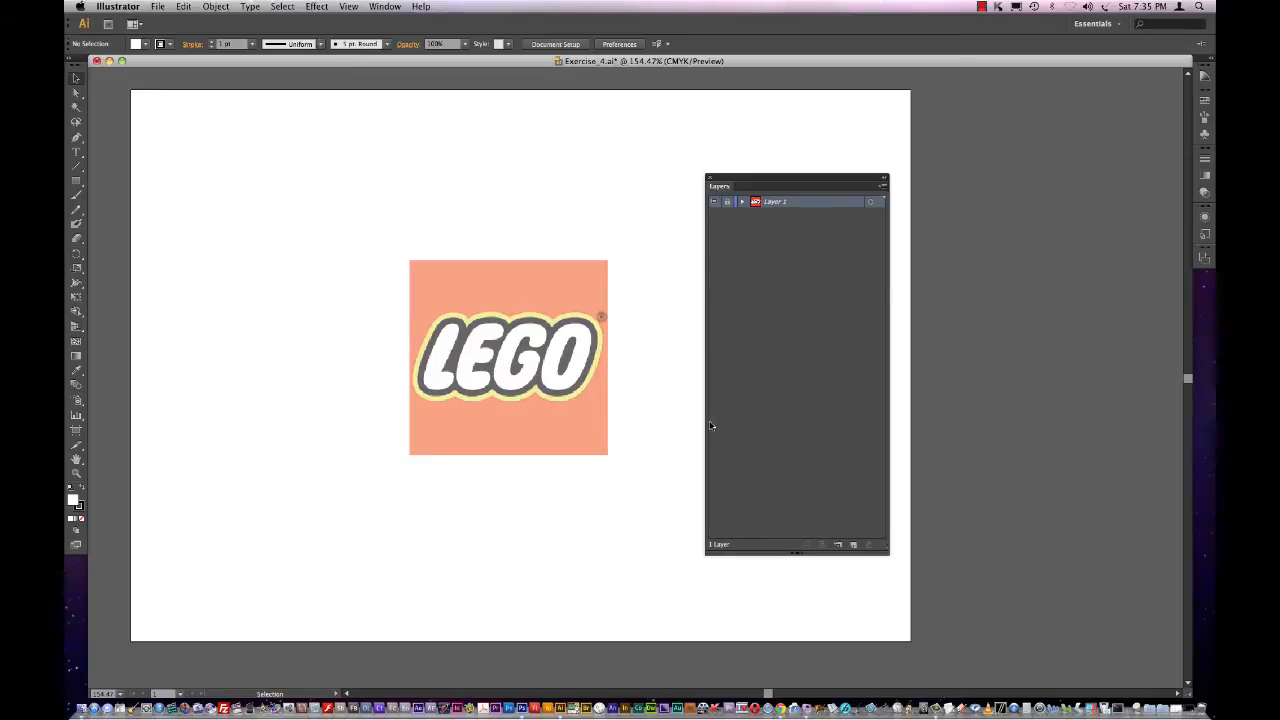
{"action": "left_click", "coordinate": [742, 200]}
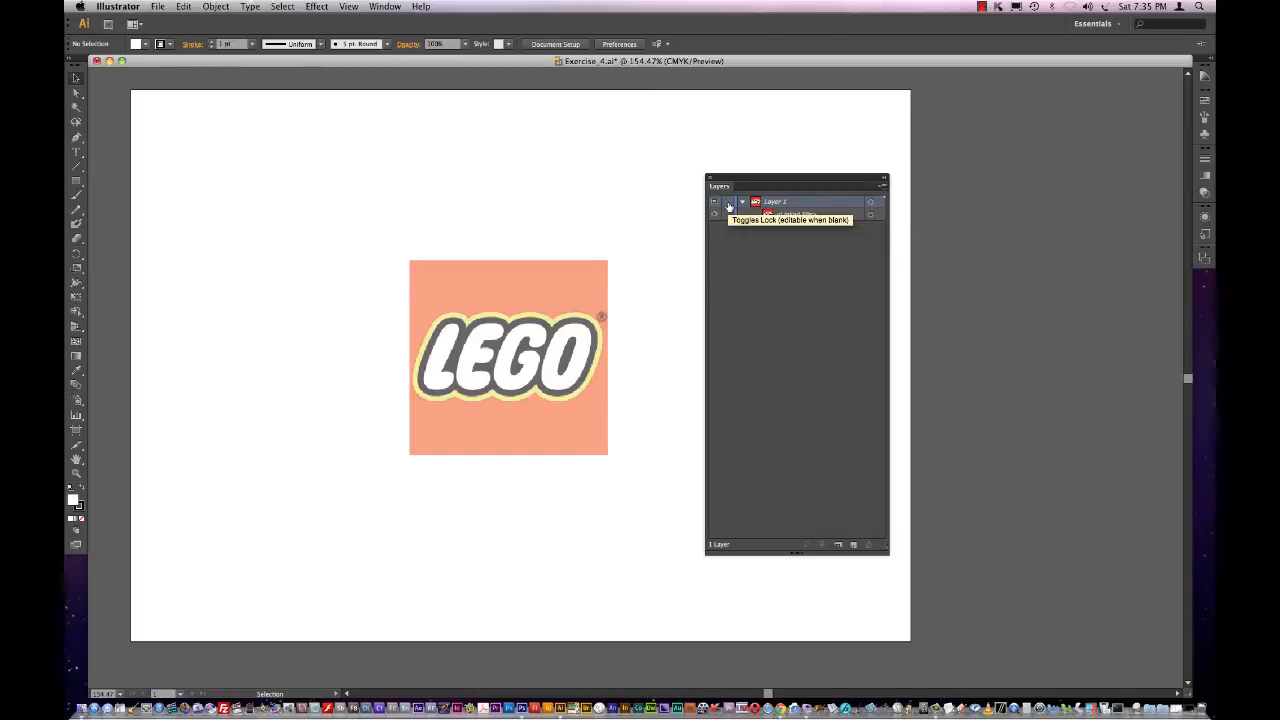
{"action": "left_click", "coordinate": [742, 200]}
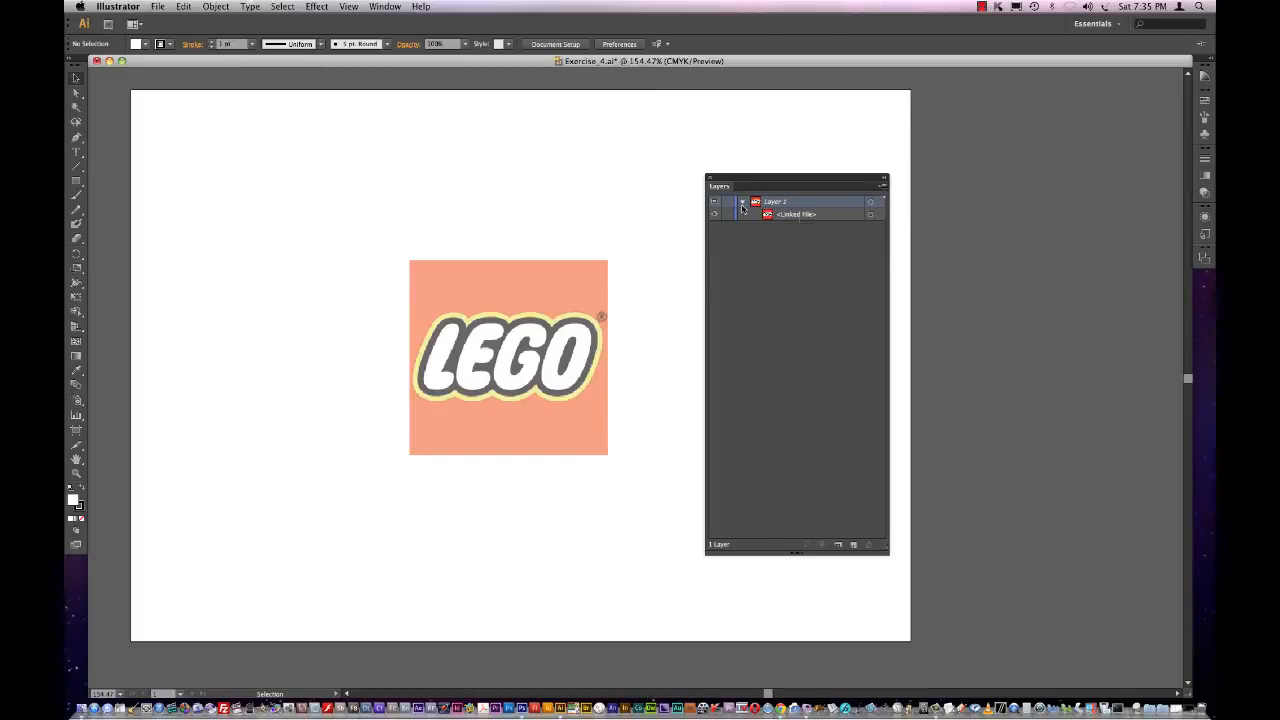
{"action": "double_click", "coordinate": [796, 214]}
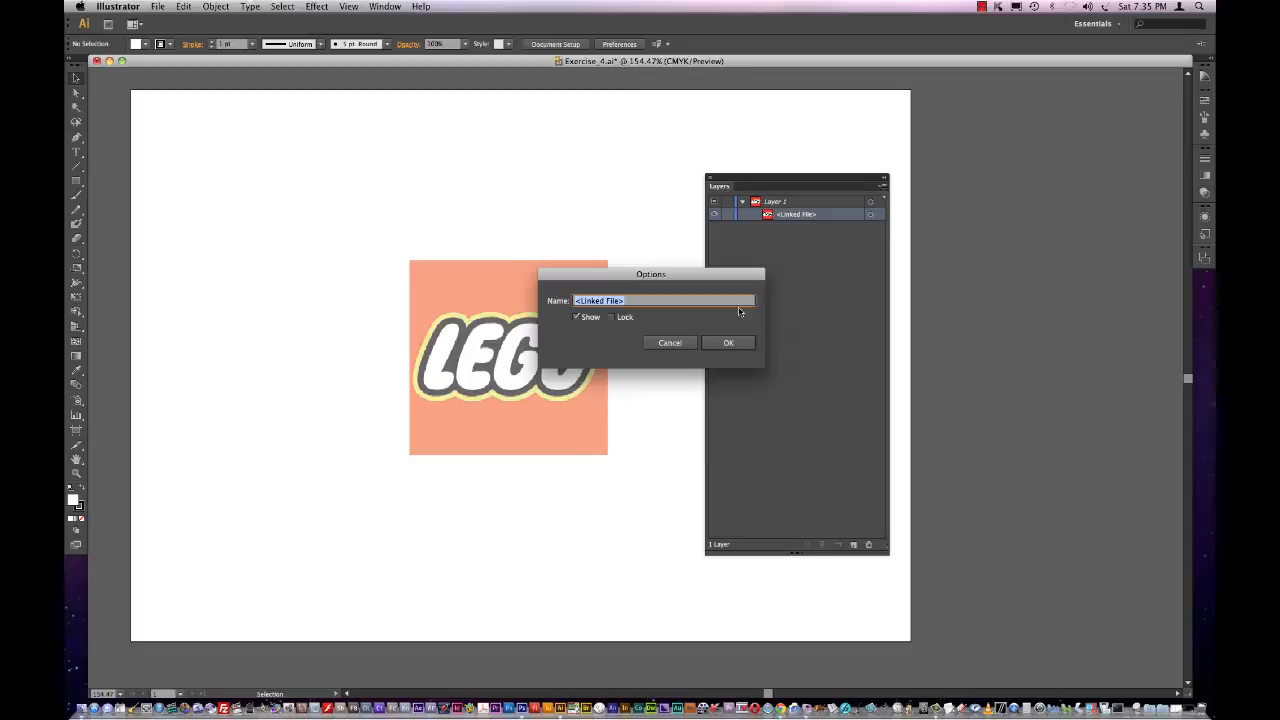
{"action": "left_click", "coordinate": [728, 342]}
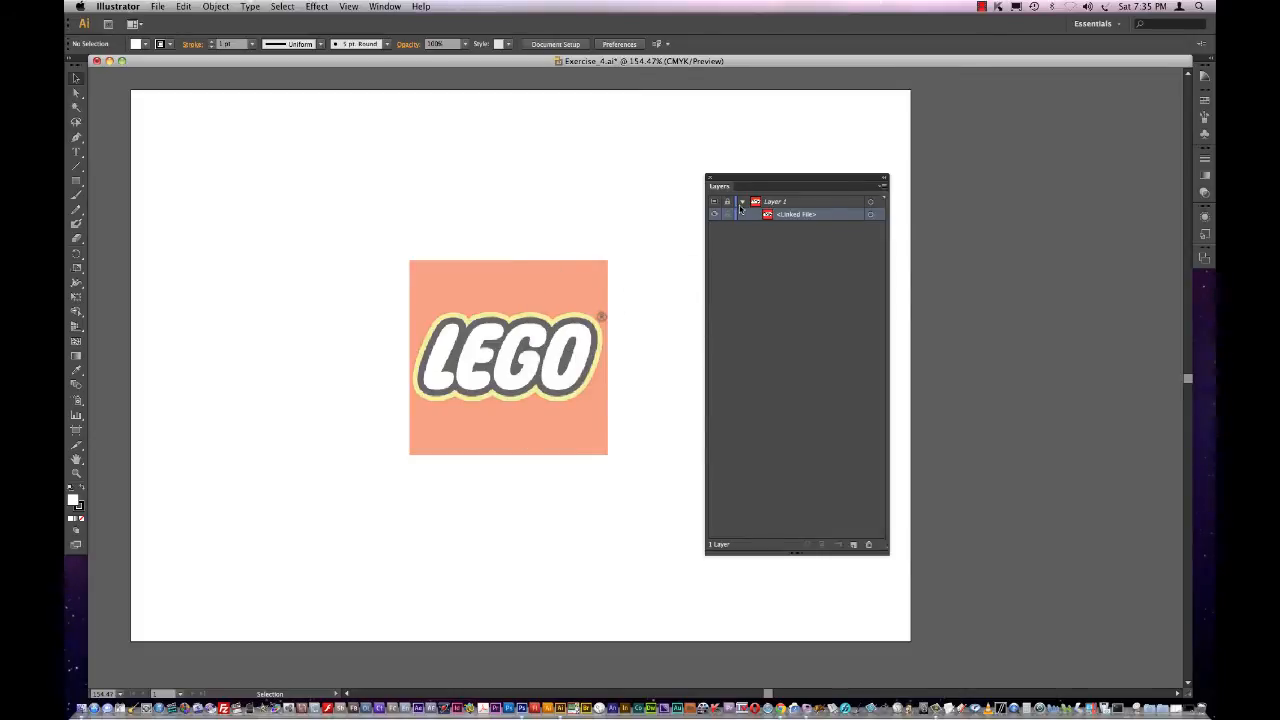
{"action": "left_click", "coordinate": [742, 200]}
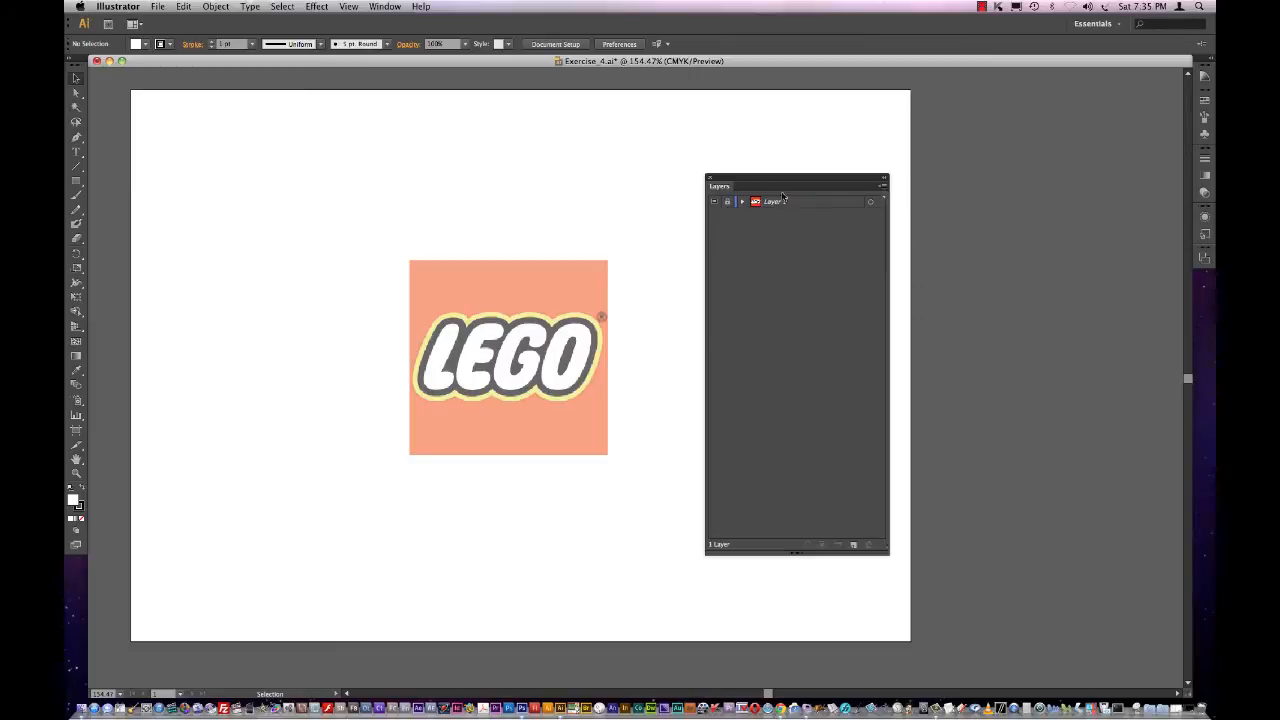
Step: Rename the layer to 'template'
{"action": "double_click", "coordinate": [776, 200]}
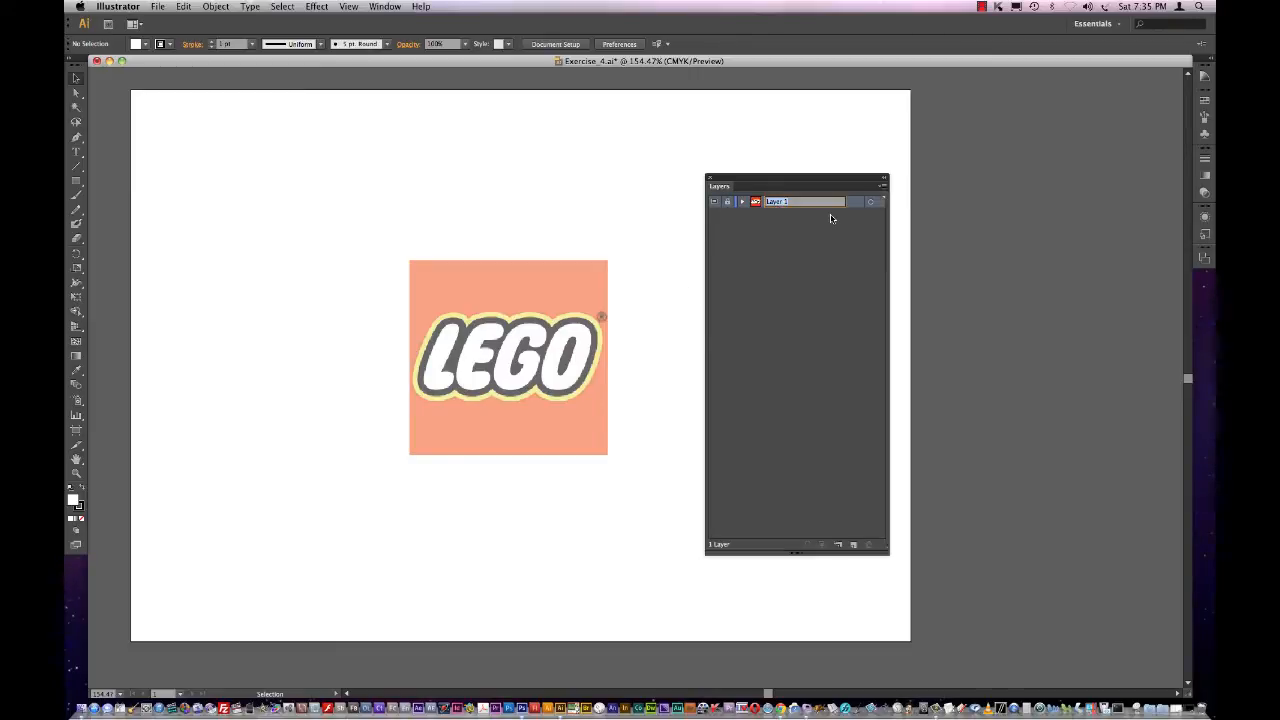
{"action": "type", "text": "template"}
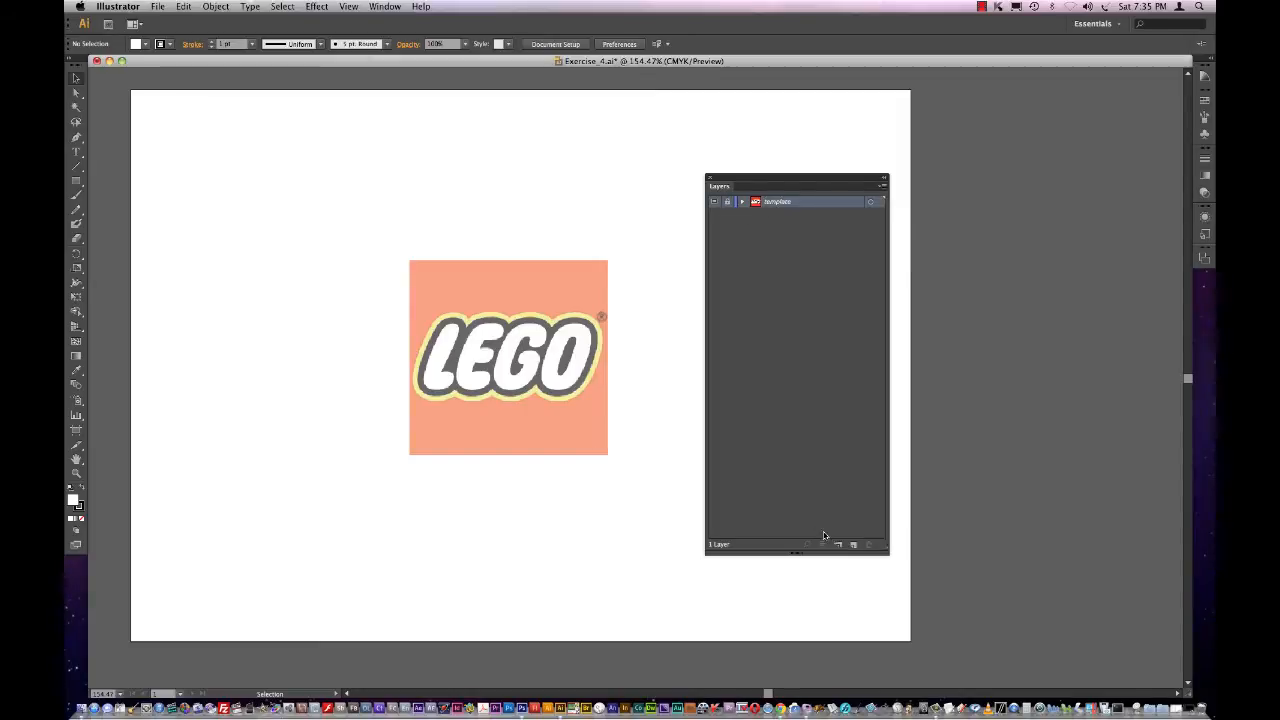
{"action": "mouse_move", "coordinate": [868, 518]}
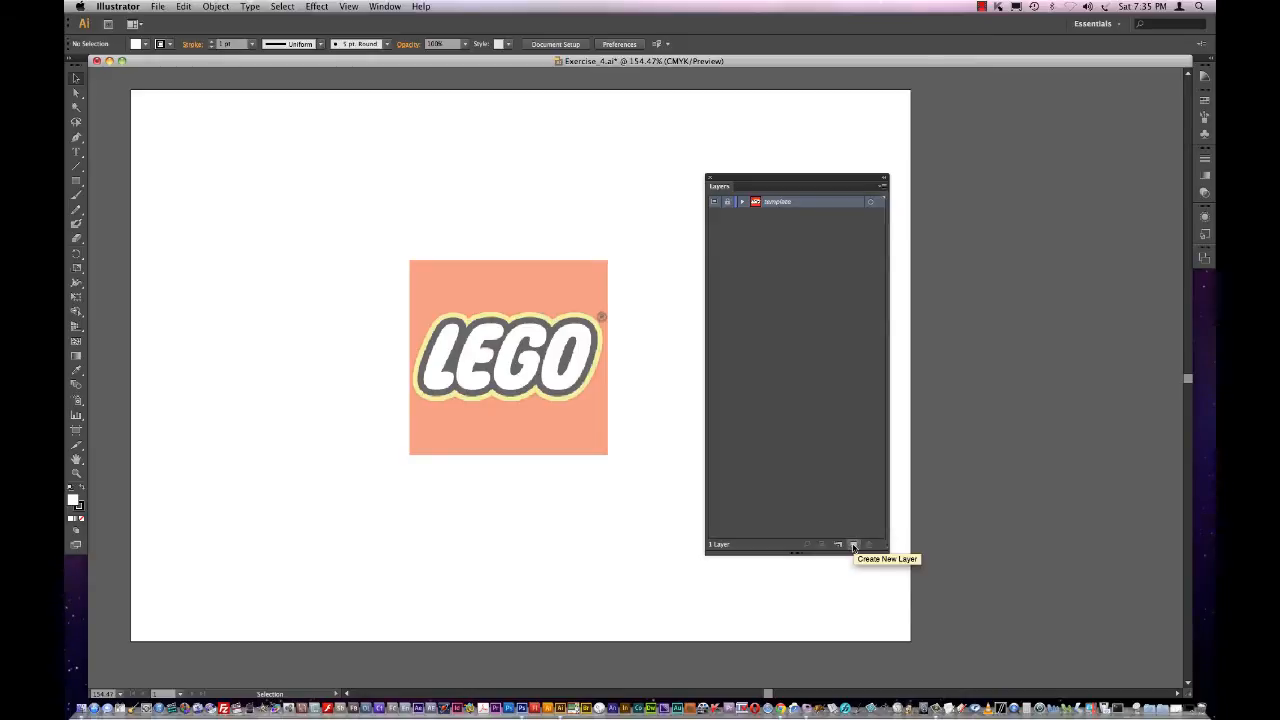
Step: Add a 'white logo' layer above the template and choose a thin stroke weight for tracing
{"action": "left_click", "coordinate": [852, 544]}
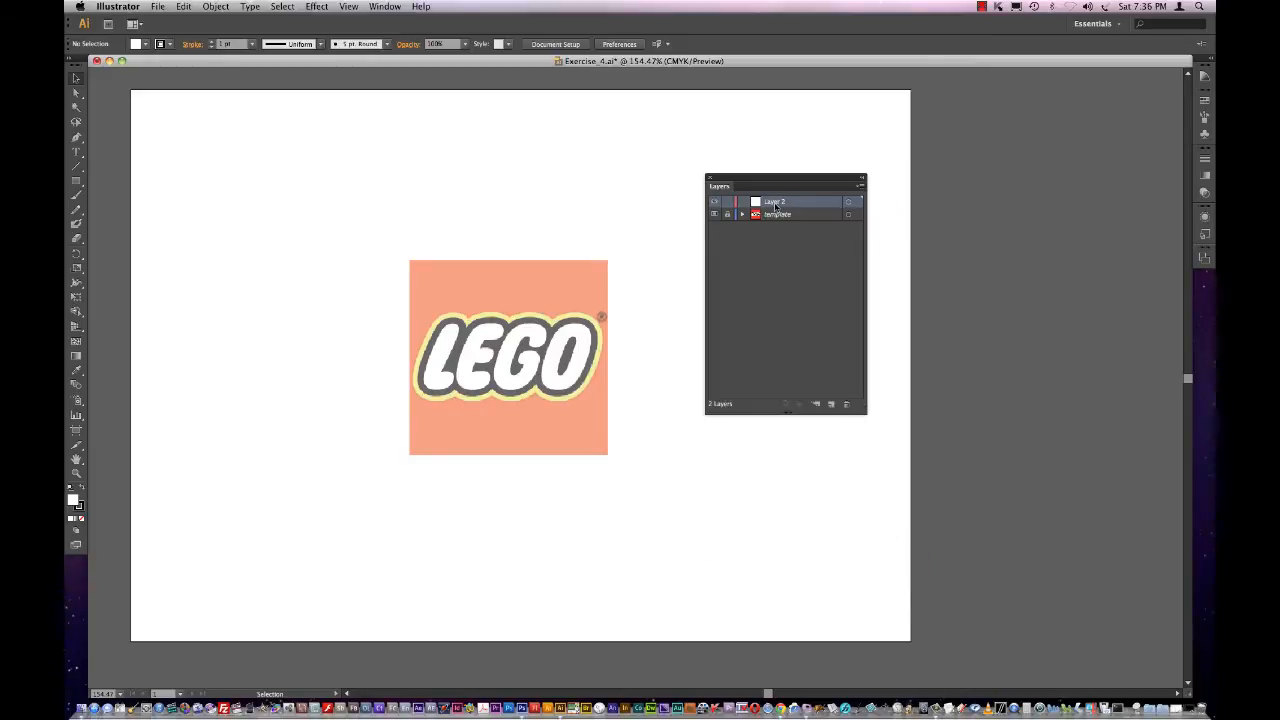
{"action": "double_click", "coordinate": [790, 200]}
{"action": "type", "text": "white logo"}
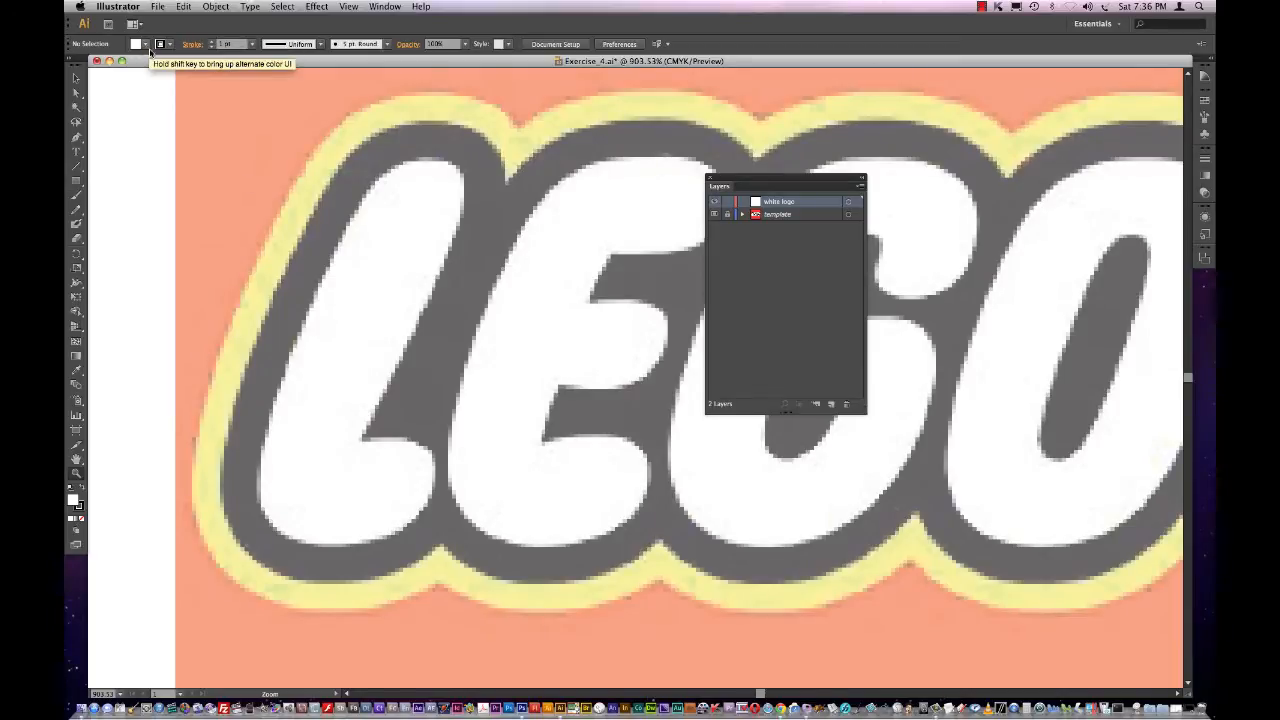
{"action": "left_click", "coordinate": [146, 44]}
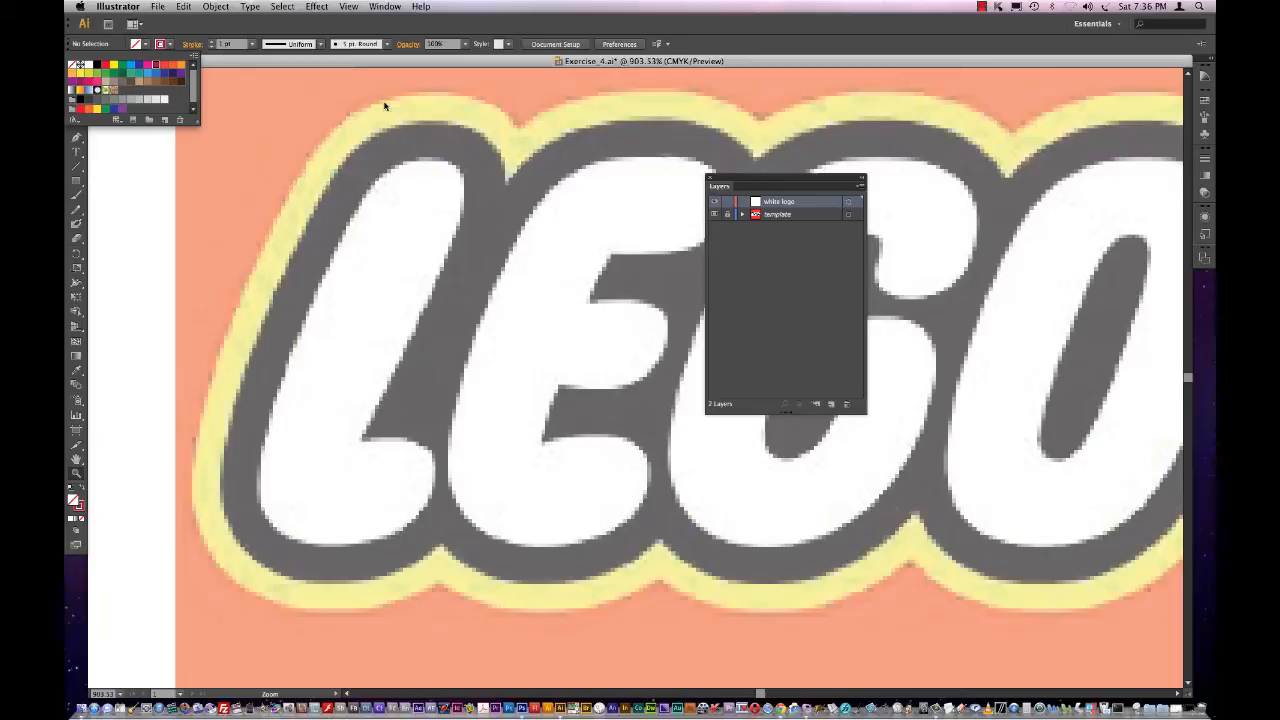
{"action": "left_click", "coordinate": [250, 44]}
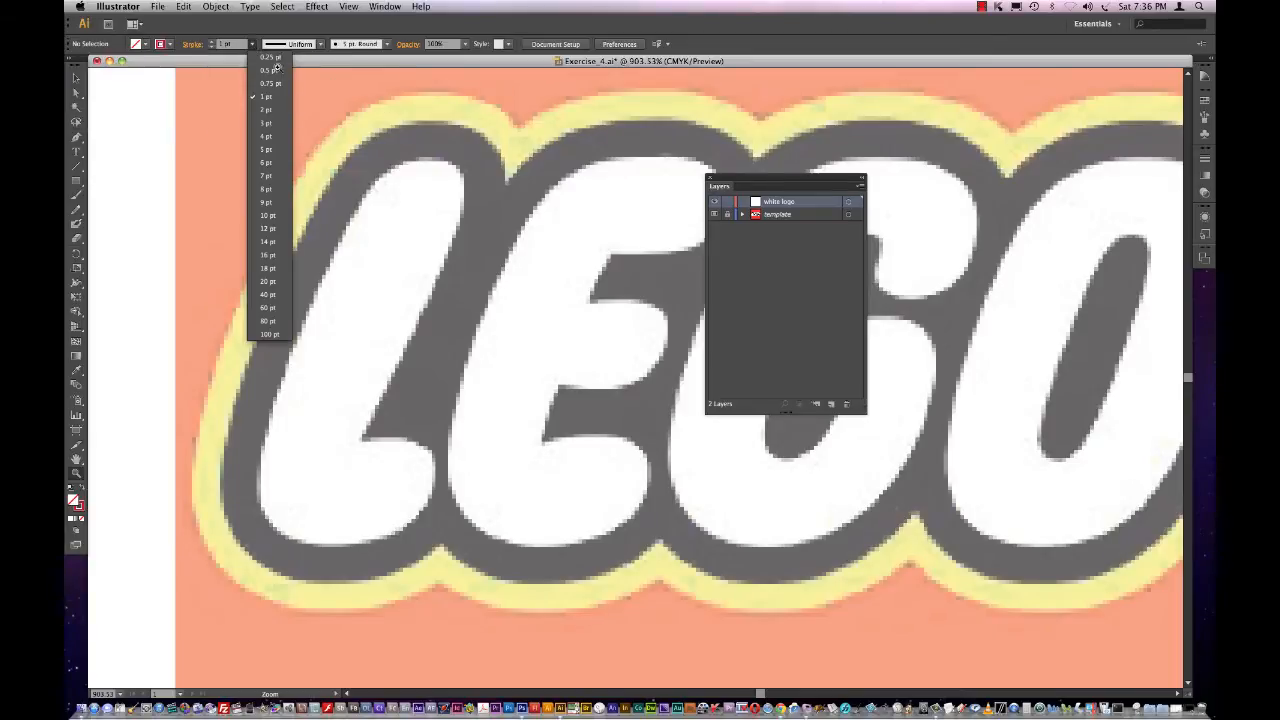
{"action": "left_click", "coordinate": [264, 110]}
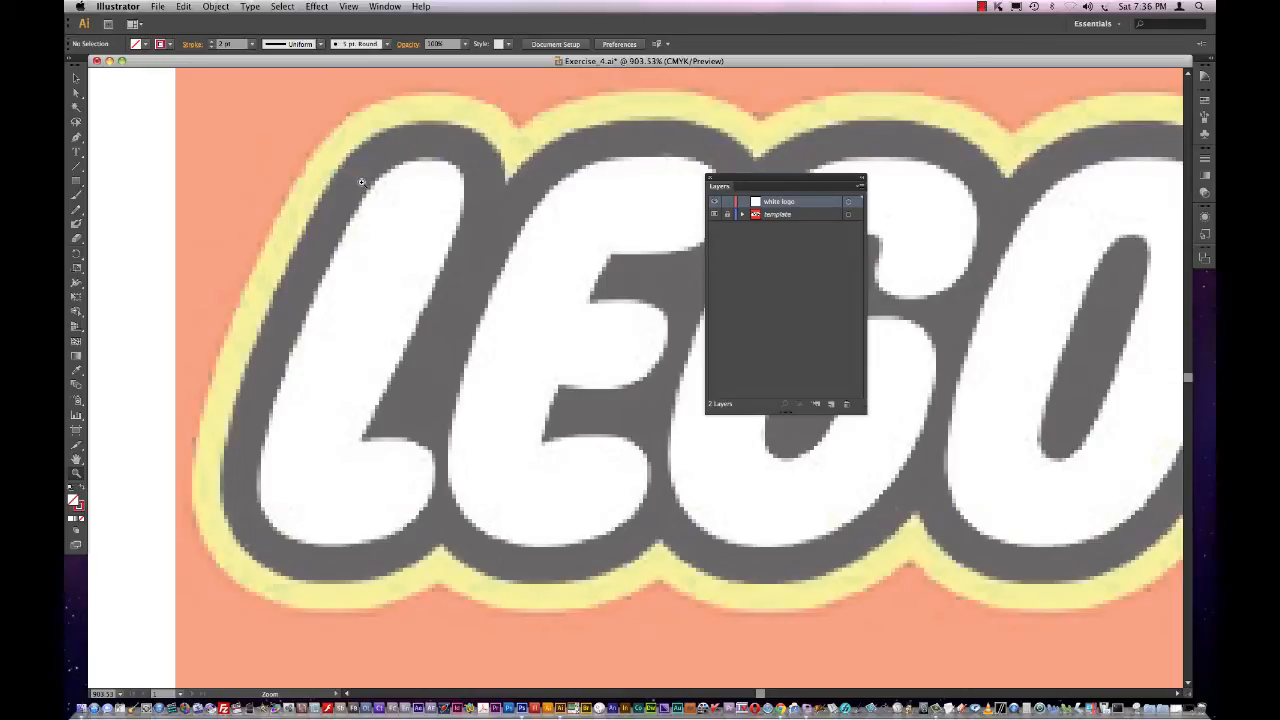
{"action": "mouse_move", "coordinate": [76, 138]}
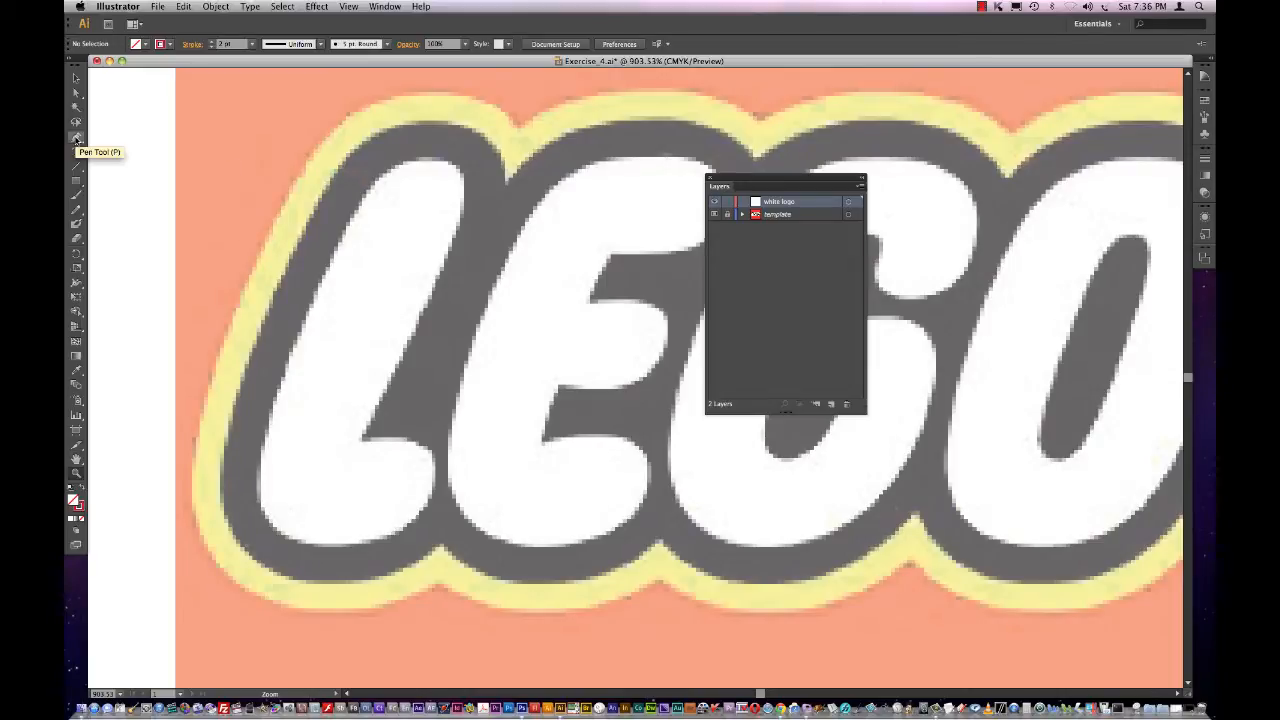
Step: Trace closed Pen paths around the L, E and G letters and begin the O
{"action": "left_click", "coordinate": [76, 138]}
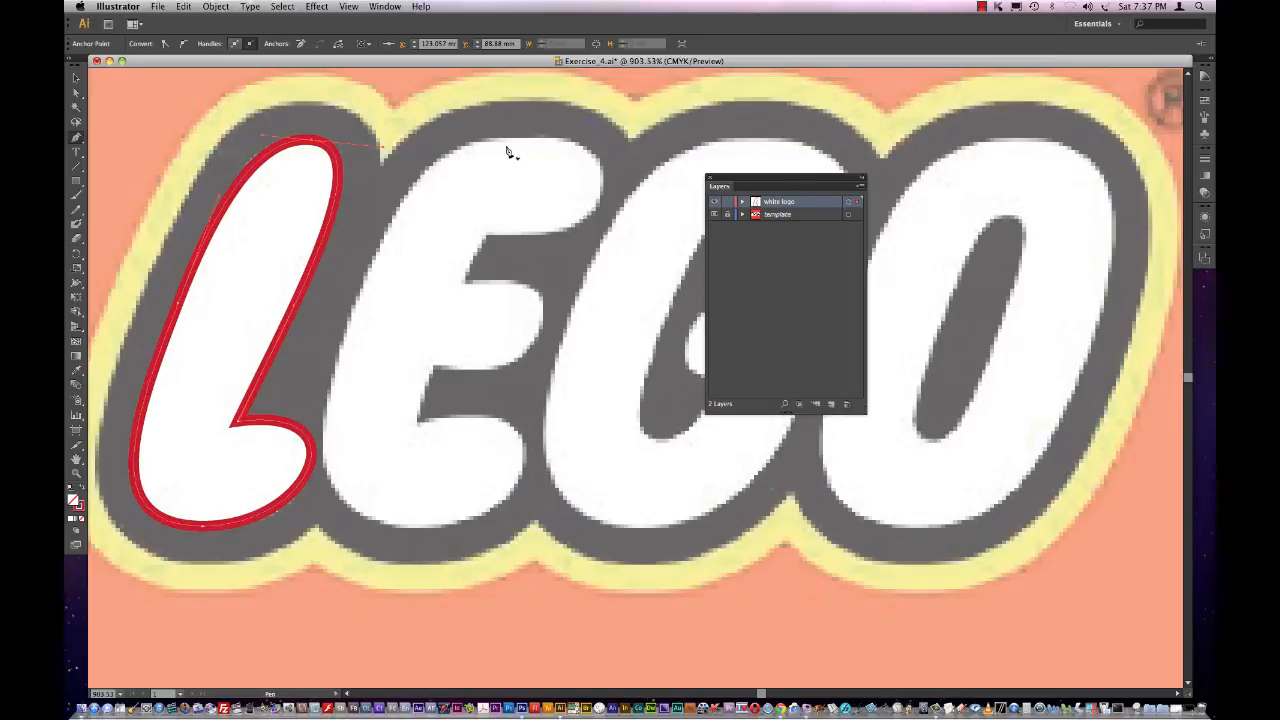
{"action": "mouse_move", "coordinate": [490, 238]}
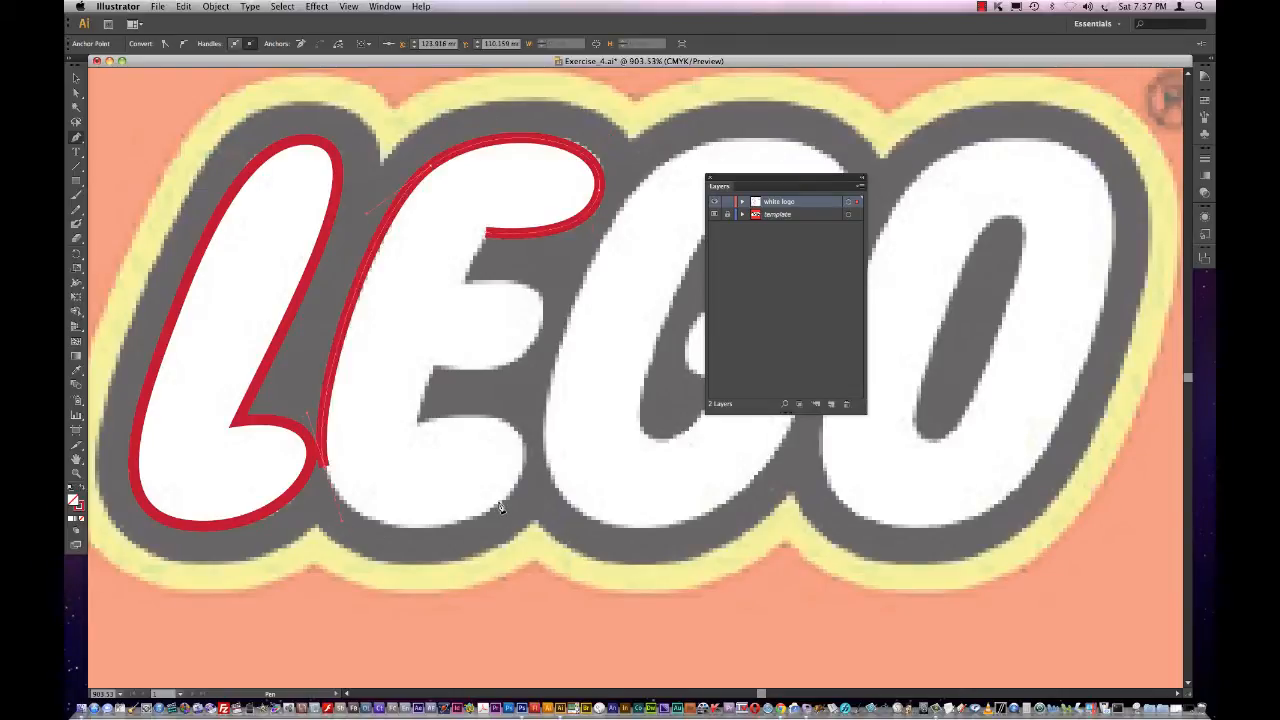
{"action": "left_click", "coordinate": [336, 462]}
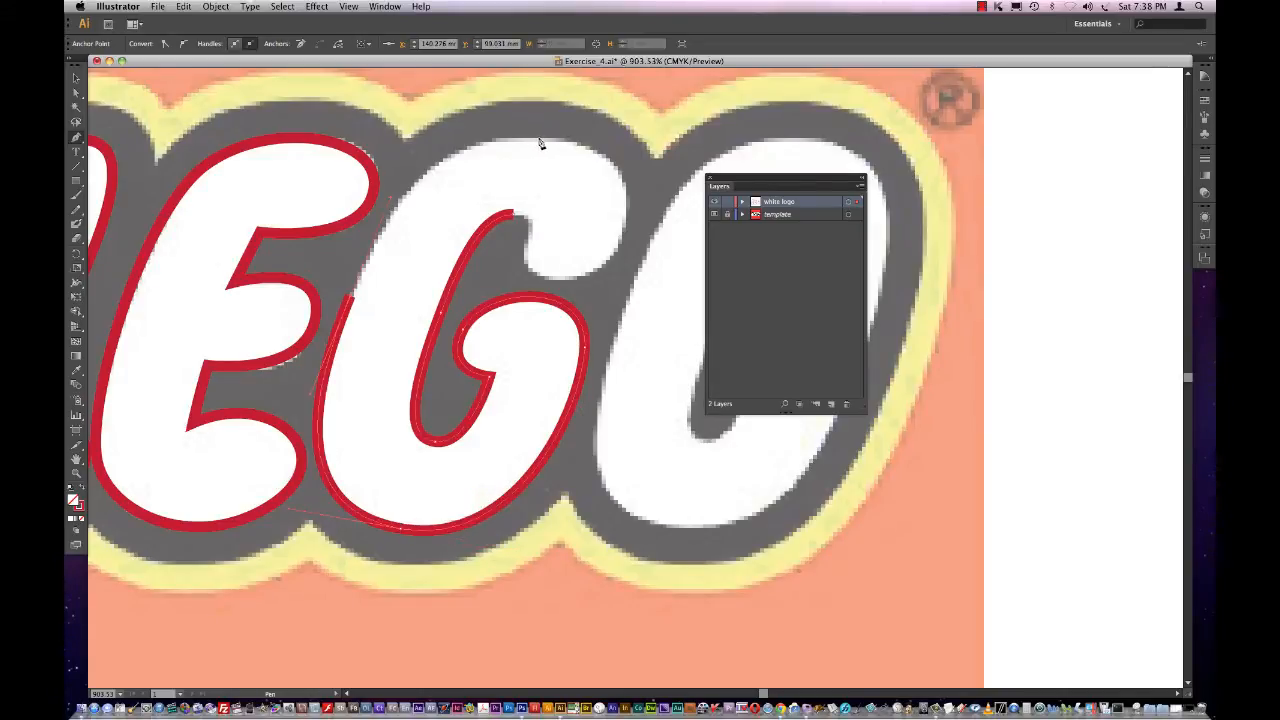
{"action": "left_click", "coordinate": [540, 140]}
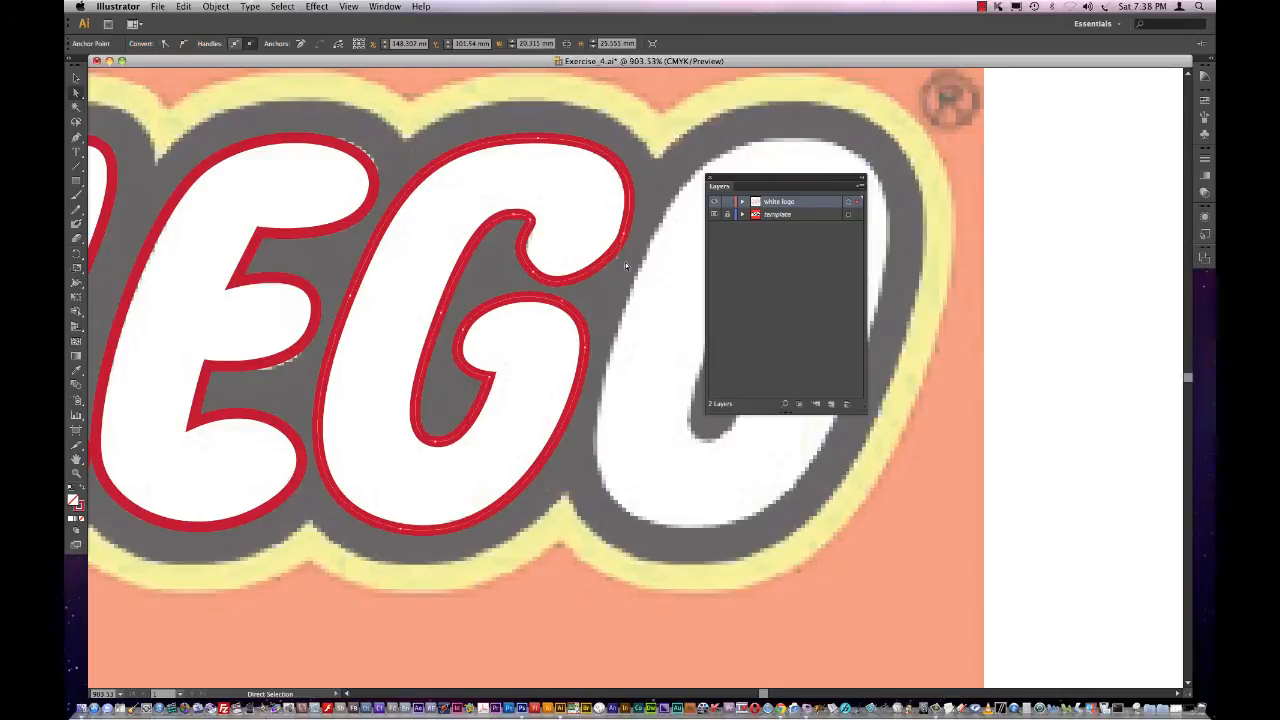
{"action": "left_click", "coordinate": [76, 76]}
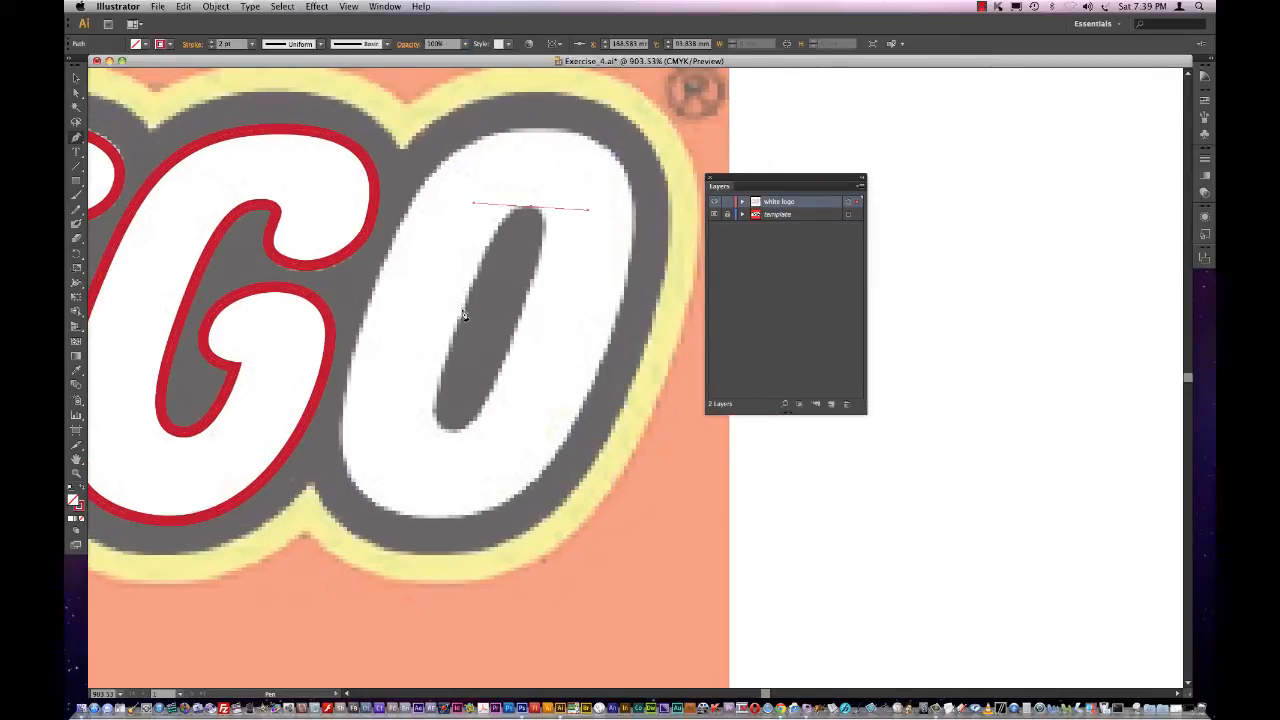
Step: Draw the O's outer shape and the curved edge of its inner hole
{"action": "left_click_drag", "start_coordinate": [476, 204], "coordinate": [450, 436]}
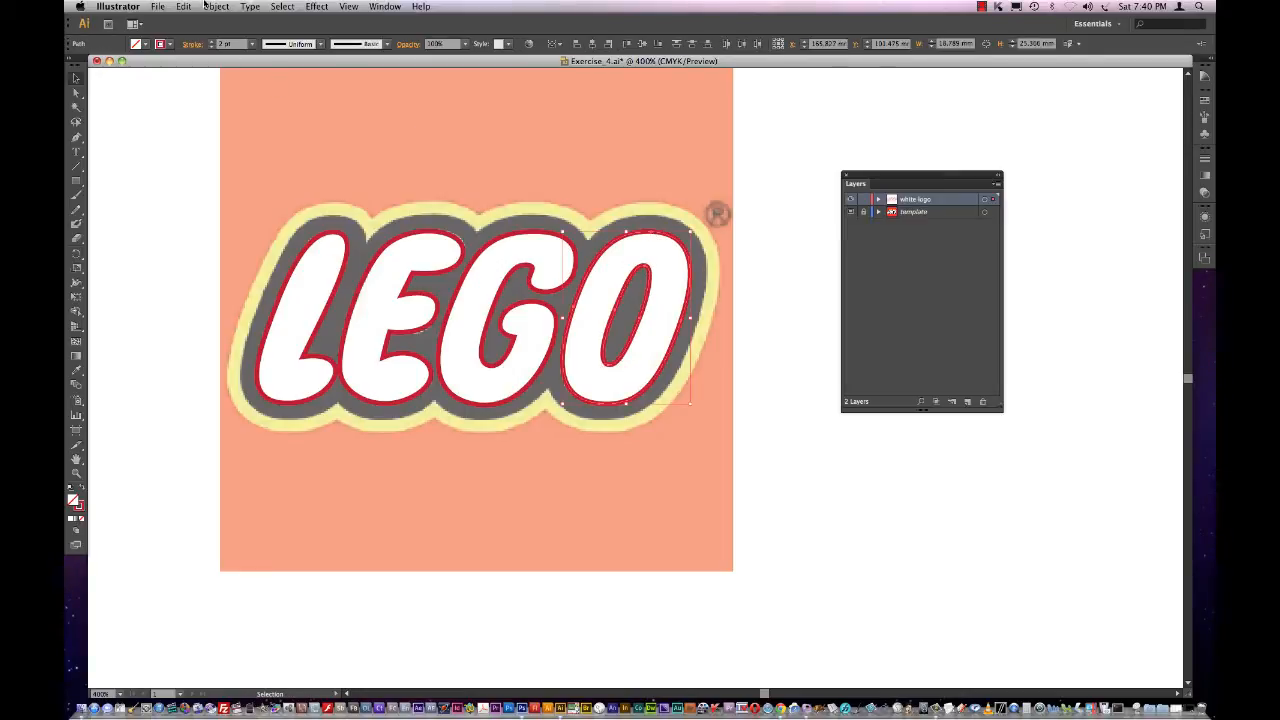
Step: Make the O and its hole a compound path and fill the letters white
{"action": "left_click", "coordinate": [216, 6]}
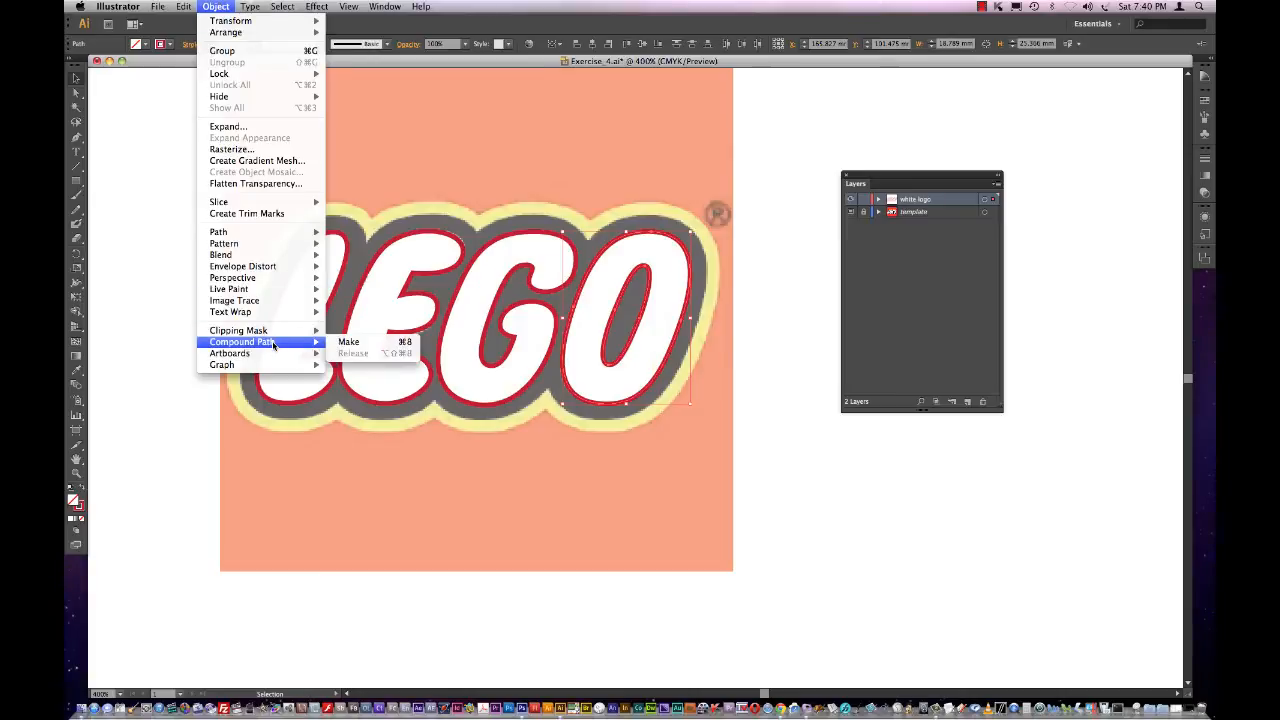
{"action": "left_click", "coordinate": [348, 342]}
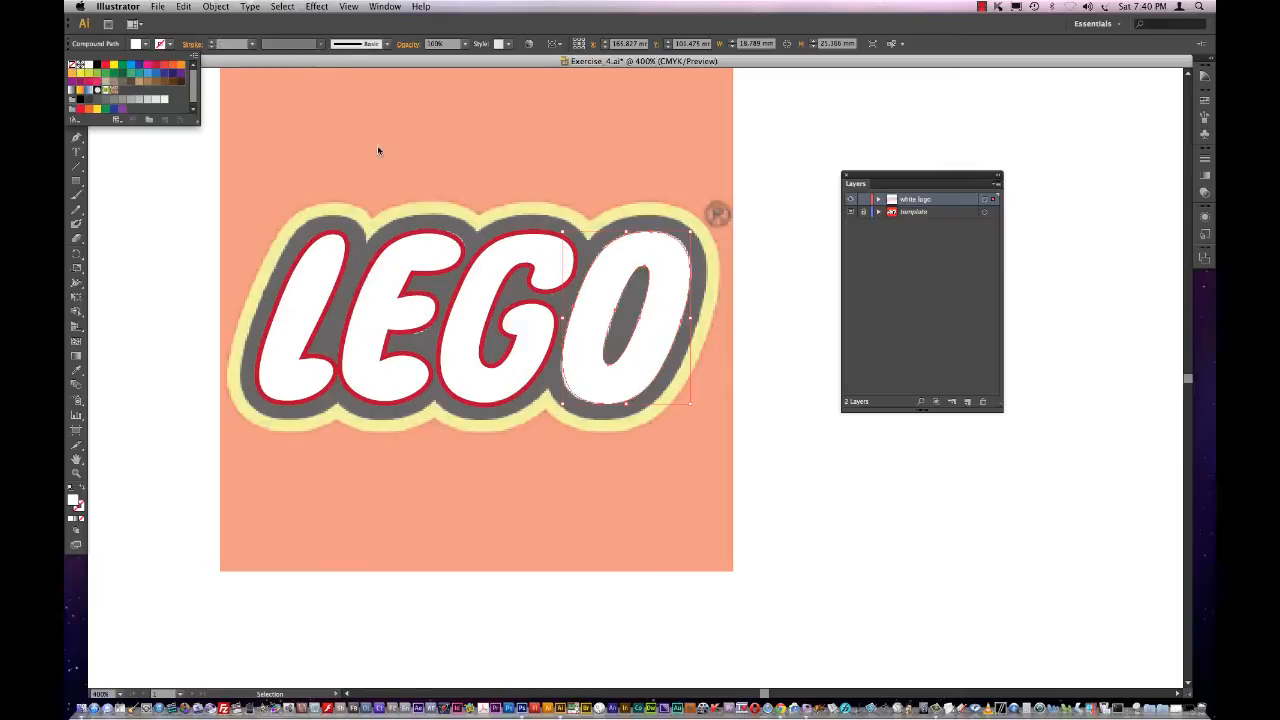
{"action": "left_click", "coordinate": [656, 292]}
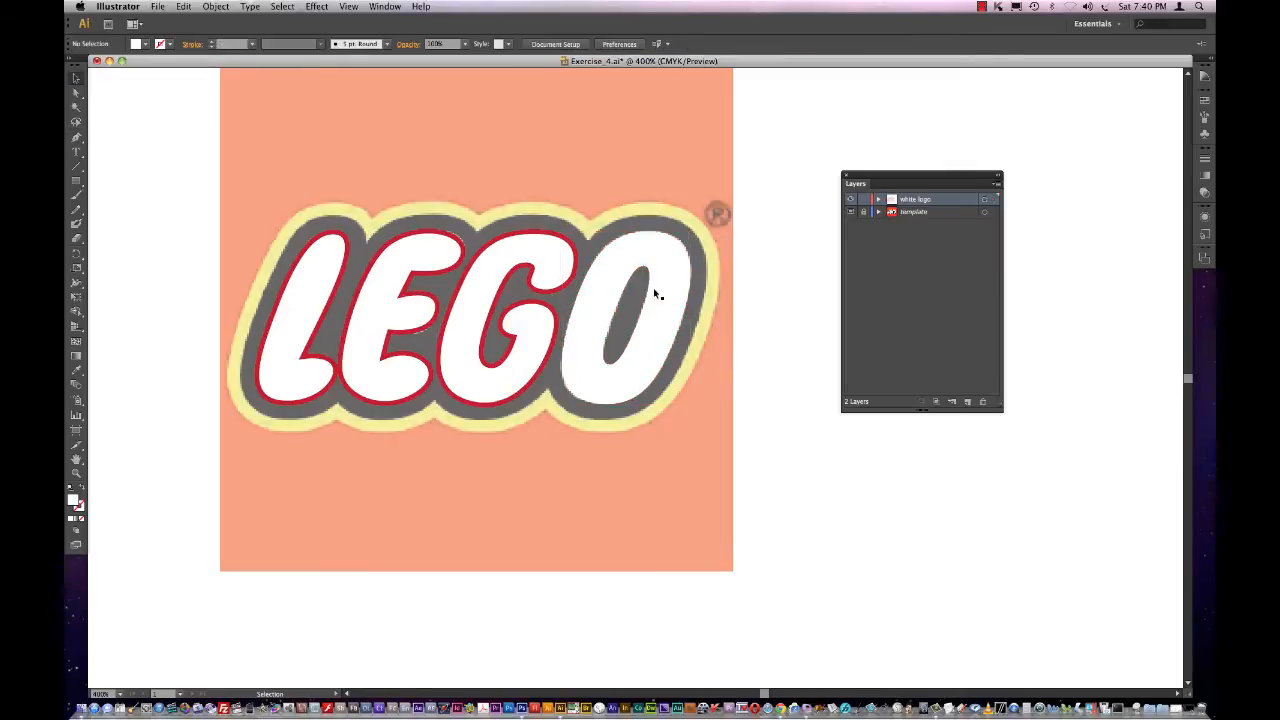
{"action": "left_click", "coordinate": [640, 300]}
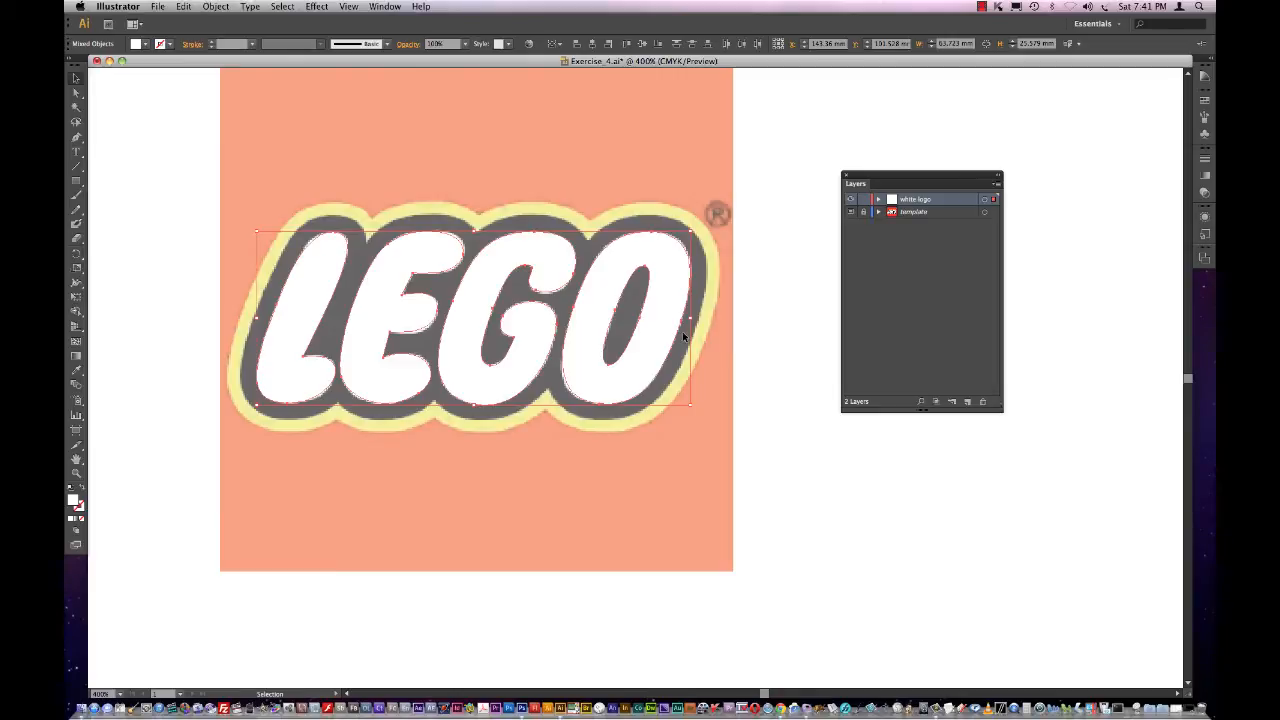
{"action": "left_click", "coordinate": [624, 248]}
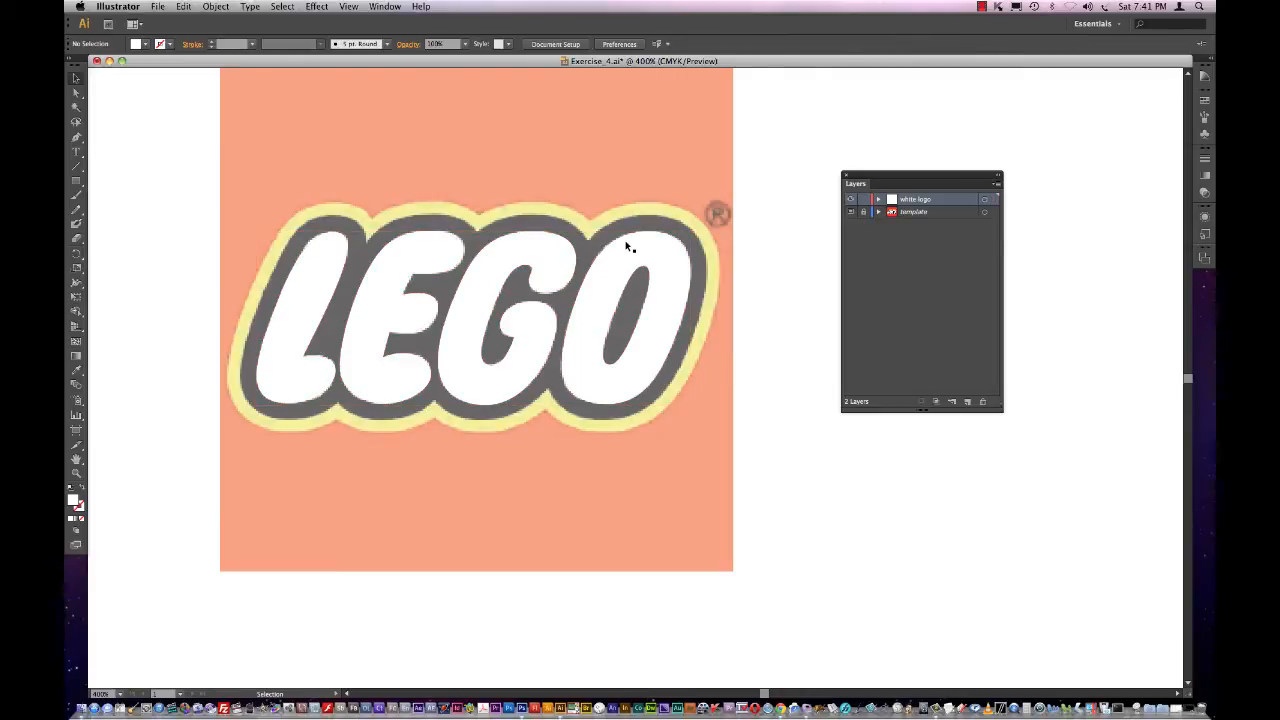
{"action": "mouse_move", "coordinate": [704, 296]}
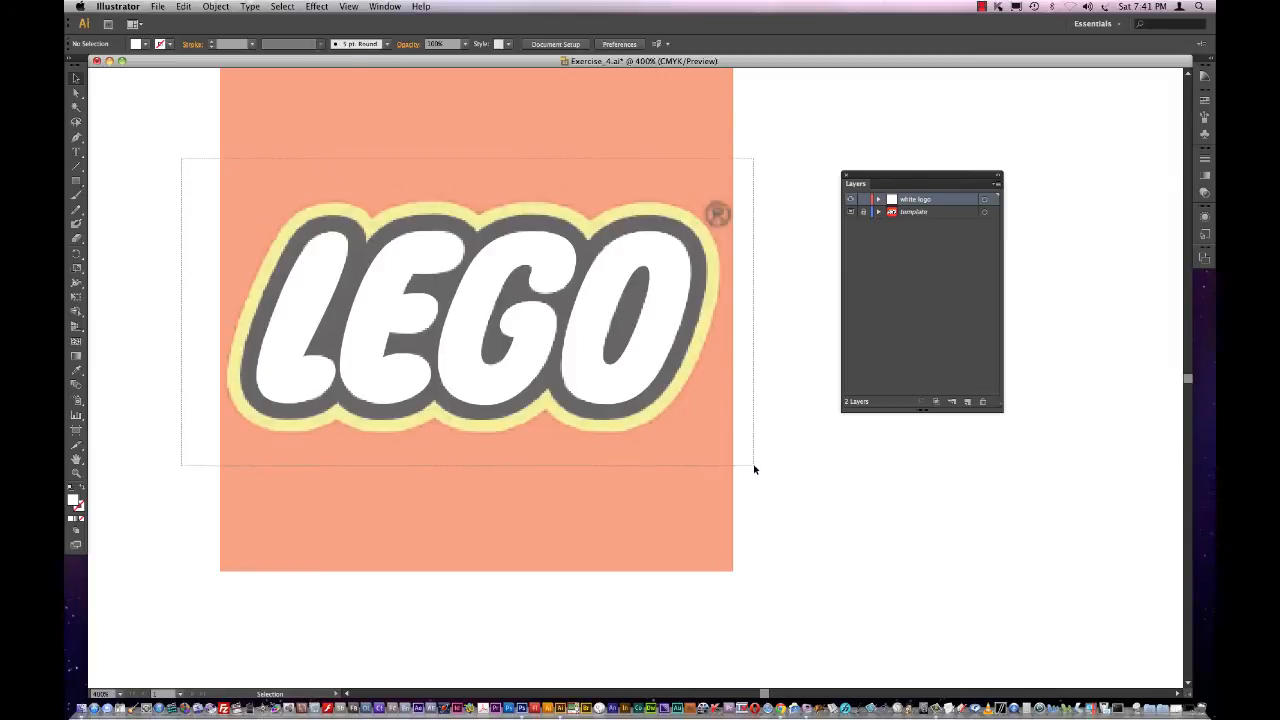
Step: Combine all four white letters into one compound path and reselect it
{"action": "left_click", "coordinate": [216, 6]}
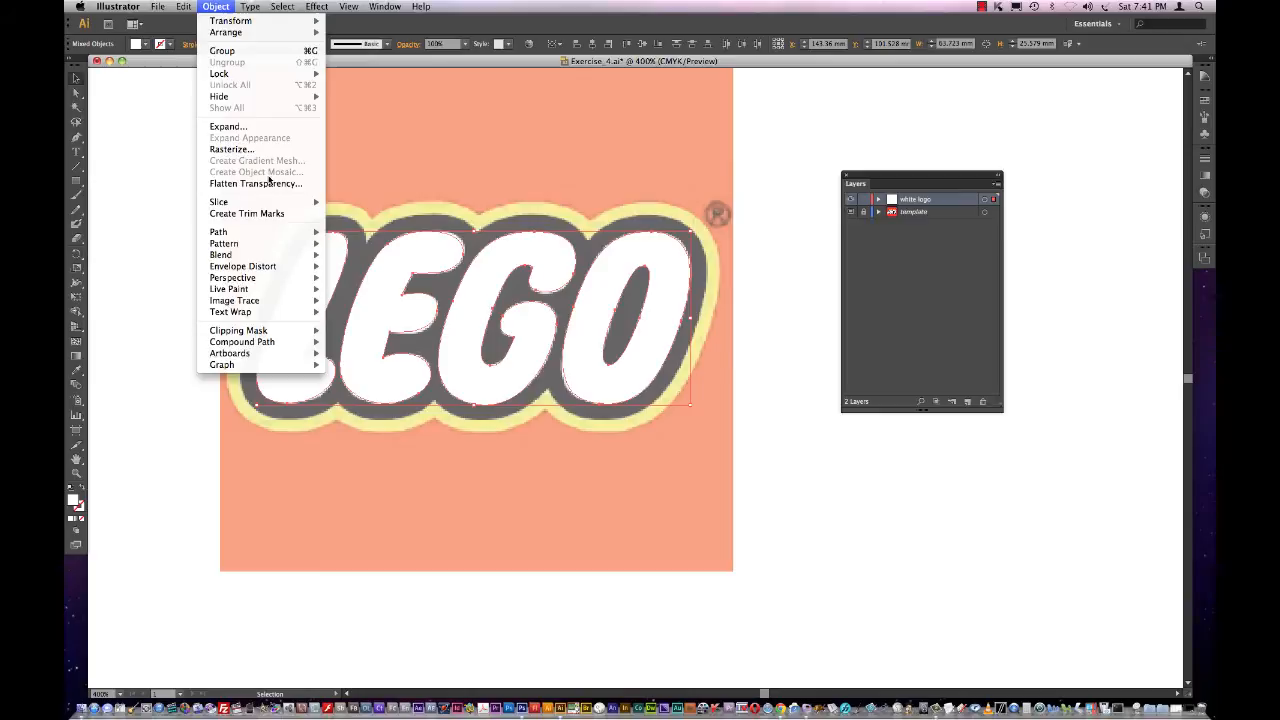
{"action": "left_click", "coordinate": [242, 340]}
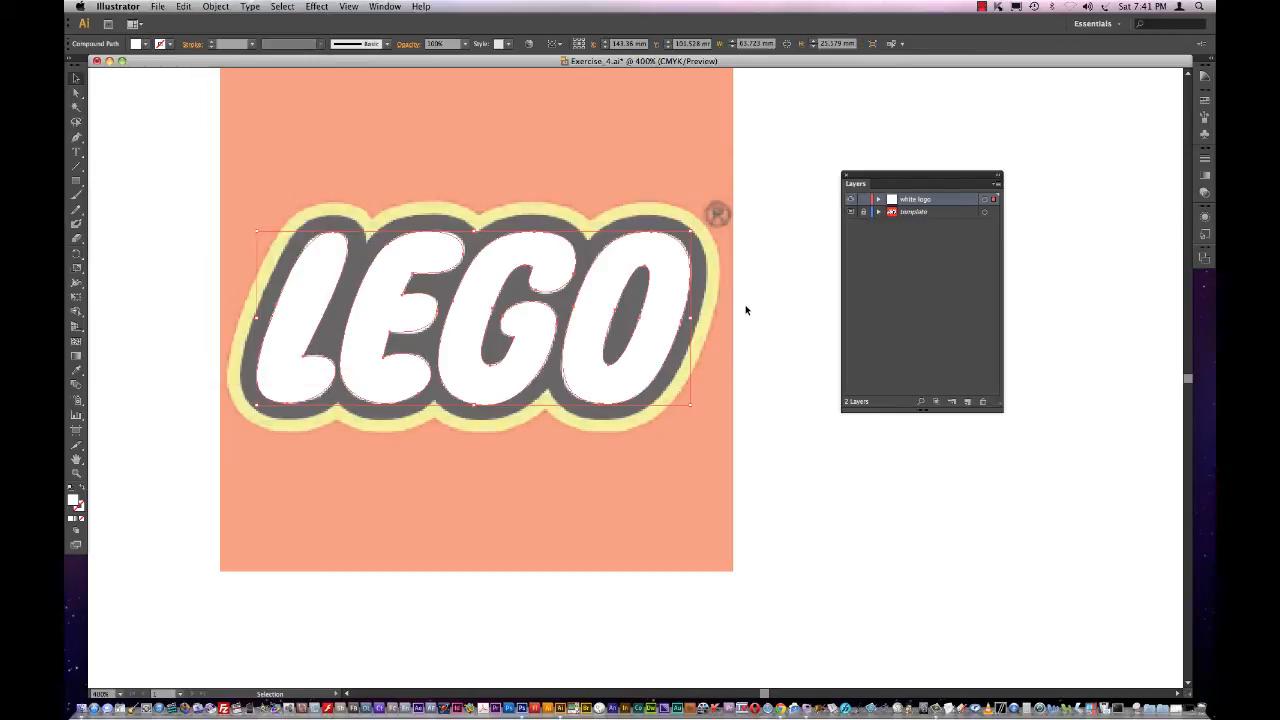
{"action": "left_click_drag", "start_coordinate": [476, 316], "coordinate": [416, 184]}
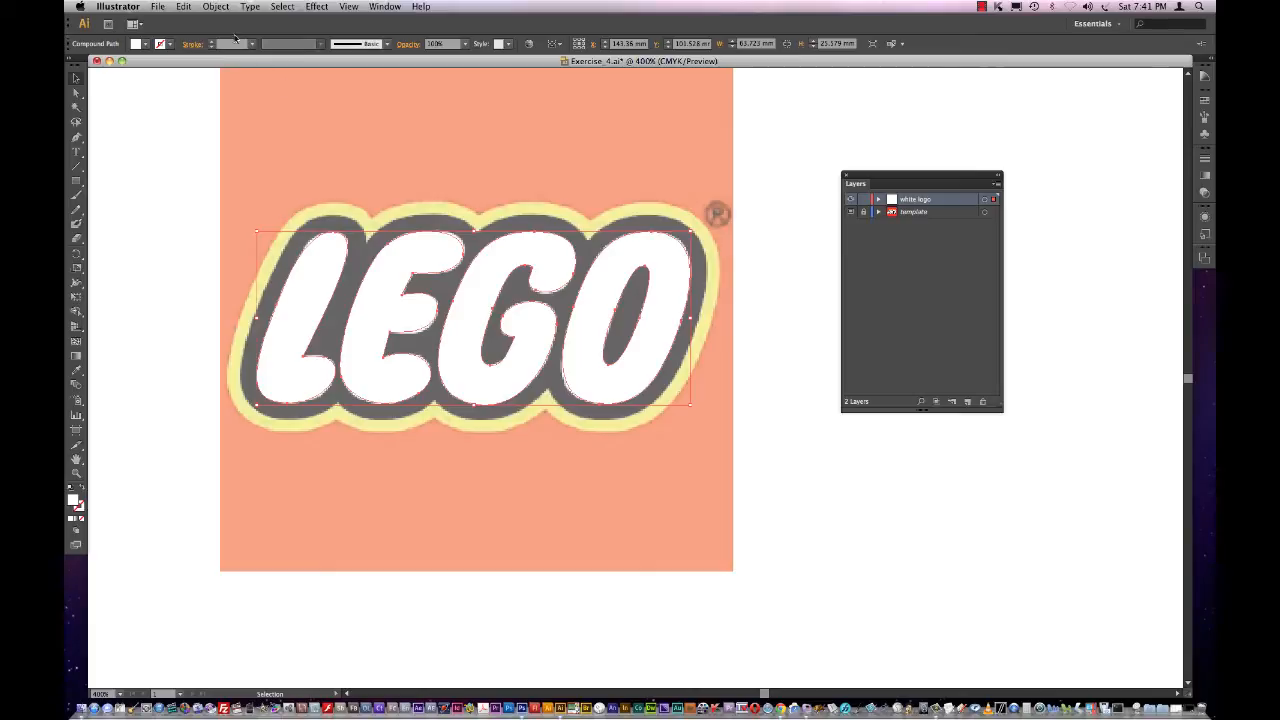
{"action": "mouse_move", "coordinate": [308, 82]}
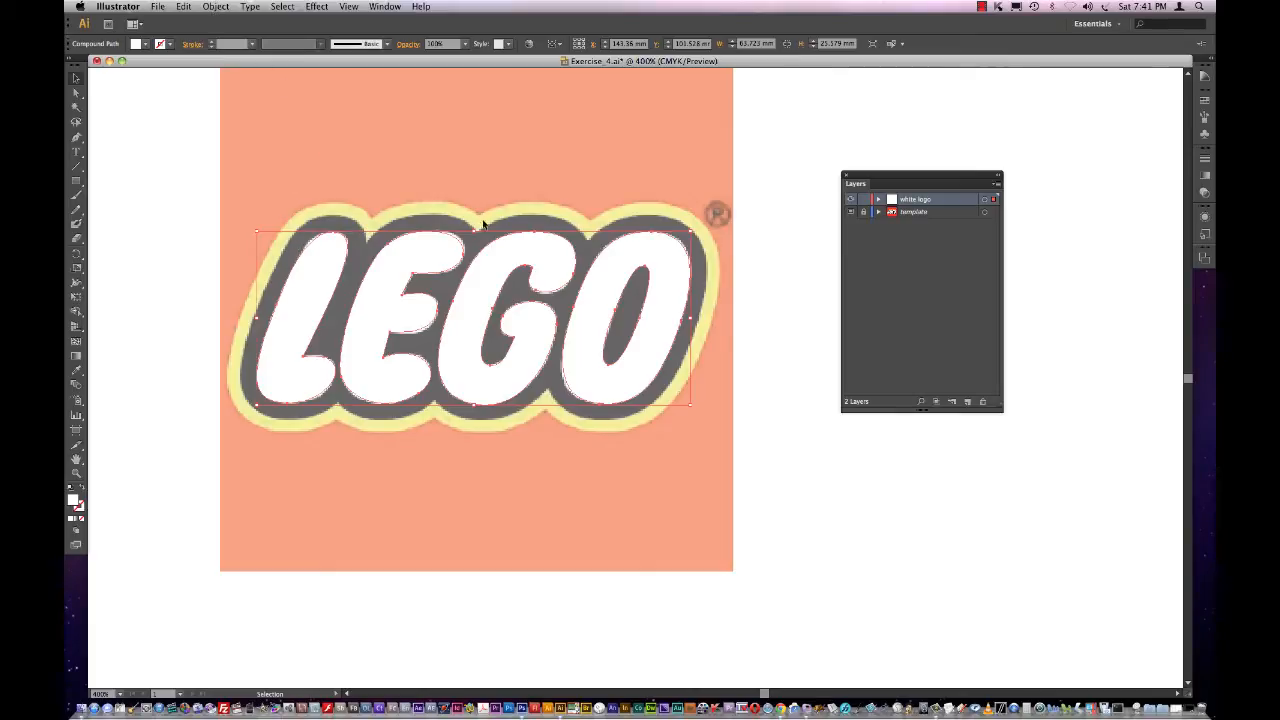
{"action": "left_click", "coordinate": [564, 262]}
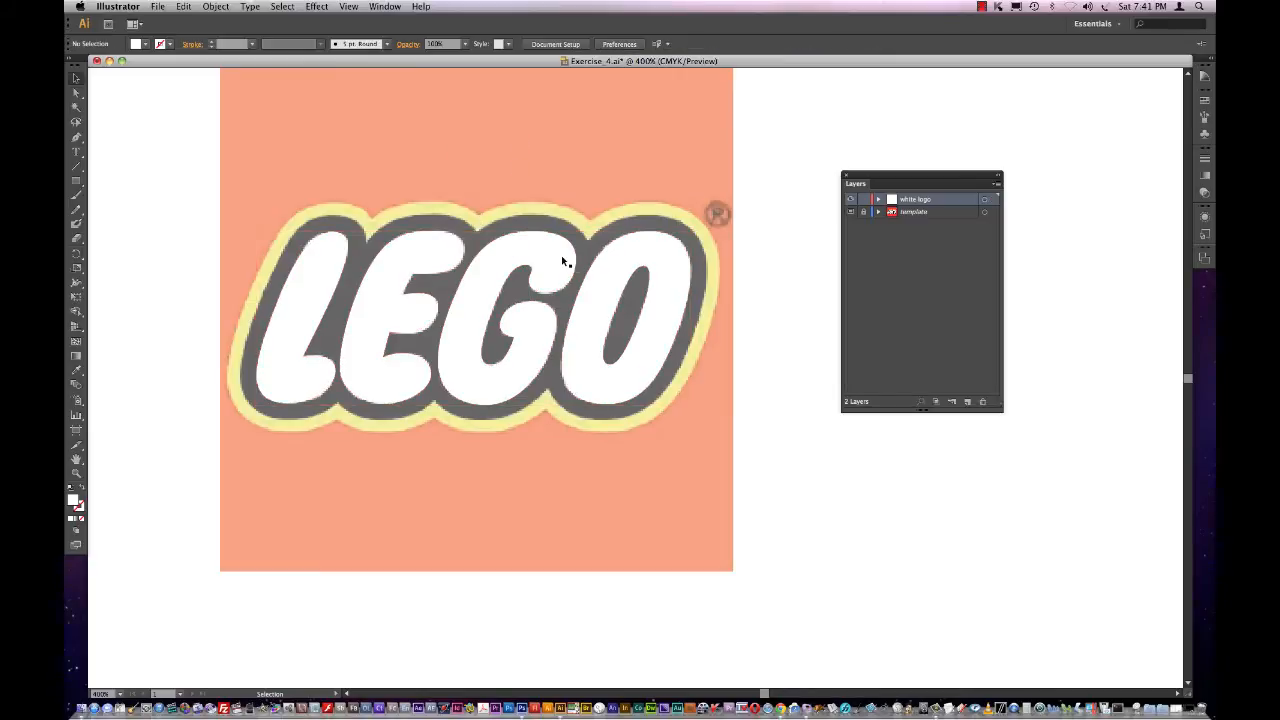
{"action": "left_click", "coordinate": [216, 6]}
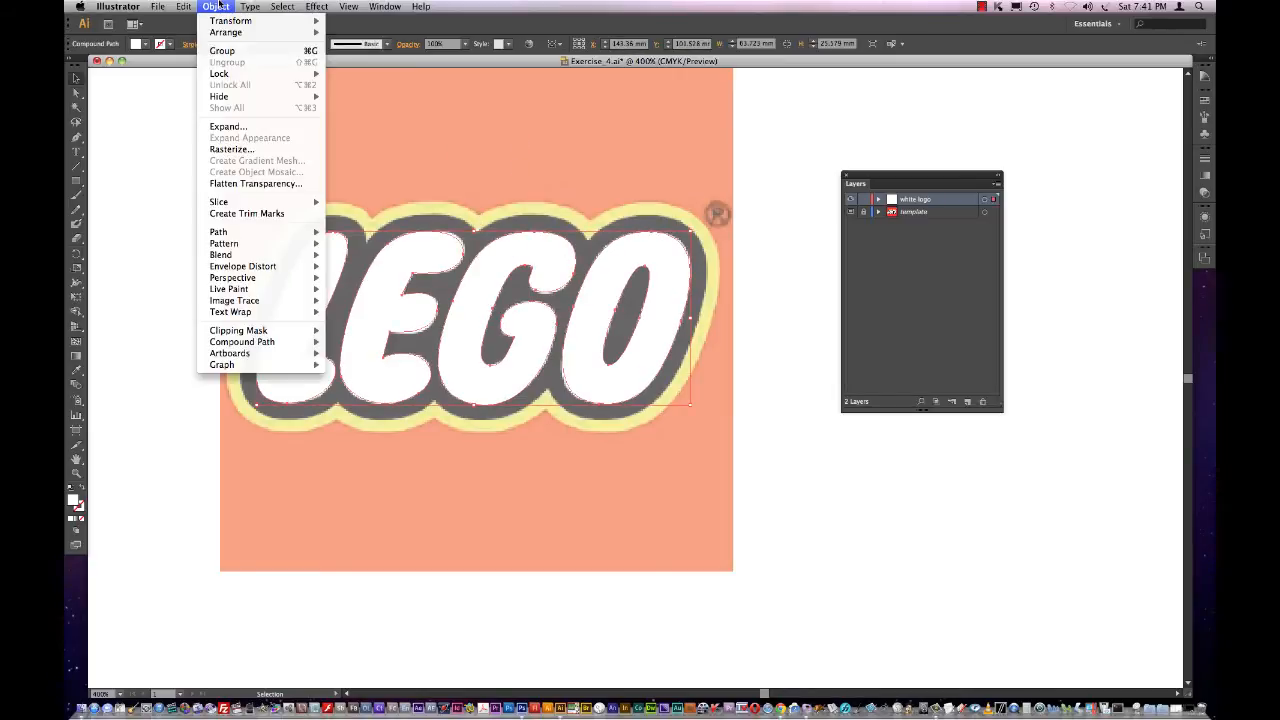
Step: Create an outward Offset Path copy of the letters for the black outline
{"action": "left_click", "coordinate": [218, 232]}
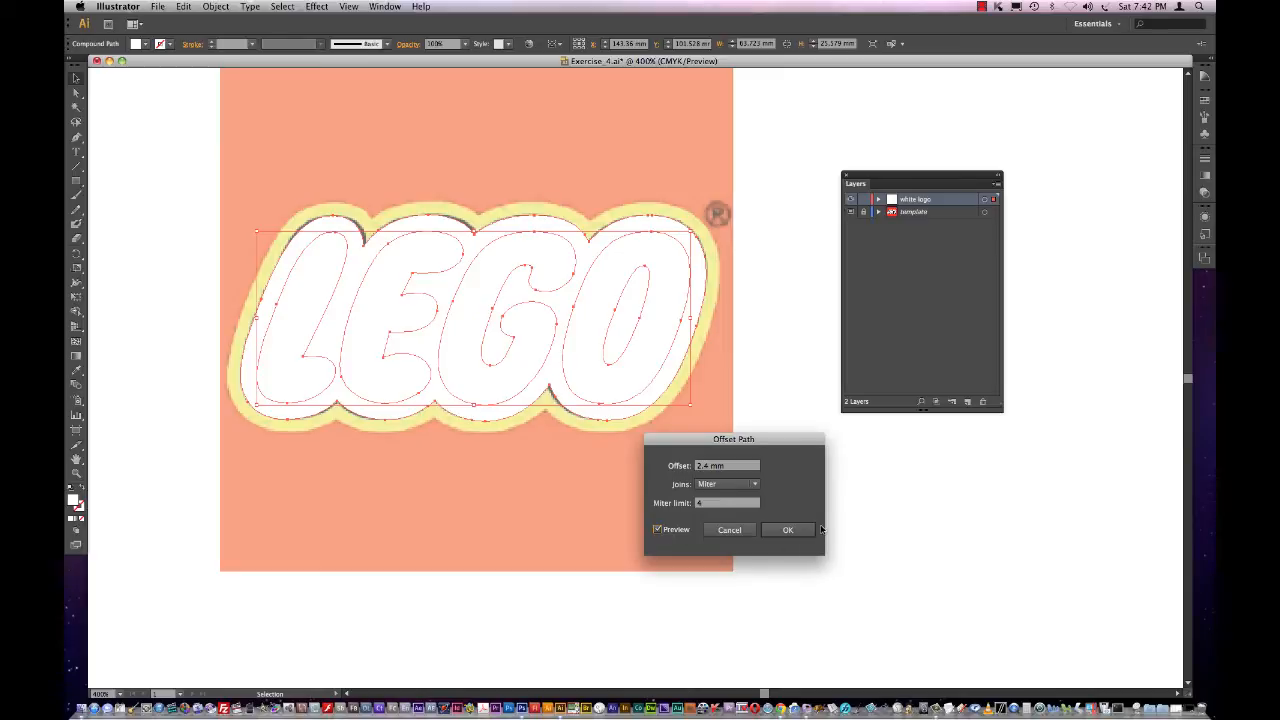
{"action": "mouse_move", "coordinate": [656, 420]}
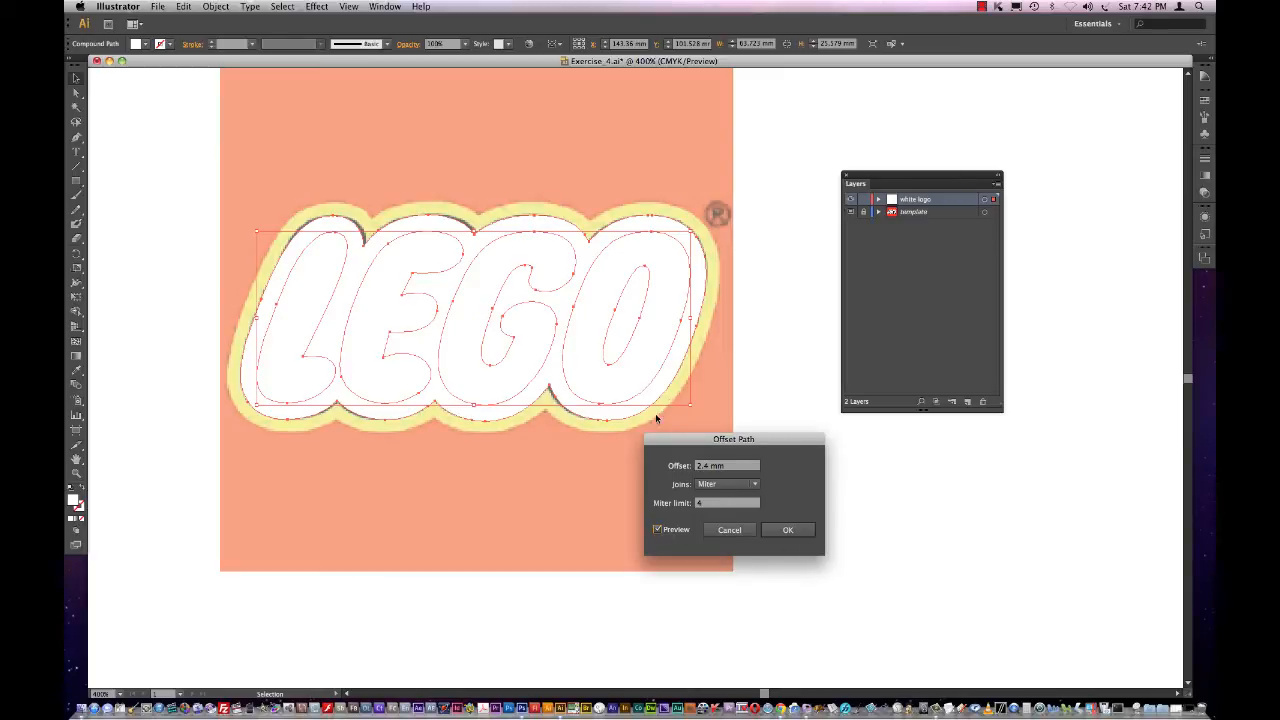
{"action": "mouse_move", "coordinate": [272, 284]}
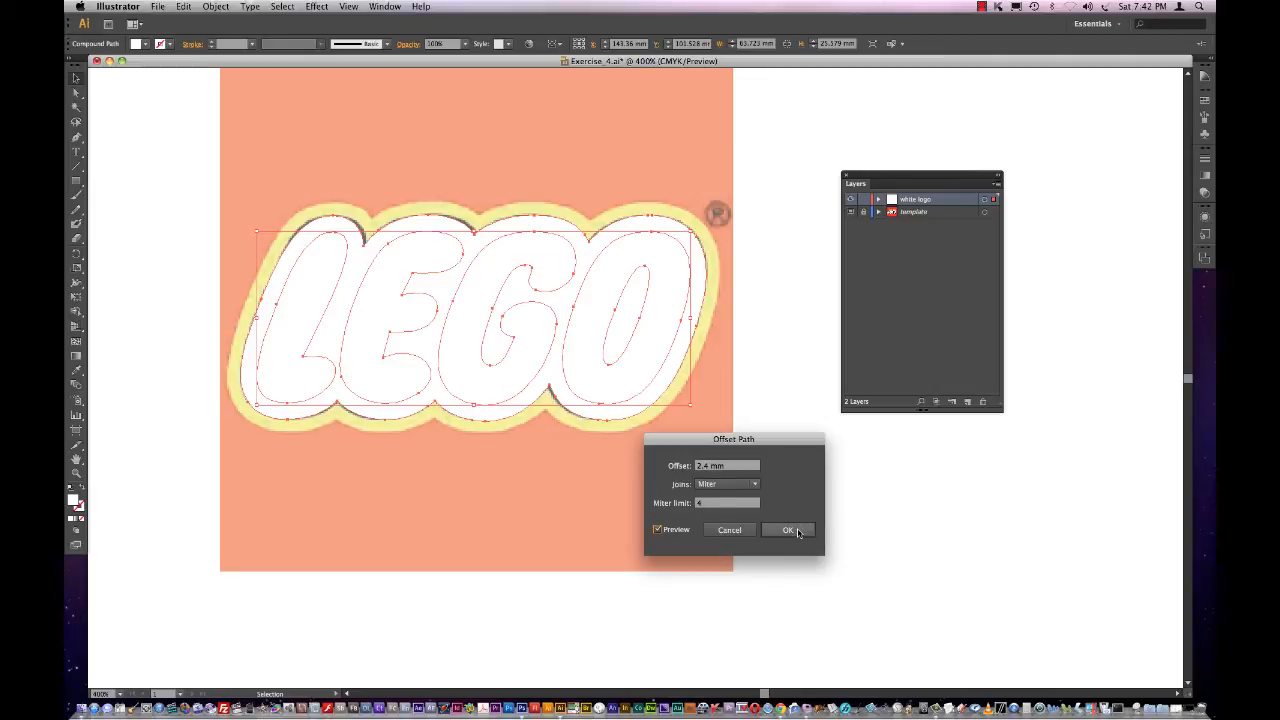
{"action": "left_click", "coordinate": [788, 530]}
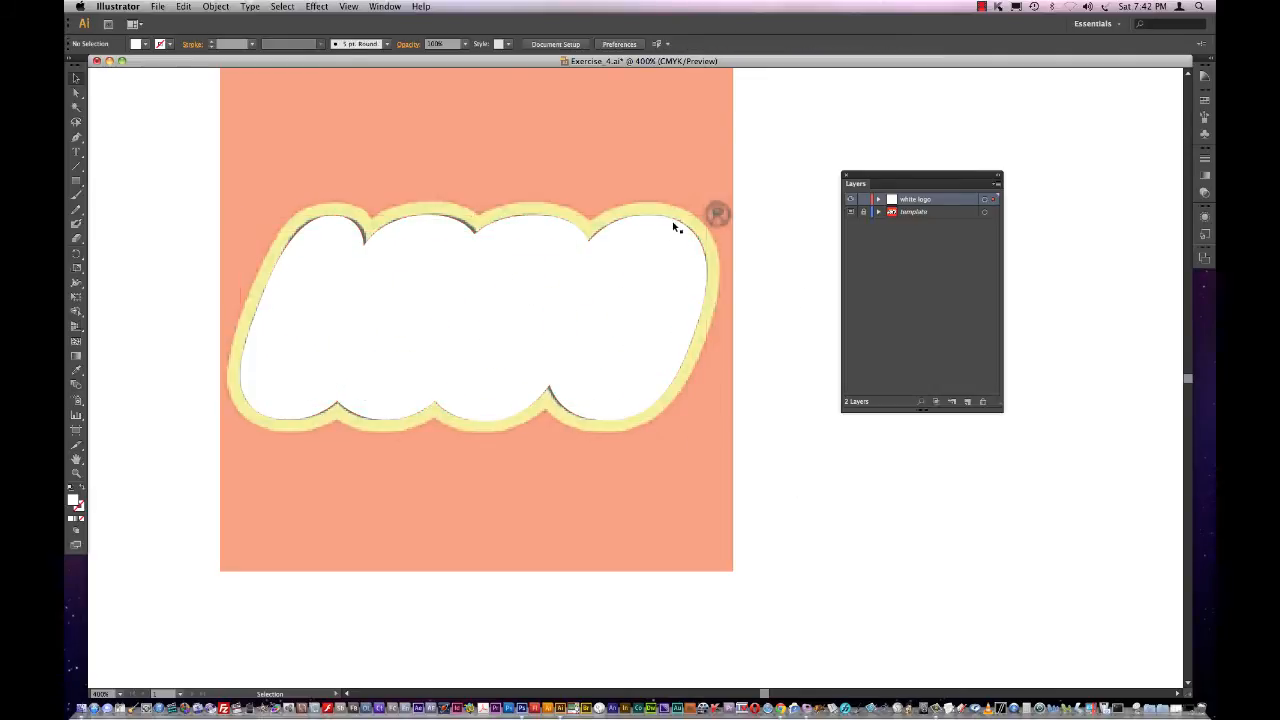
{"action": "left_click", "coordinate": [476, 320]}
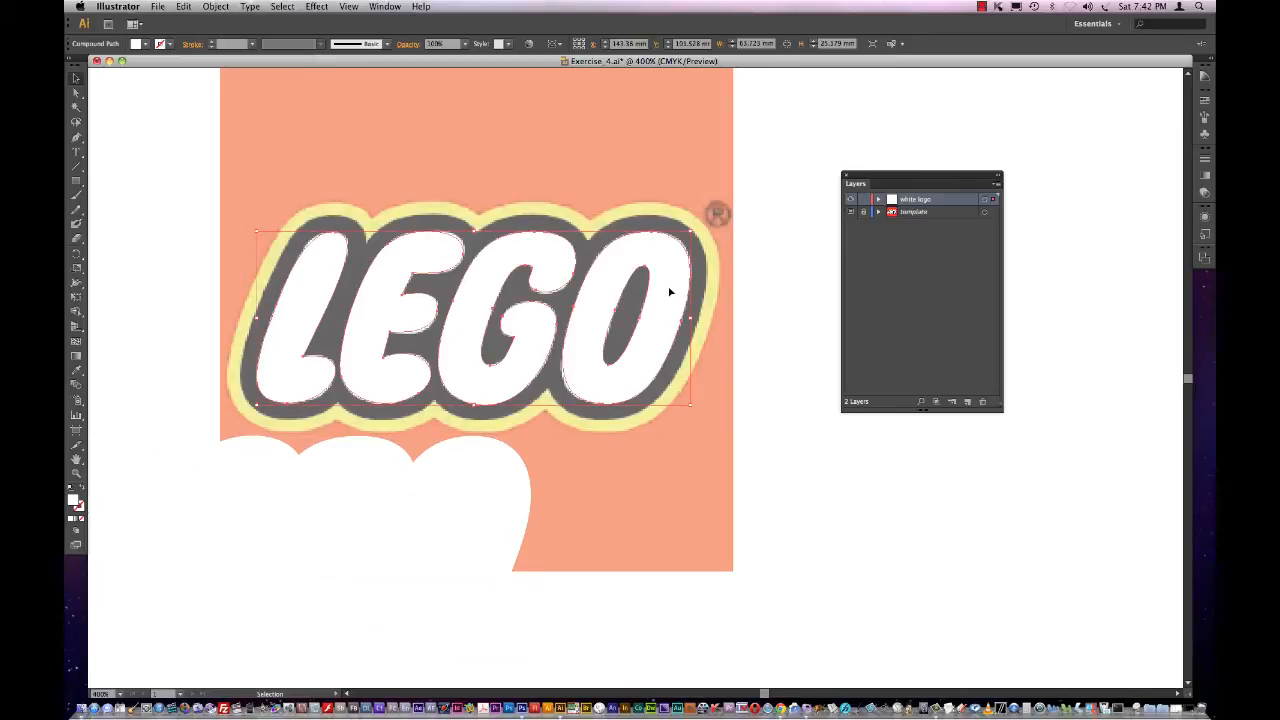
{"action": "mouse_move", "coordinate": [696, 348]}
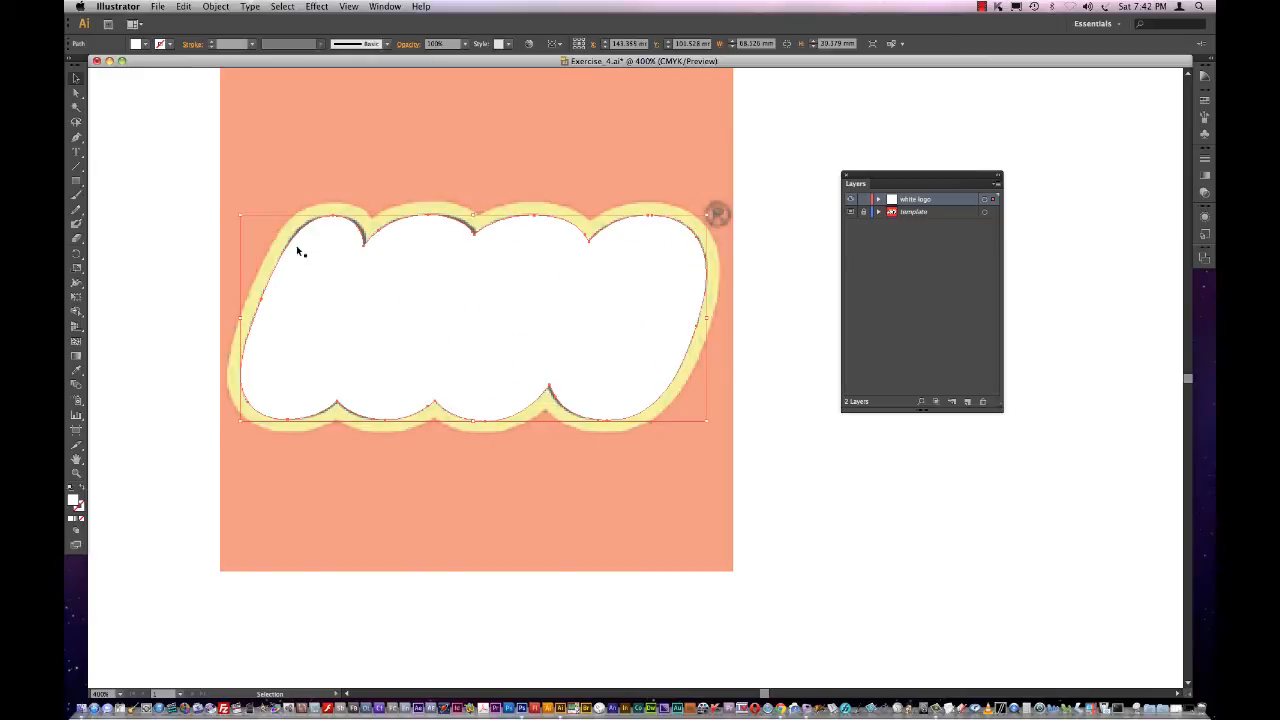
{"action": "mouse_move", "coordinate": [308, 72]}
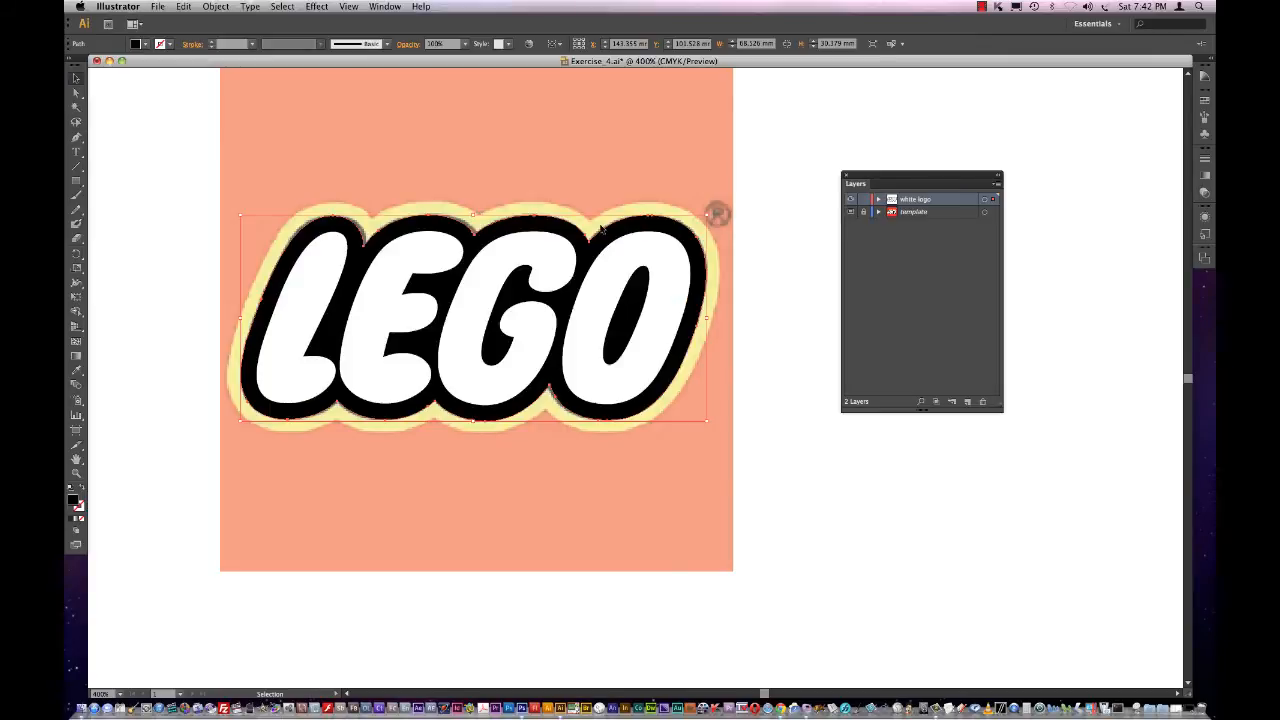
{"action": "mouse_move", "coordinate": [432, 240]}
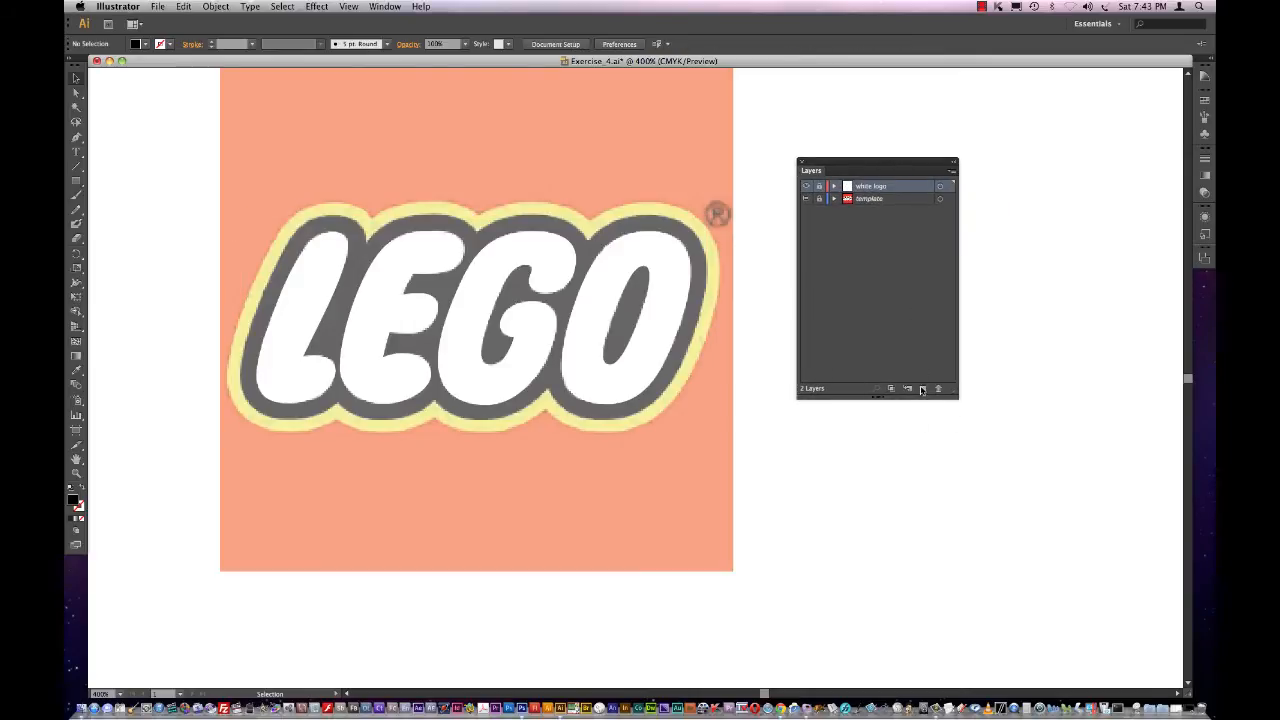
{"action": "mouse_move", "coordinate": [922, 388]}
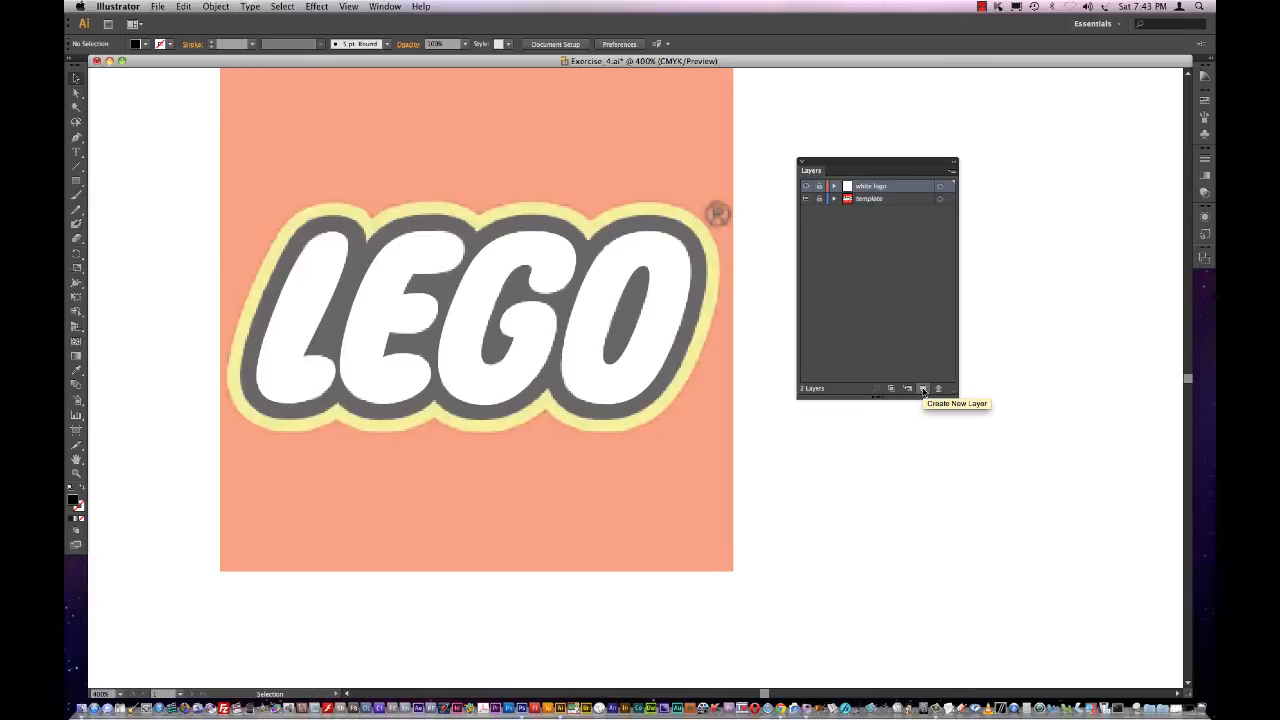
Step: Move the black outline shapes' layer beneath the white logo and rename it 'black outline'
{"action": "left_click", "coordinate": [924, 388]}
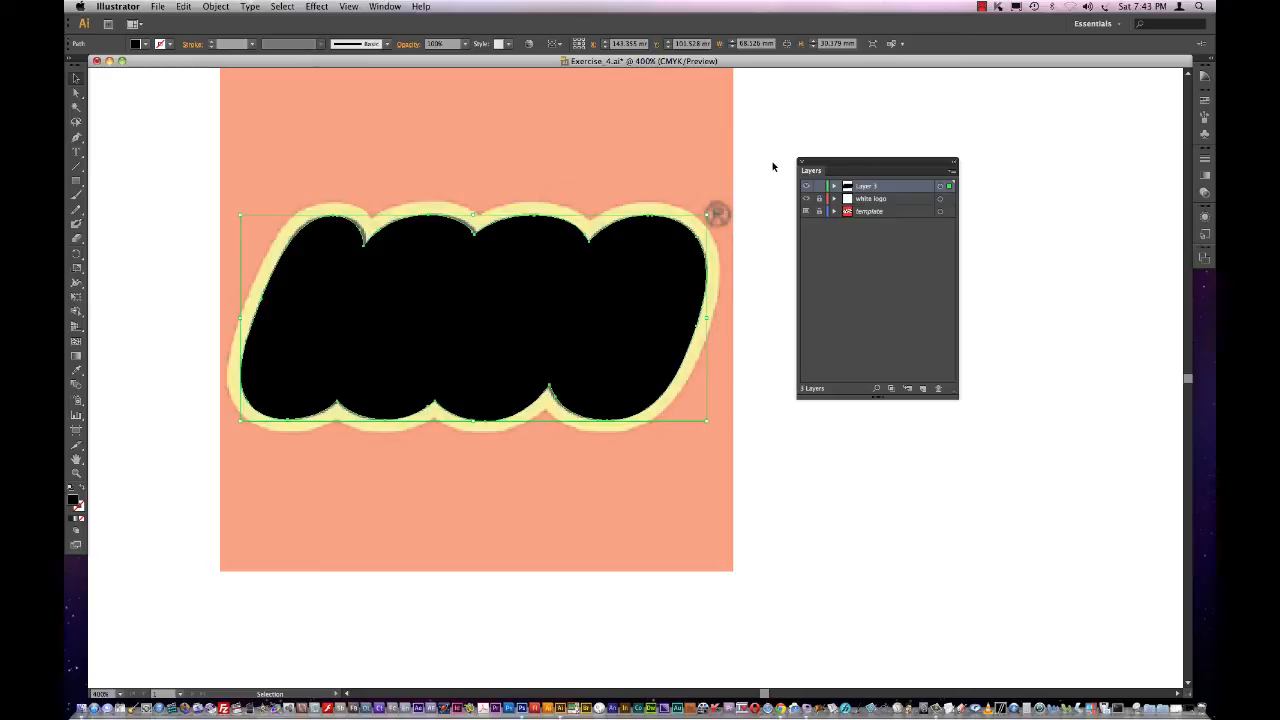
{"action": "mouse_move", "coordinate": [732, 168]}
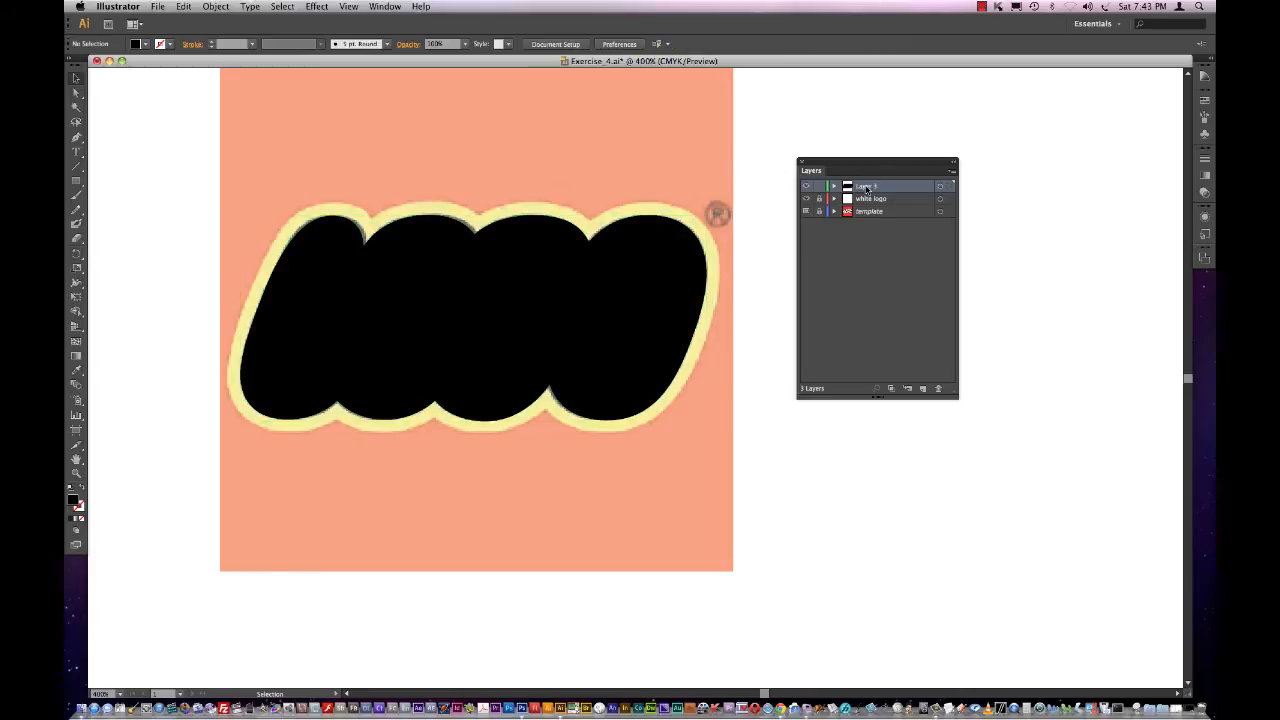
{"action": "left_click", "coordinate": [806, 186]}
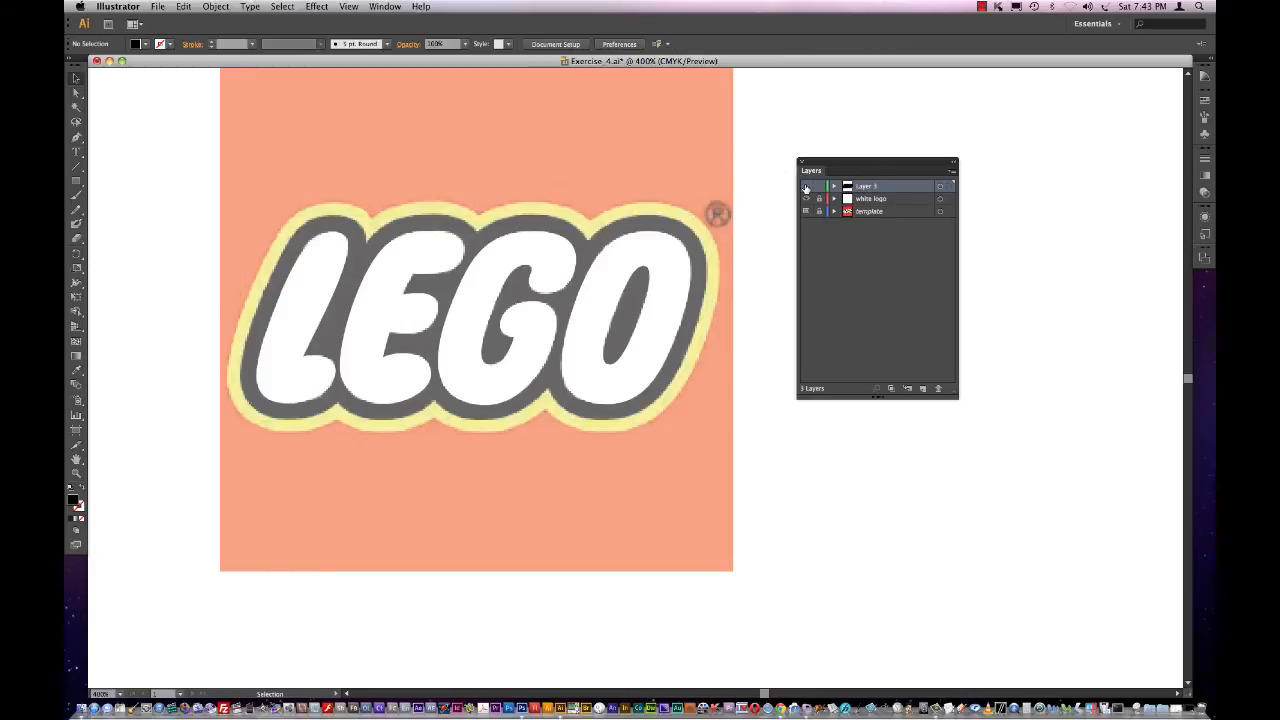
{"action": "left_click", "coordinate": [806, 186]}
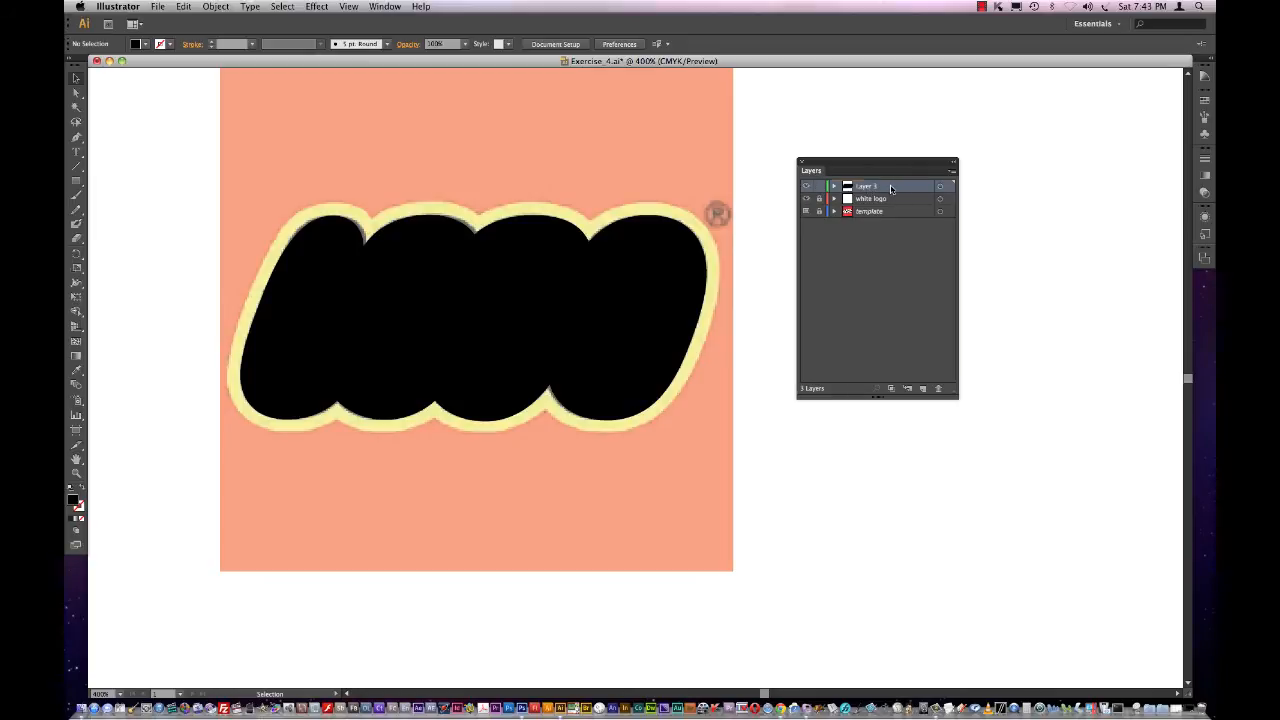
{"action": "left_click_drag", "start_coordinate": [870, 198], "coordinate": [870, 184]}
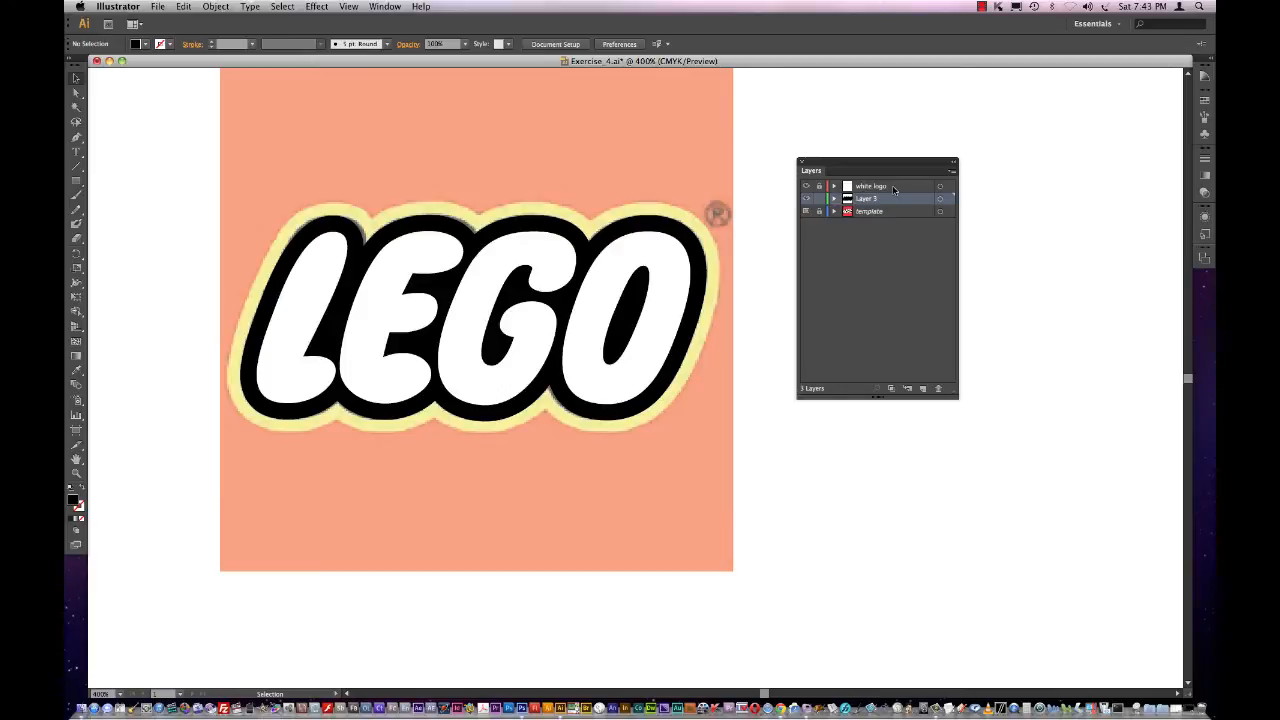
{"action": "double_click", "coordinate": [868, 198]}
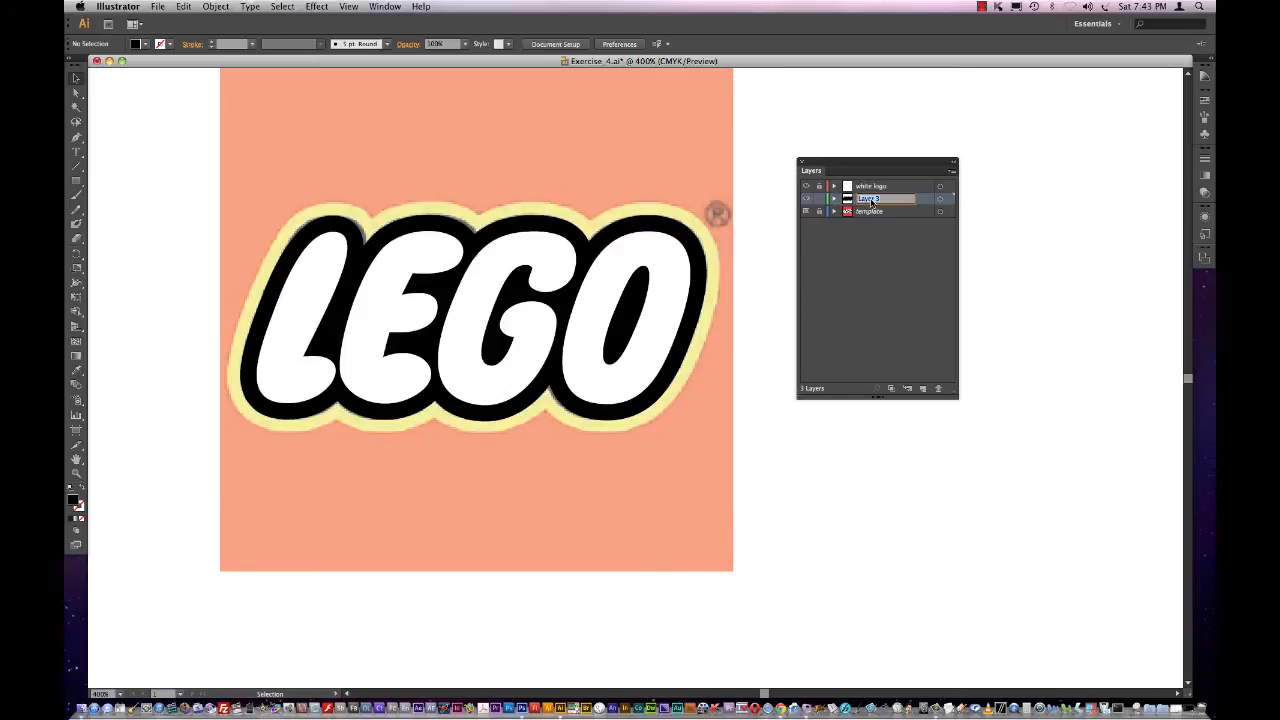
{"action": "mouse_move", "coordinate": [976, 222]}
{"action": "type", "text": "black outline"}
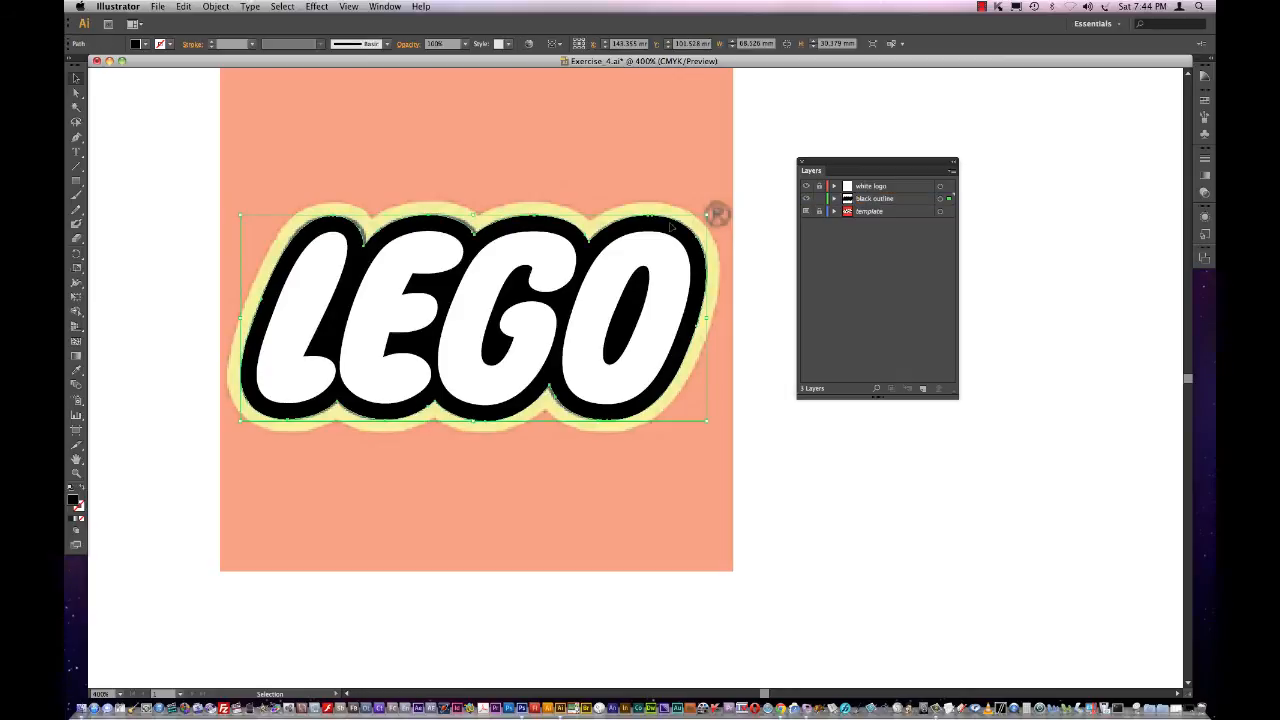
{"action": "mouse_move", "coordinate": [296, 202]}
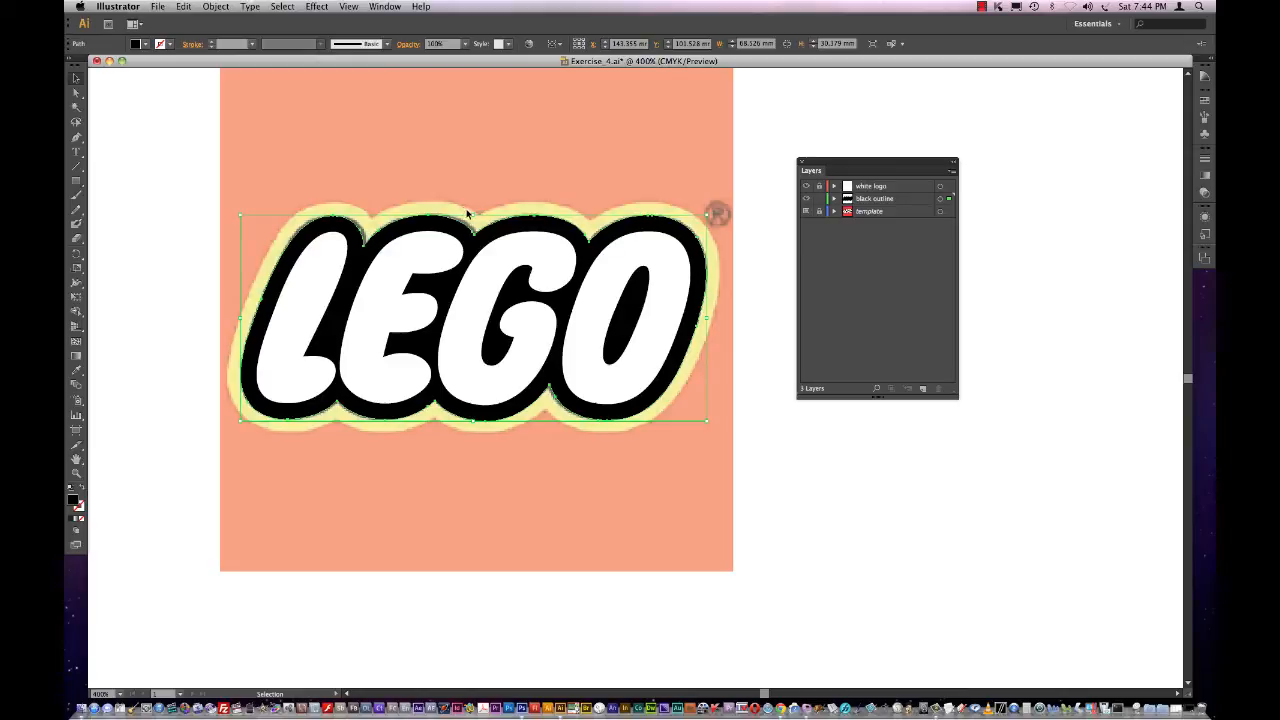
{"action": "mouse_move", "coordinate": [216, 6]}
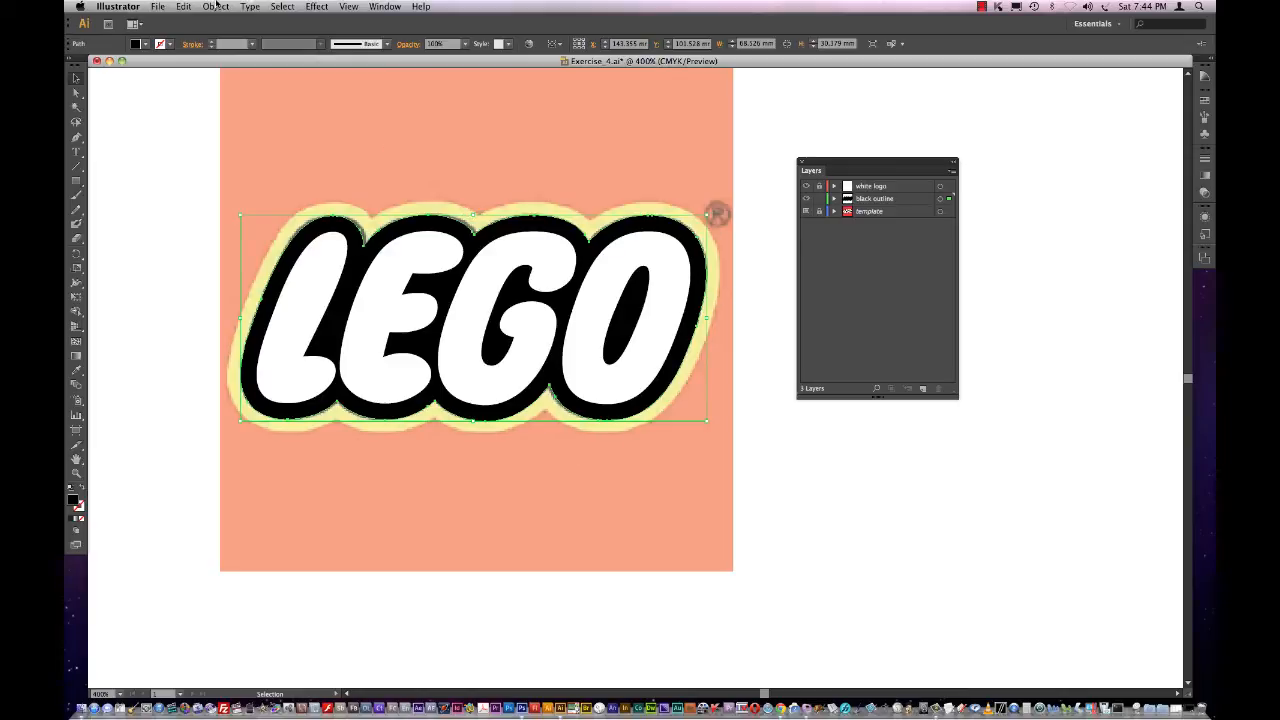
Step: Create an Offset Path around the black outline to form a wider surrounding shape
{"action": "left_click", "coordinate": [216, 6]}
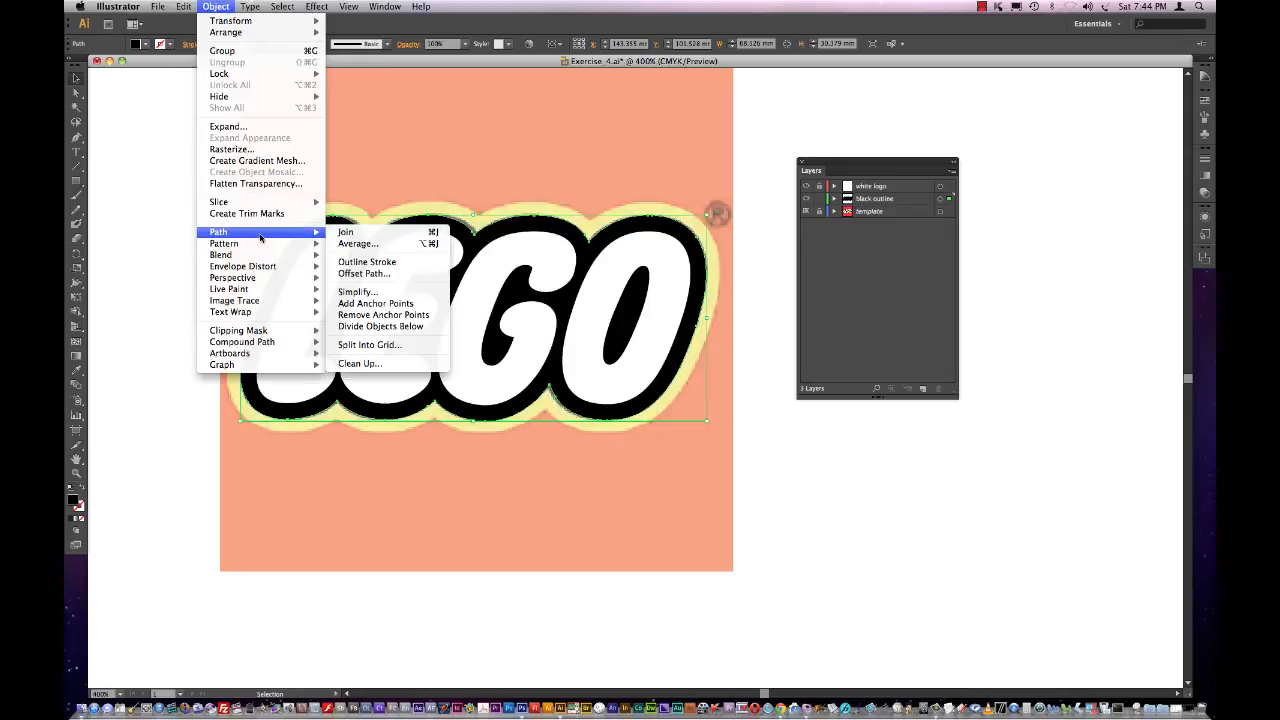
{"action": "left_click", "coordinate": [364, 272]}
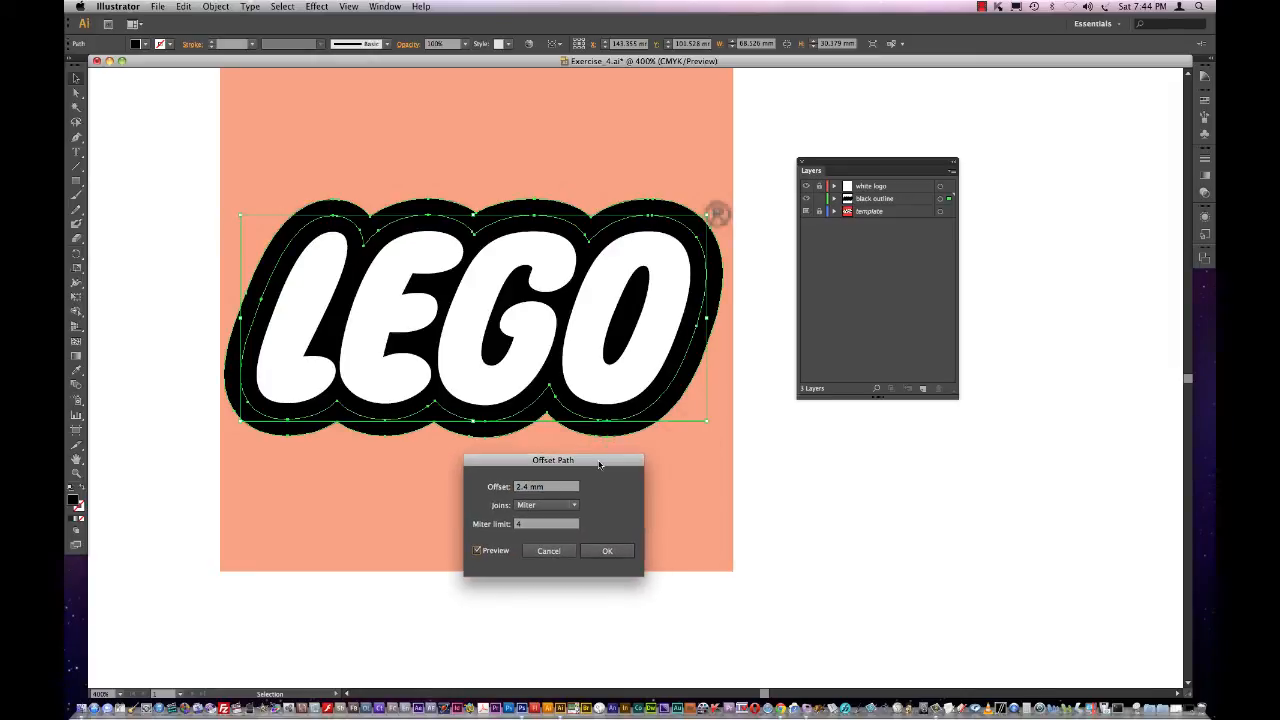
{"action": "mouse_move", "coordinate": [546, 436]}
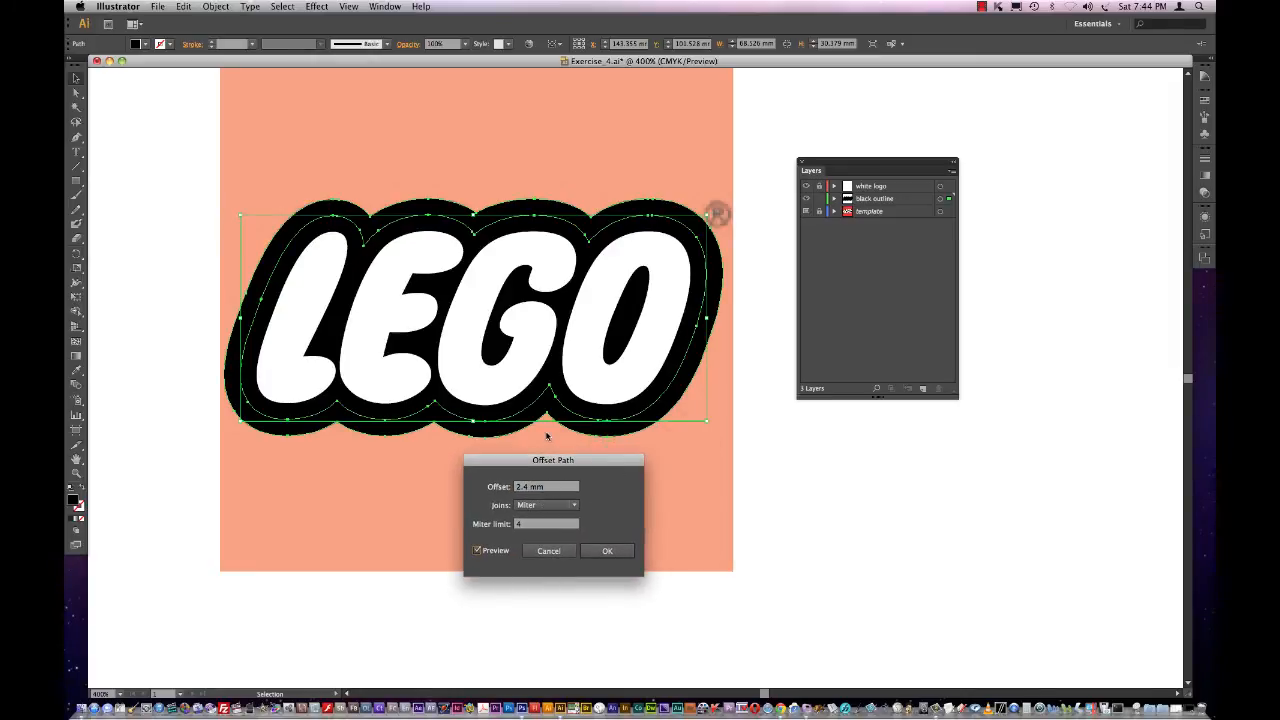
{"action": "left_click", "coordinate": [608, 550]}
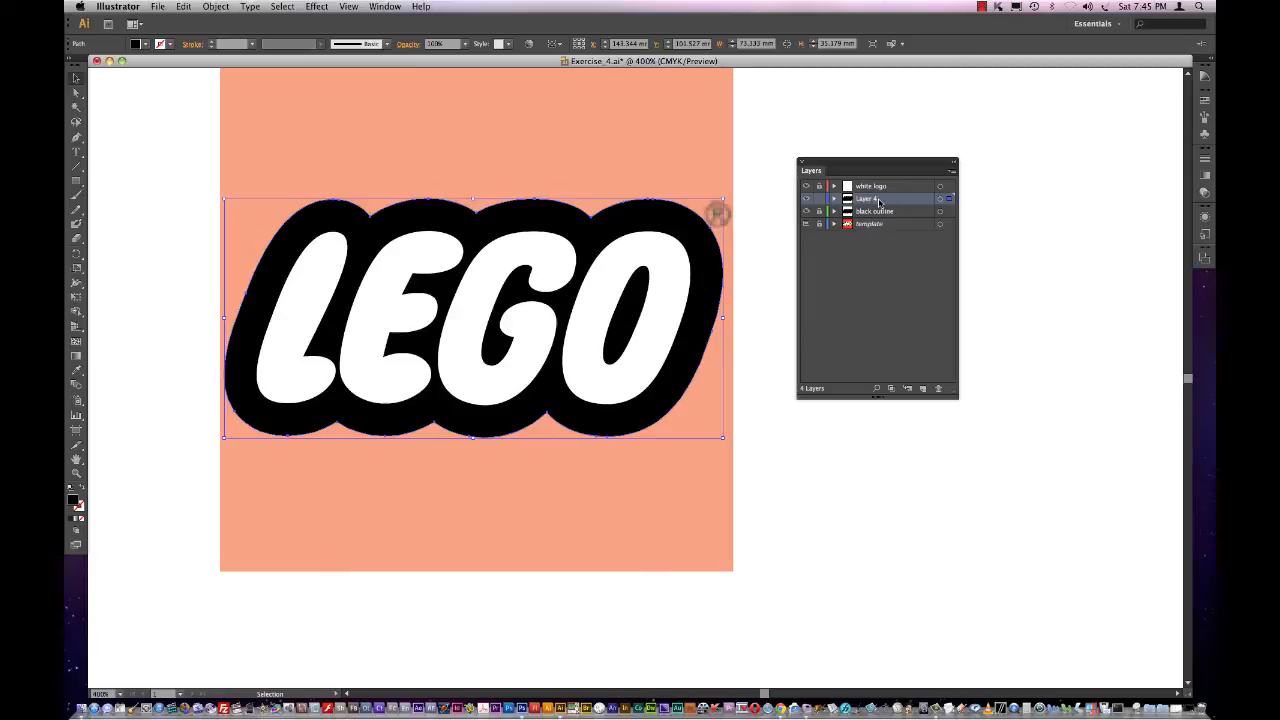
Step: Fill the offset shape yellow from the swatches and rename its layer 'yellow outline'
{"action": "left_click", "coordinate": [136, 44]}
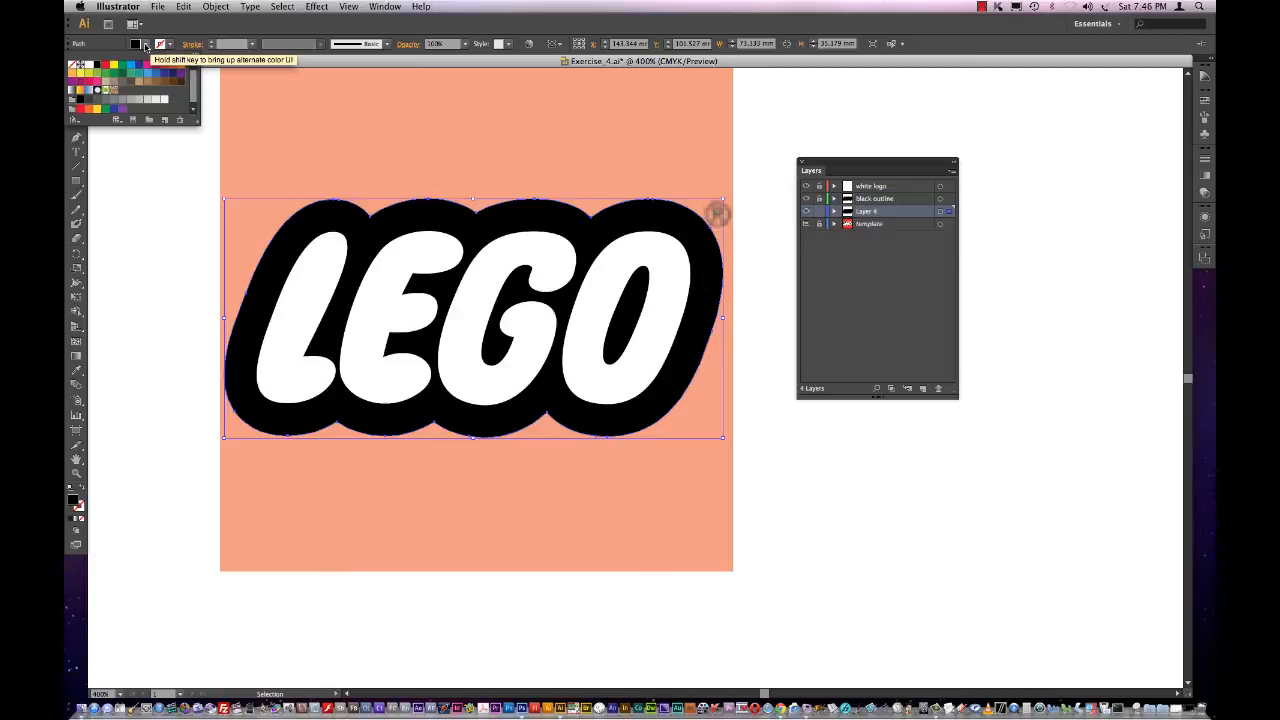
{"action": "mouse_move", "coordinate": [116, 76]}
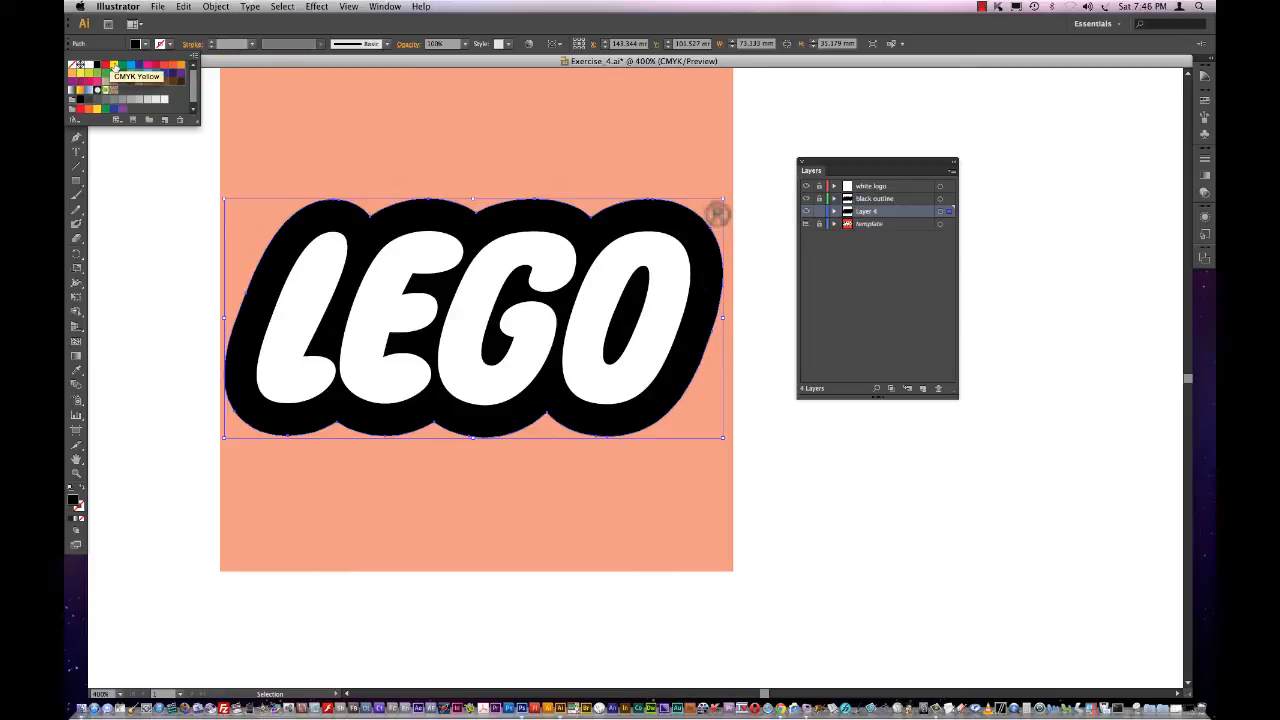
{"action": "left_click", "coordinate": [114, 64]}
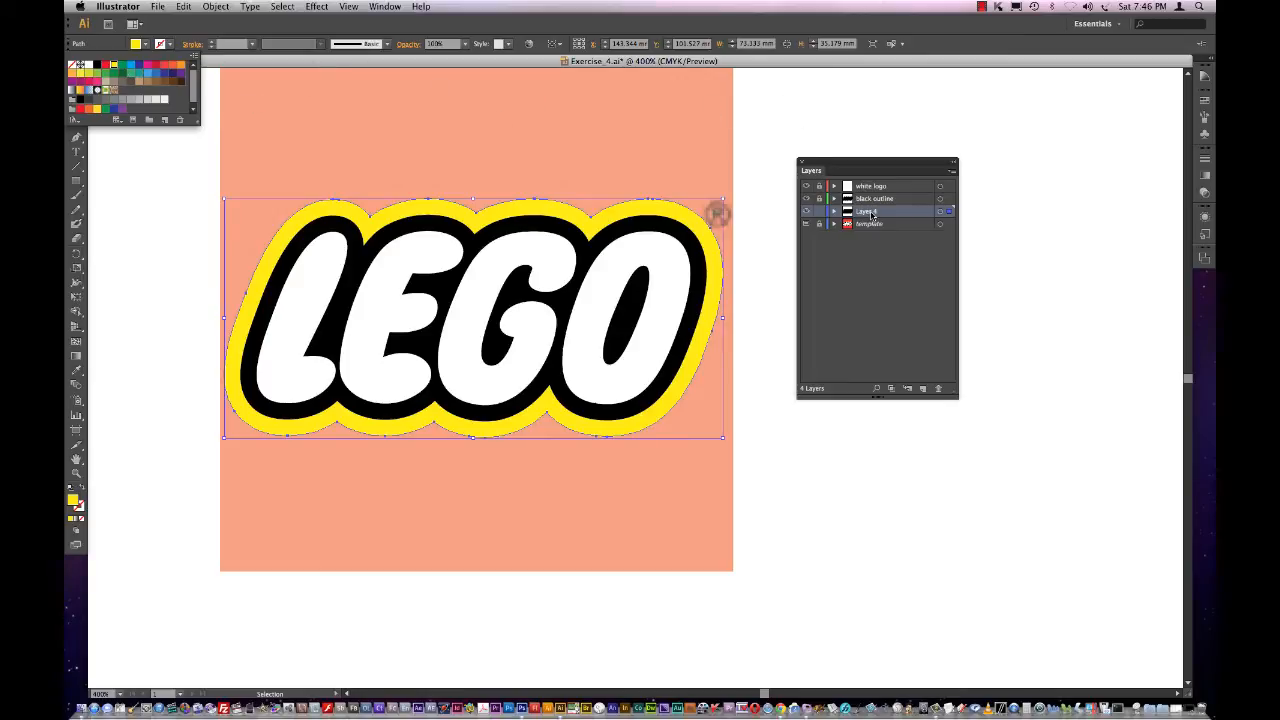
{"action": "double_click", "coordinate": [868, 212]}
{"action": "type", "text": "yellow outline"}
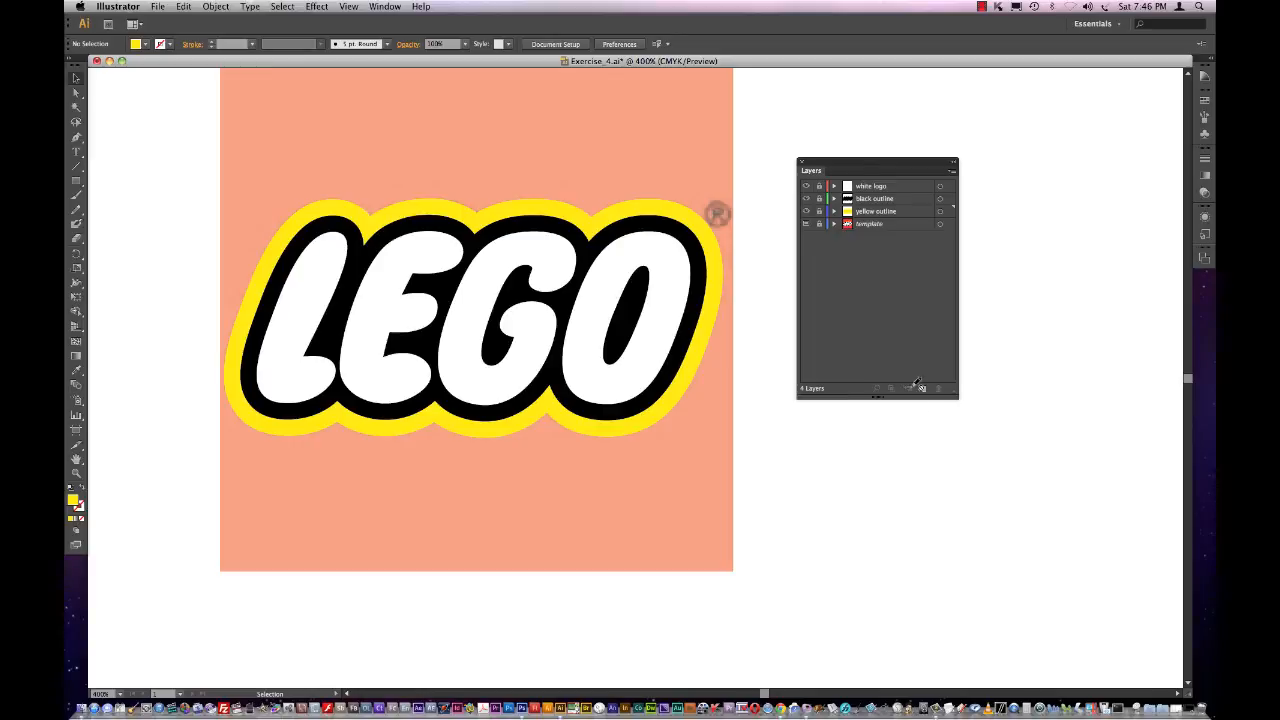
Step: Draw an artboard-covering red rectangle on a new layer placed beneath the yellow outline
{"action": "left_click", "coordinate": [906, 388]}
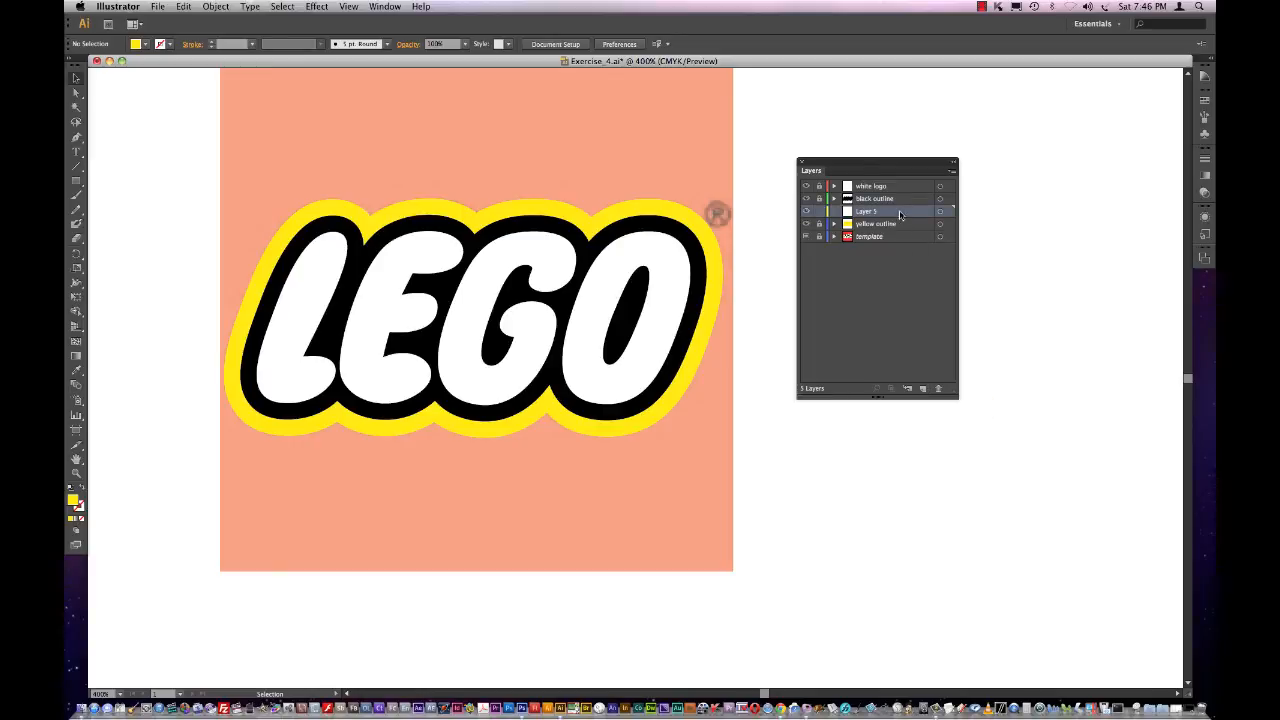
{"action": "left_click_drag", "start_coordinate": [864, 212], "coordinate": [864, 224]}
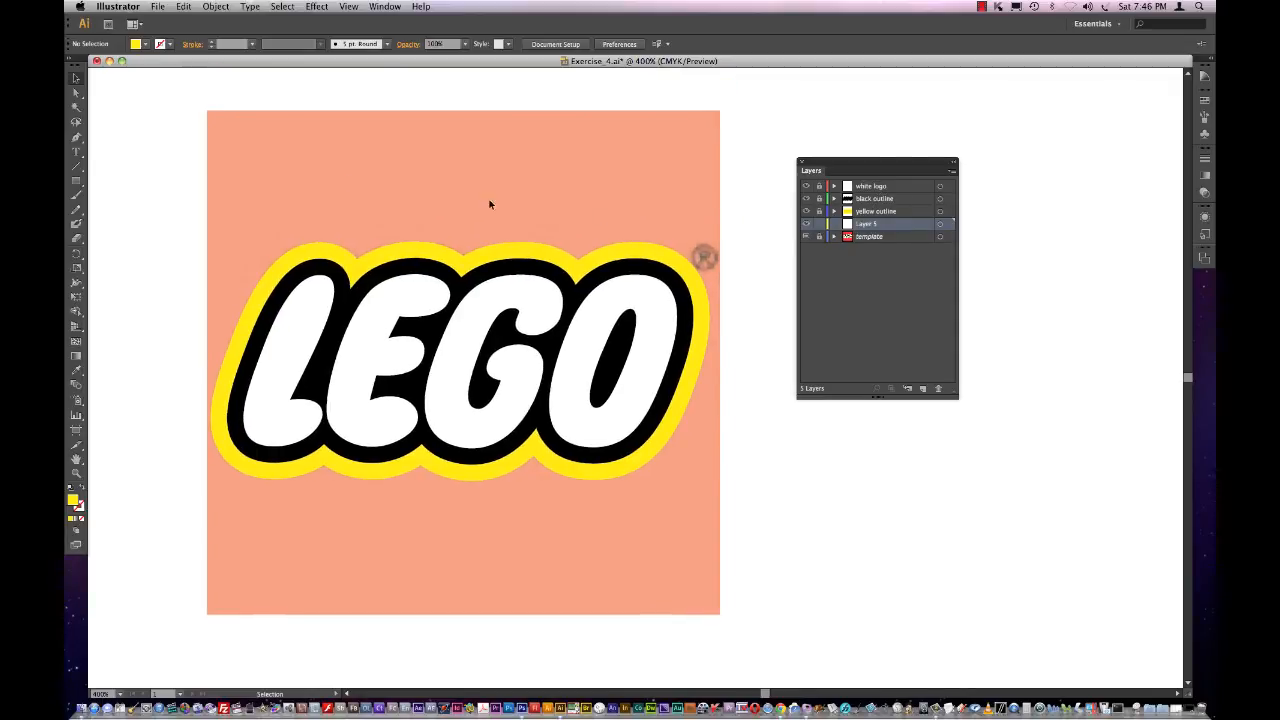
{"action": "left_click", "coordinate": [136, 44]}
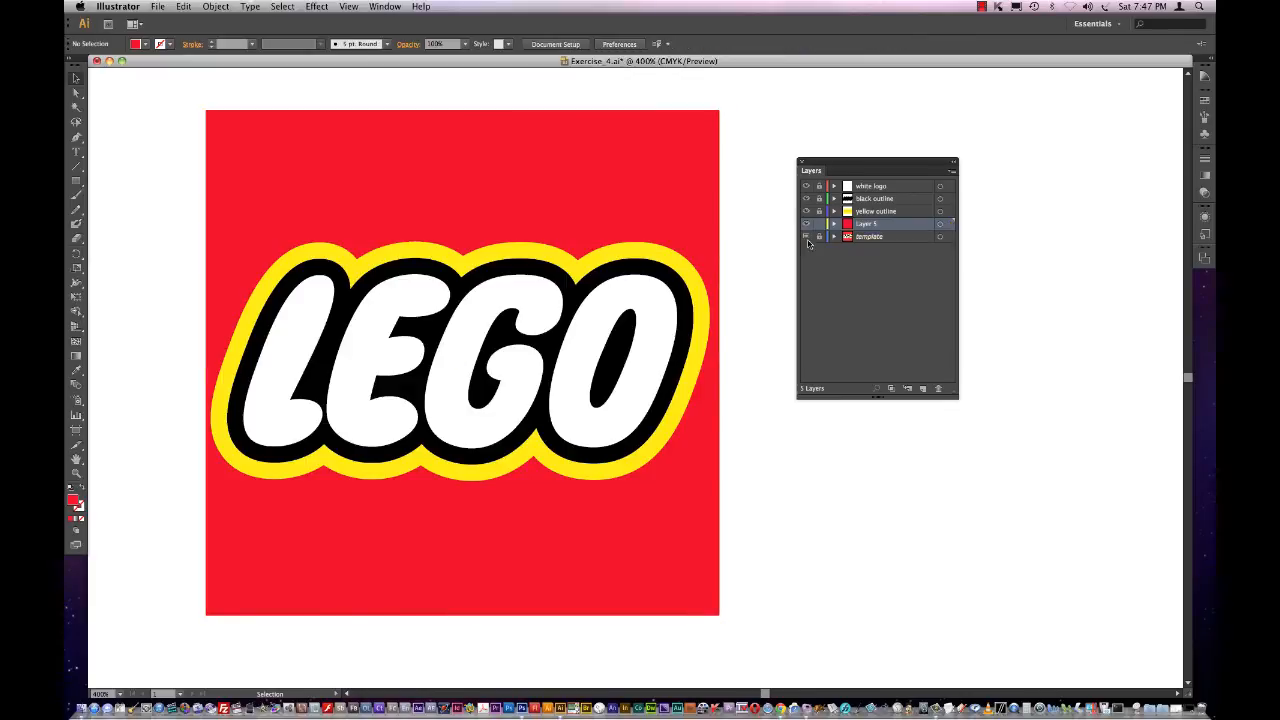
{"action": "mouse_move", "coordinate": [708, 236]}
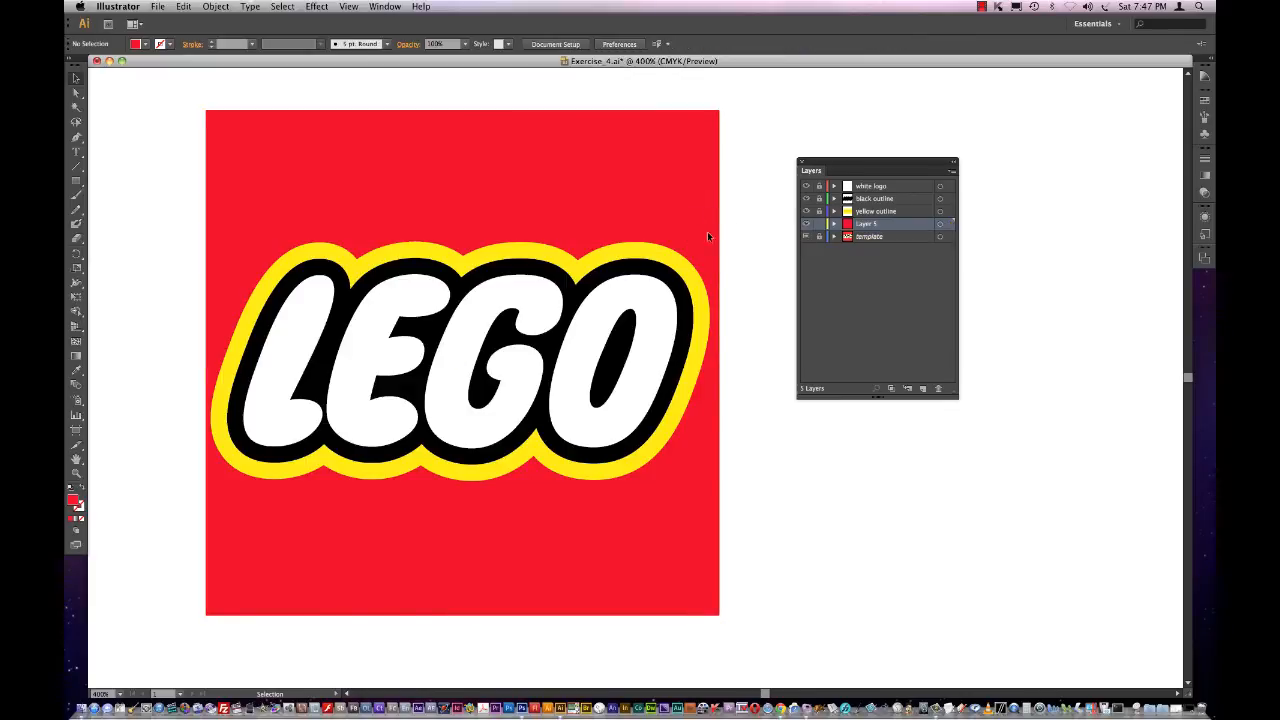
{"action": "left_click", "coordinate": [76, 152]}
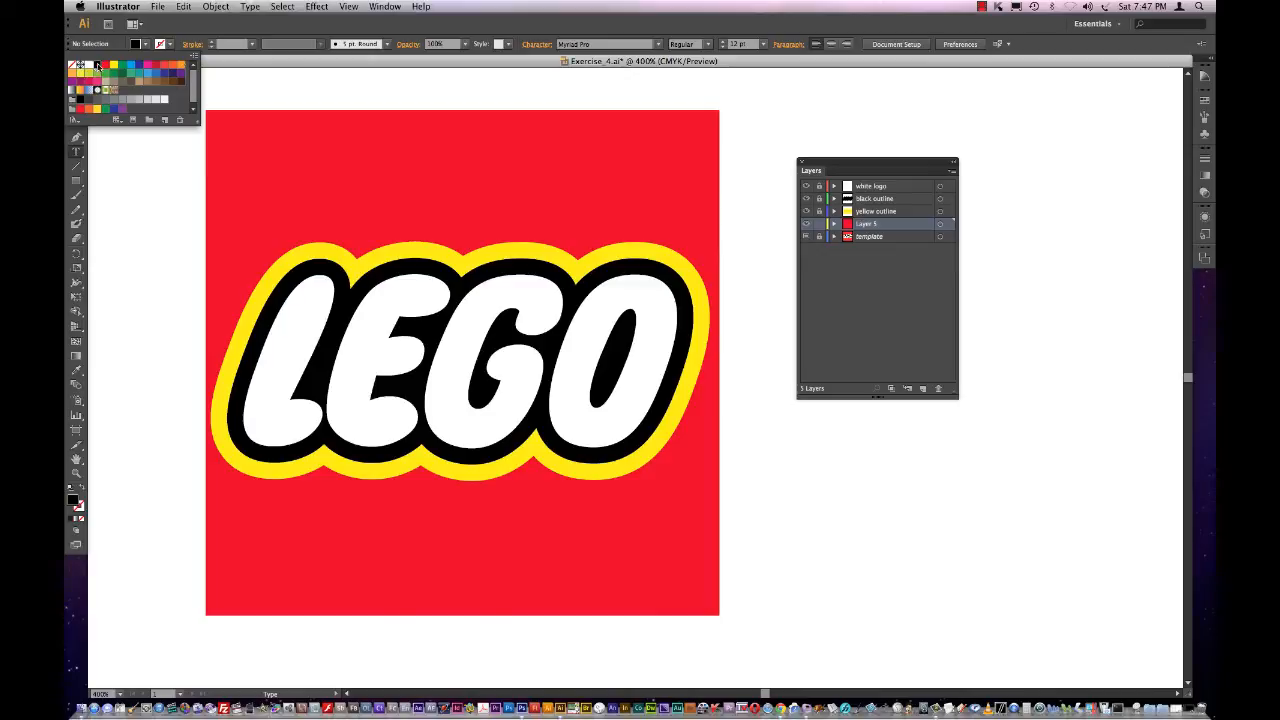
Step: Type a larger ® symbol and place it at the logo's upper-right corner
{"action": "left_click", "coordinate": [76, 152]}
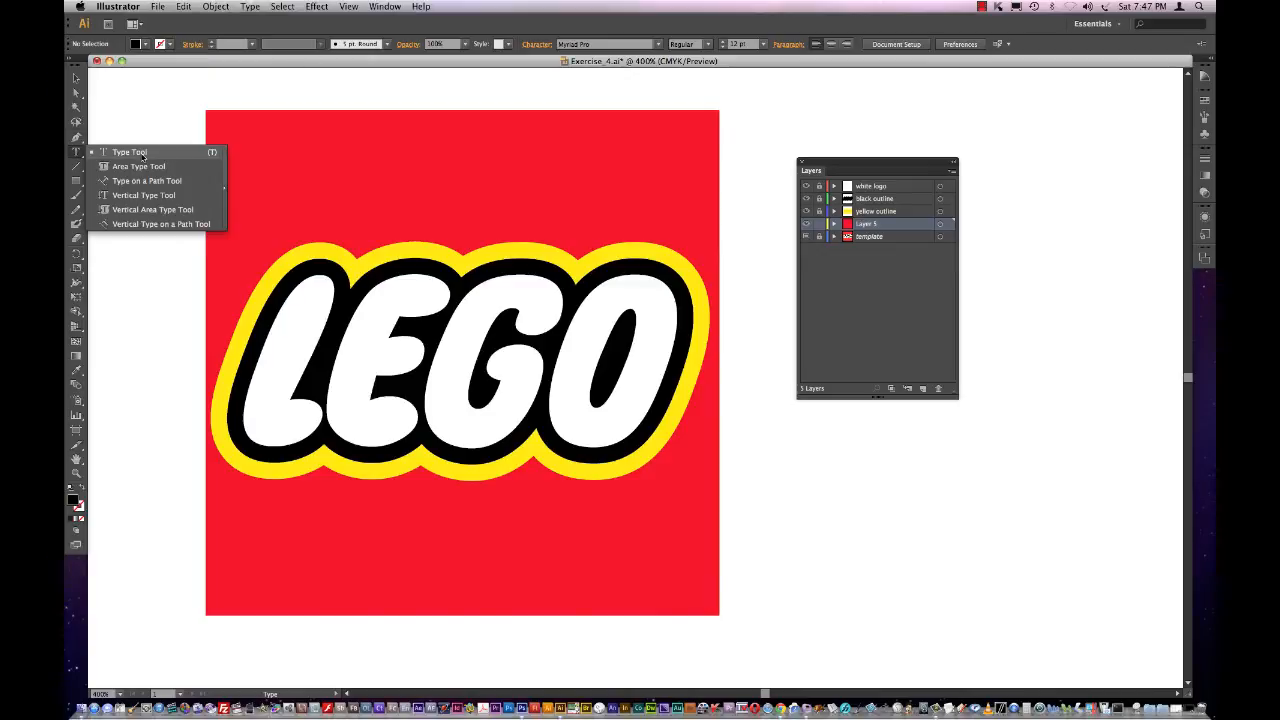
{"action": "mouse_move", "coordinate": [140, 160]}
{"action": "type", "text": "®"}
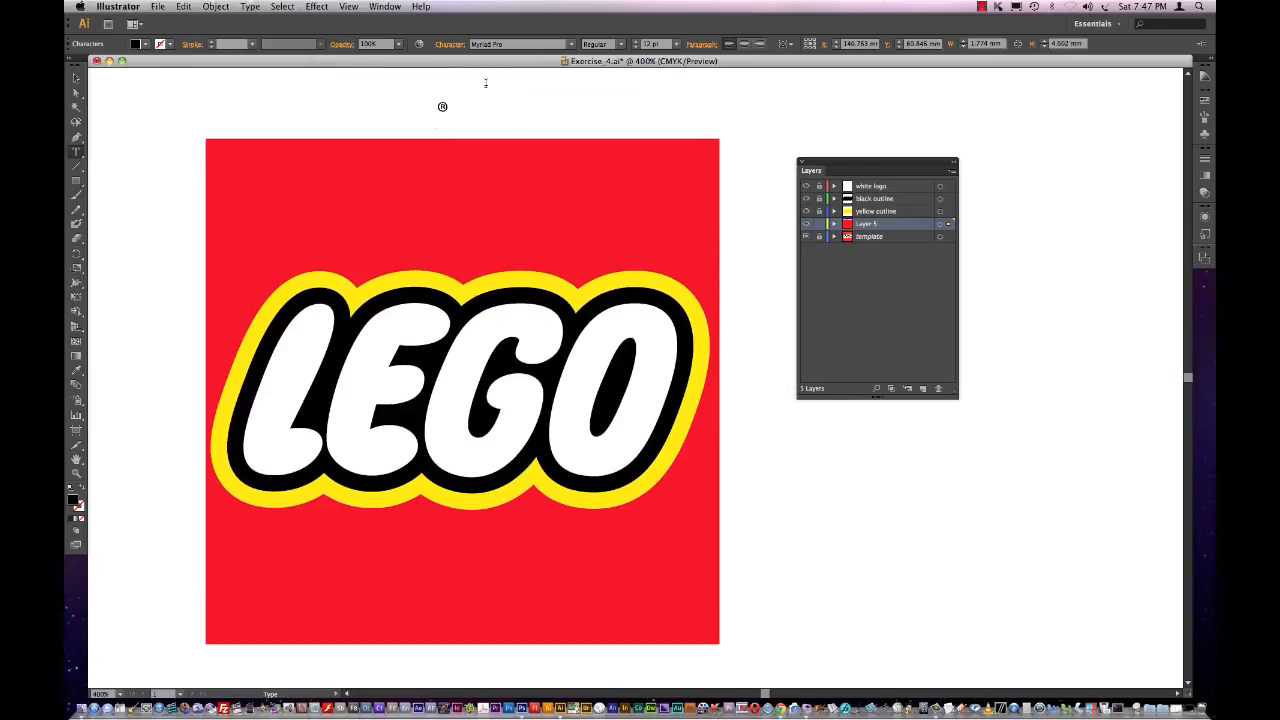
{"action": "mouse_move", "coordinate": [680, 48]}
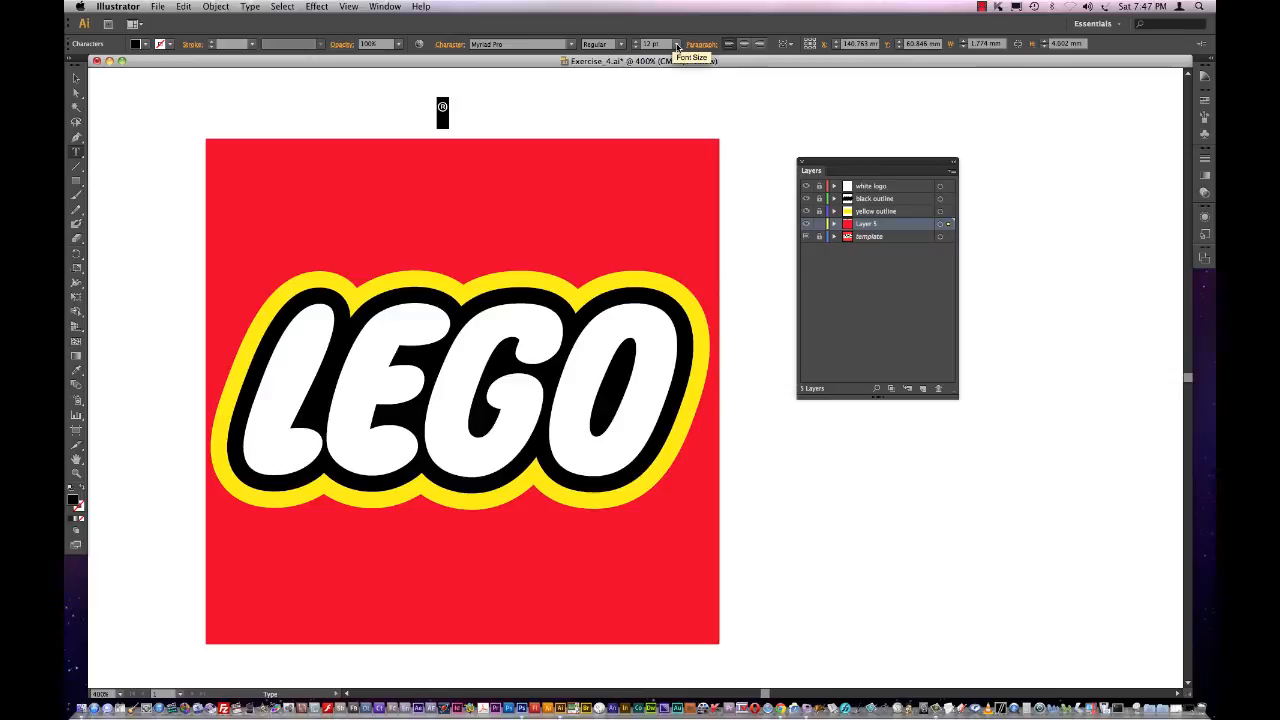
{"action": "left_click", "coordinate": [676, 44]}
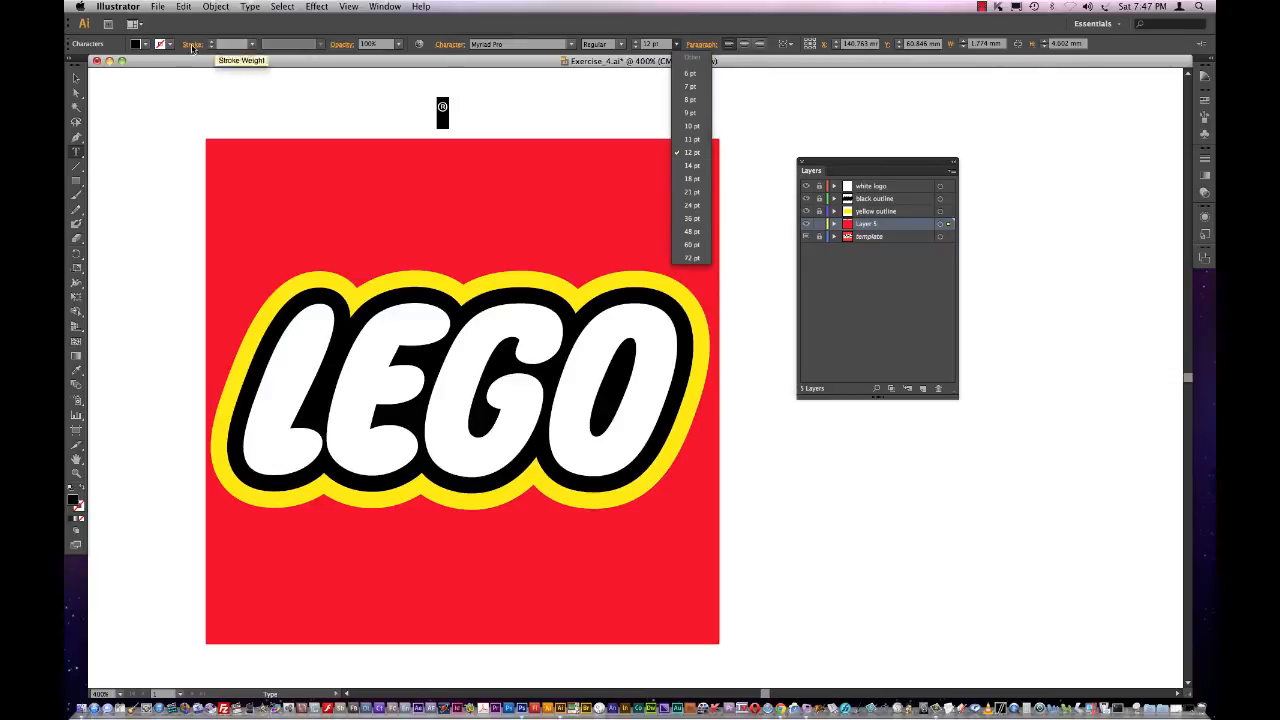
{"action": "left_click", "coordinate": [692, 204]}
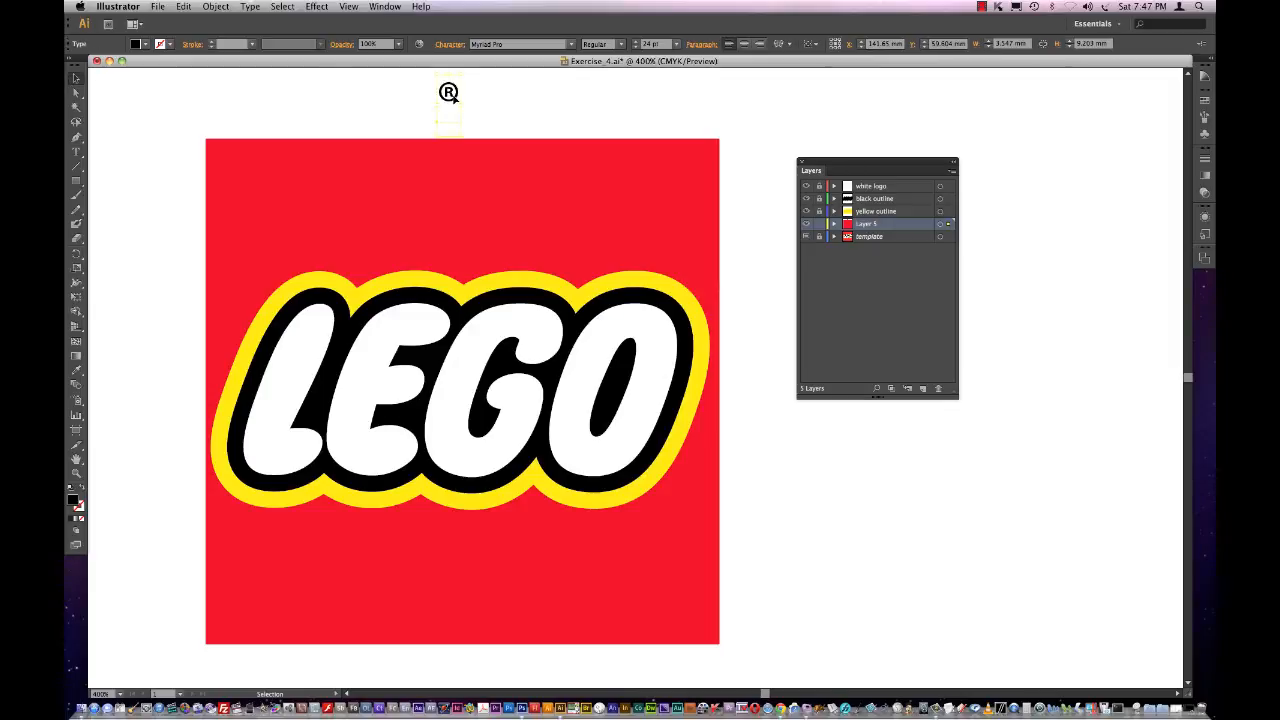
{"action": "left_click_drag", "start_coordinate": [448, 92], "coordinate": [704, 280]}
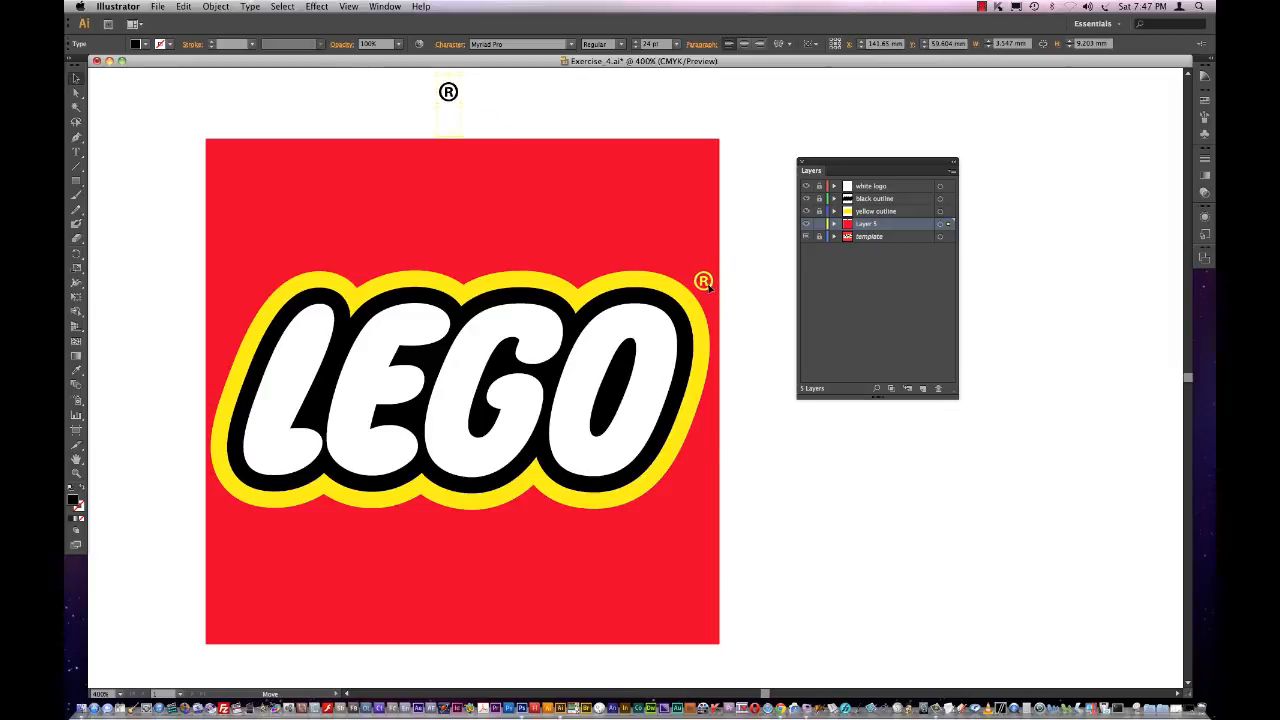